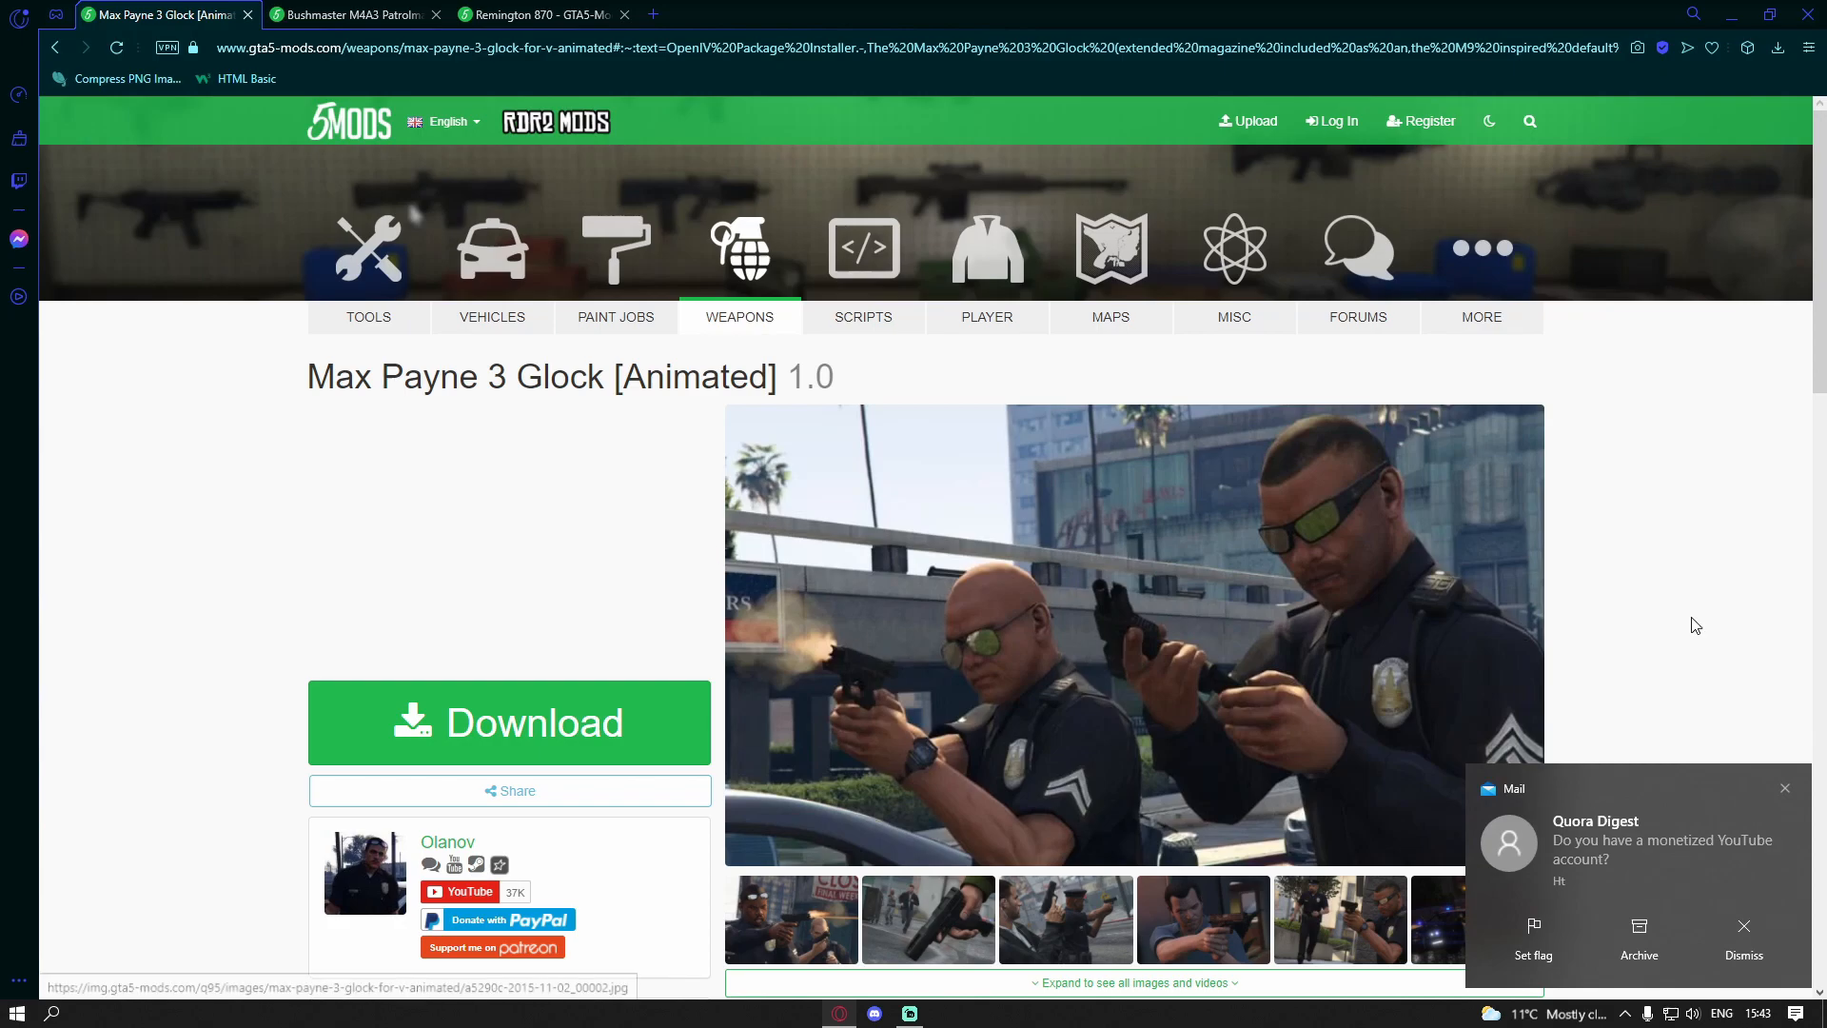
Step: Download the Max Payne 3 Glock [Animated] archive from its GTA5-Mods.com page
scroll(down, 3)
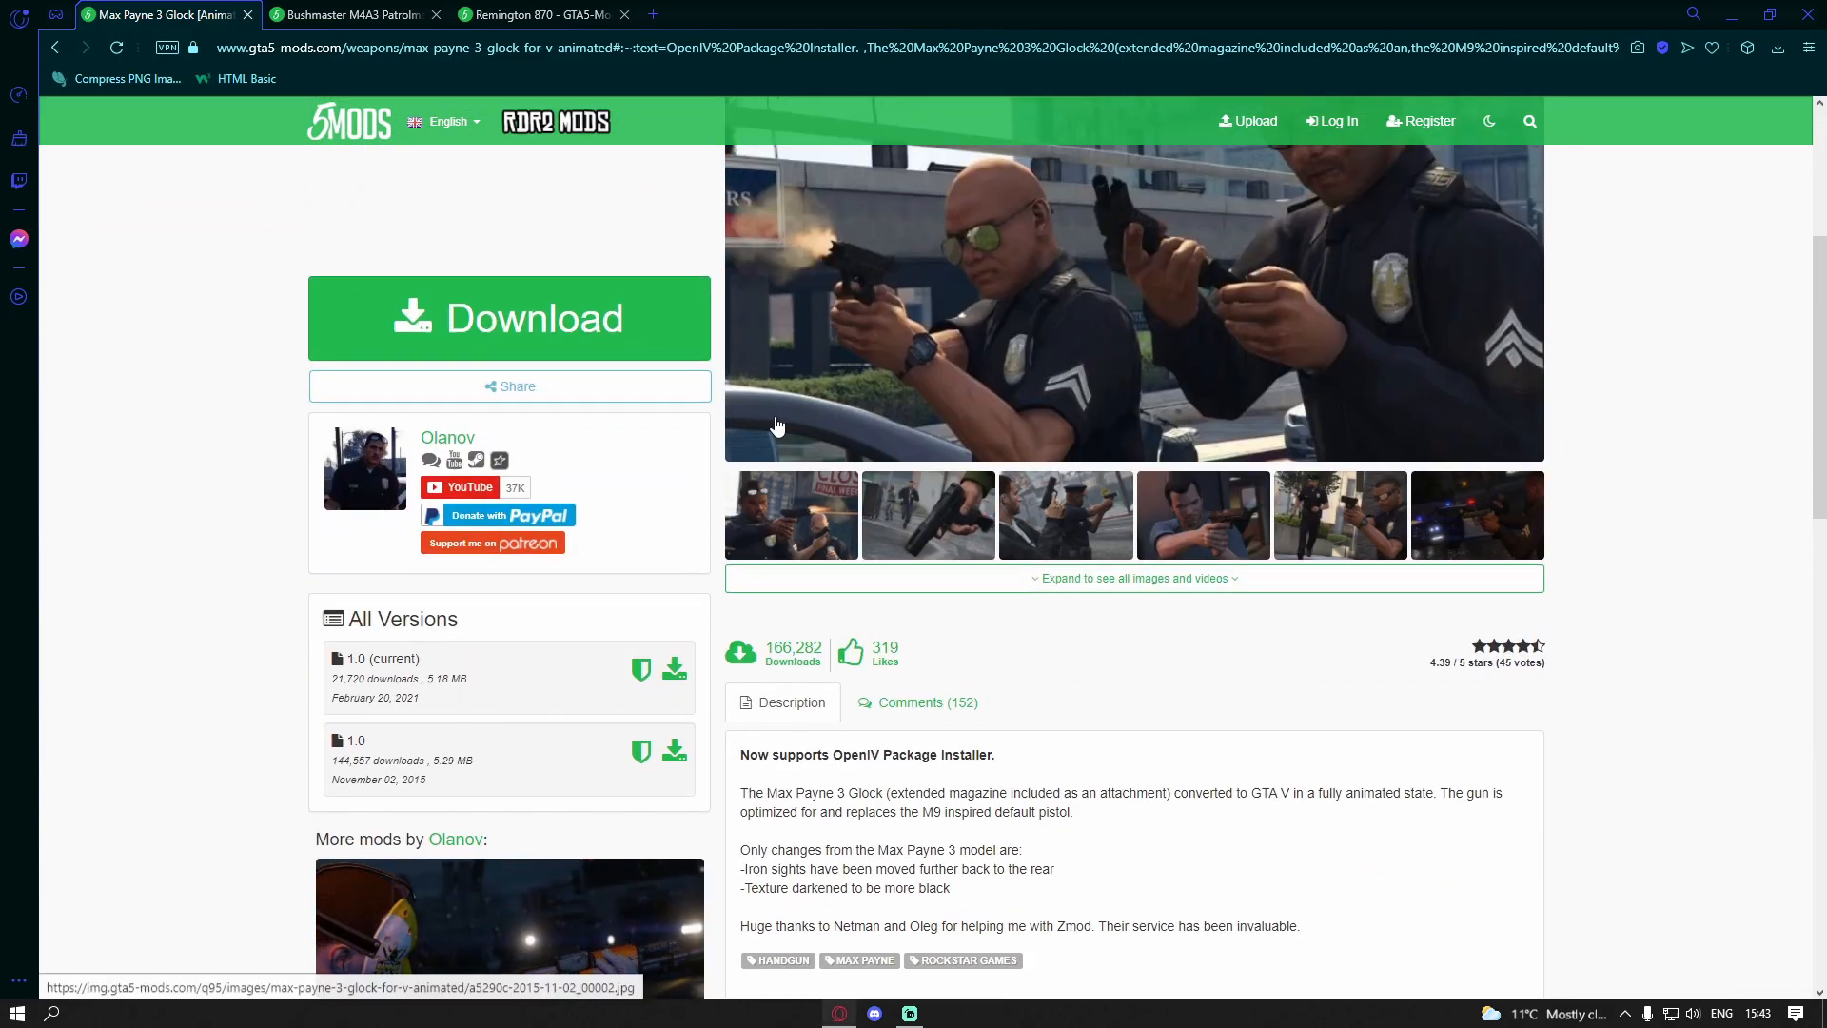
click(508, 318)
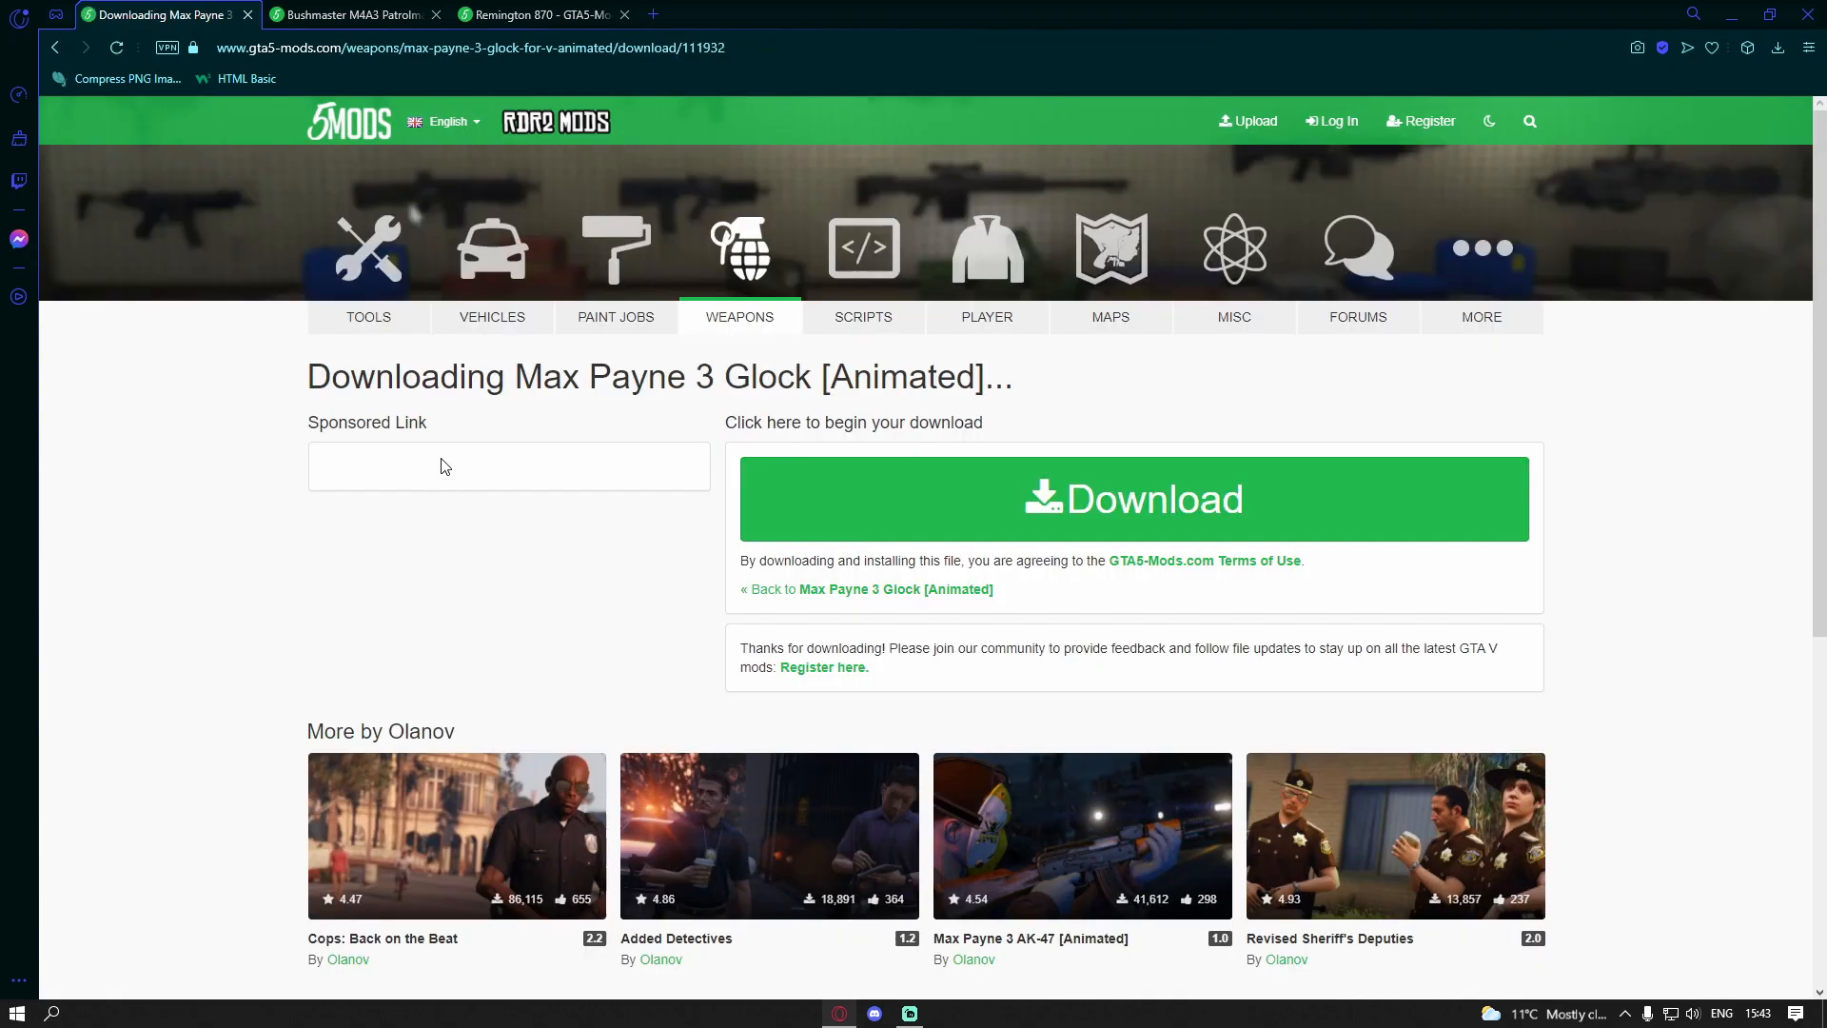
click(1133, 497)
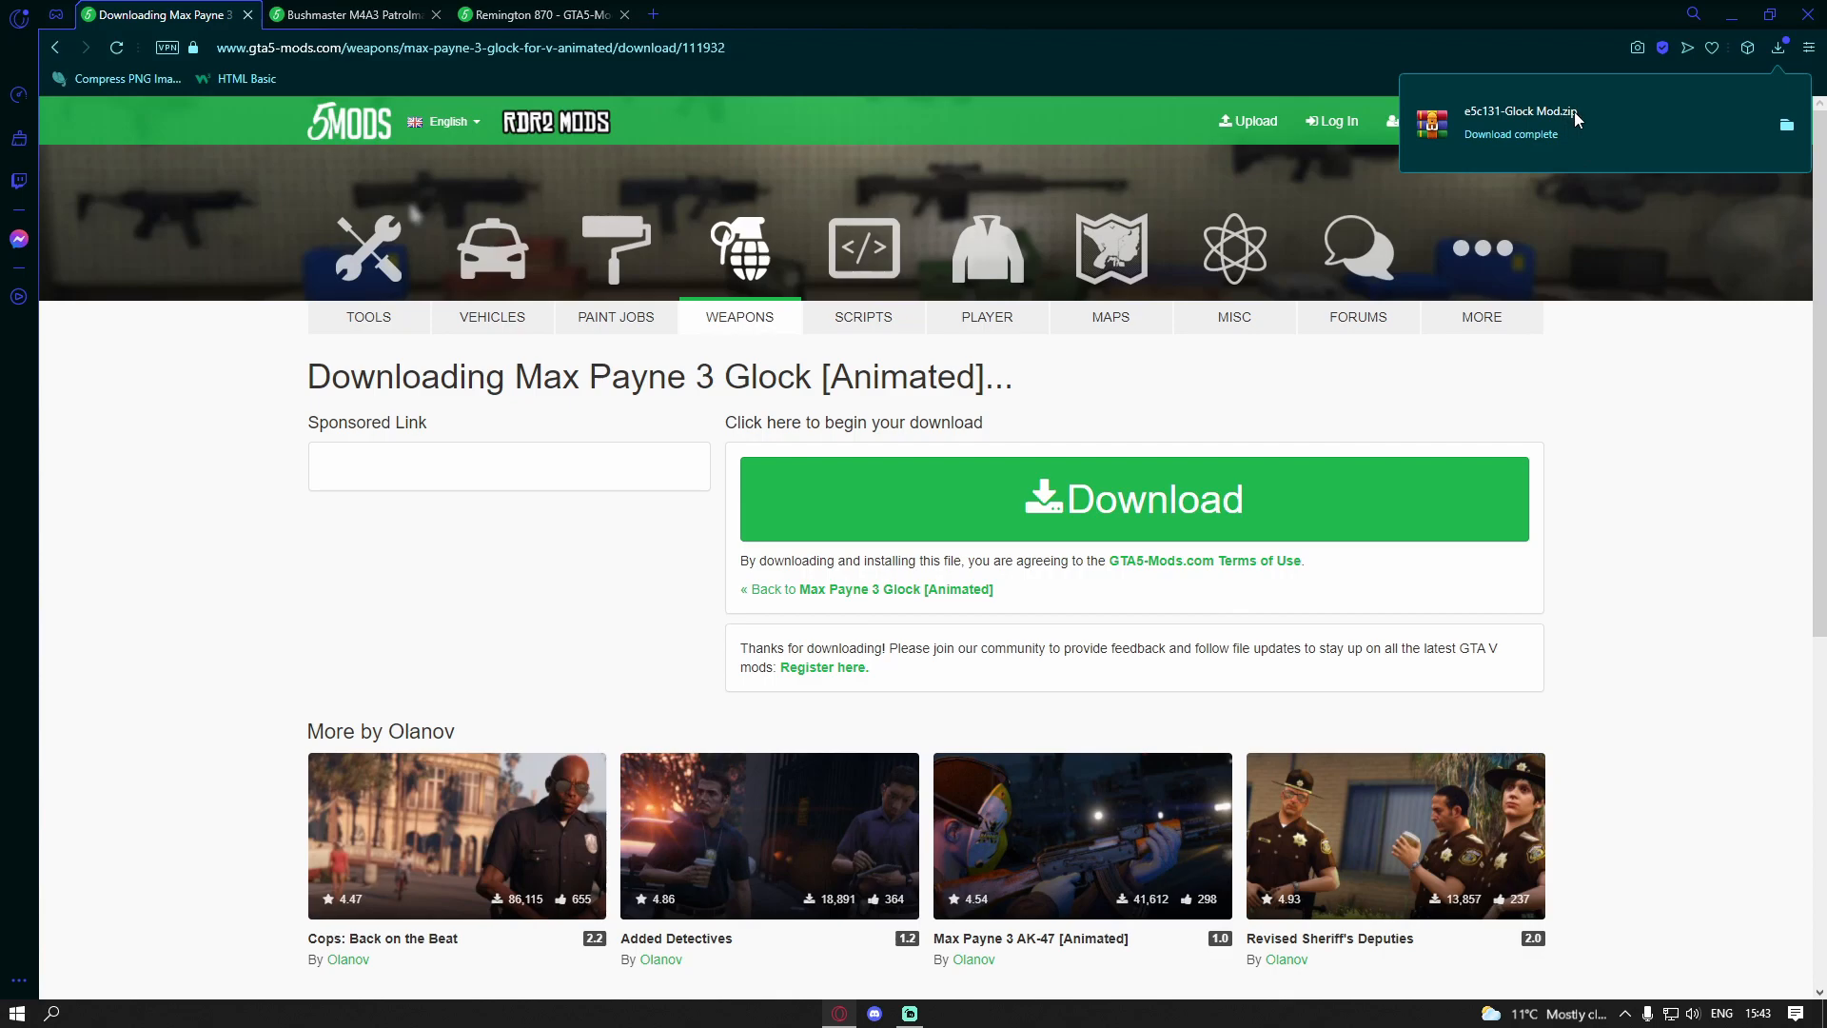
Step: Open the Glock zip in WinRAR, read Readme.txt, then hide the browser to show the desktop
click(1515, 113)
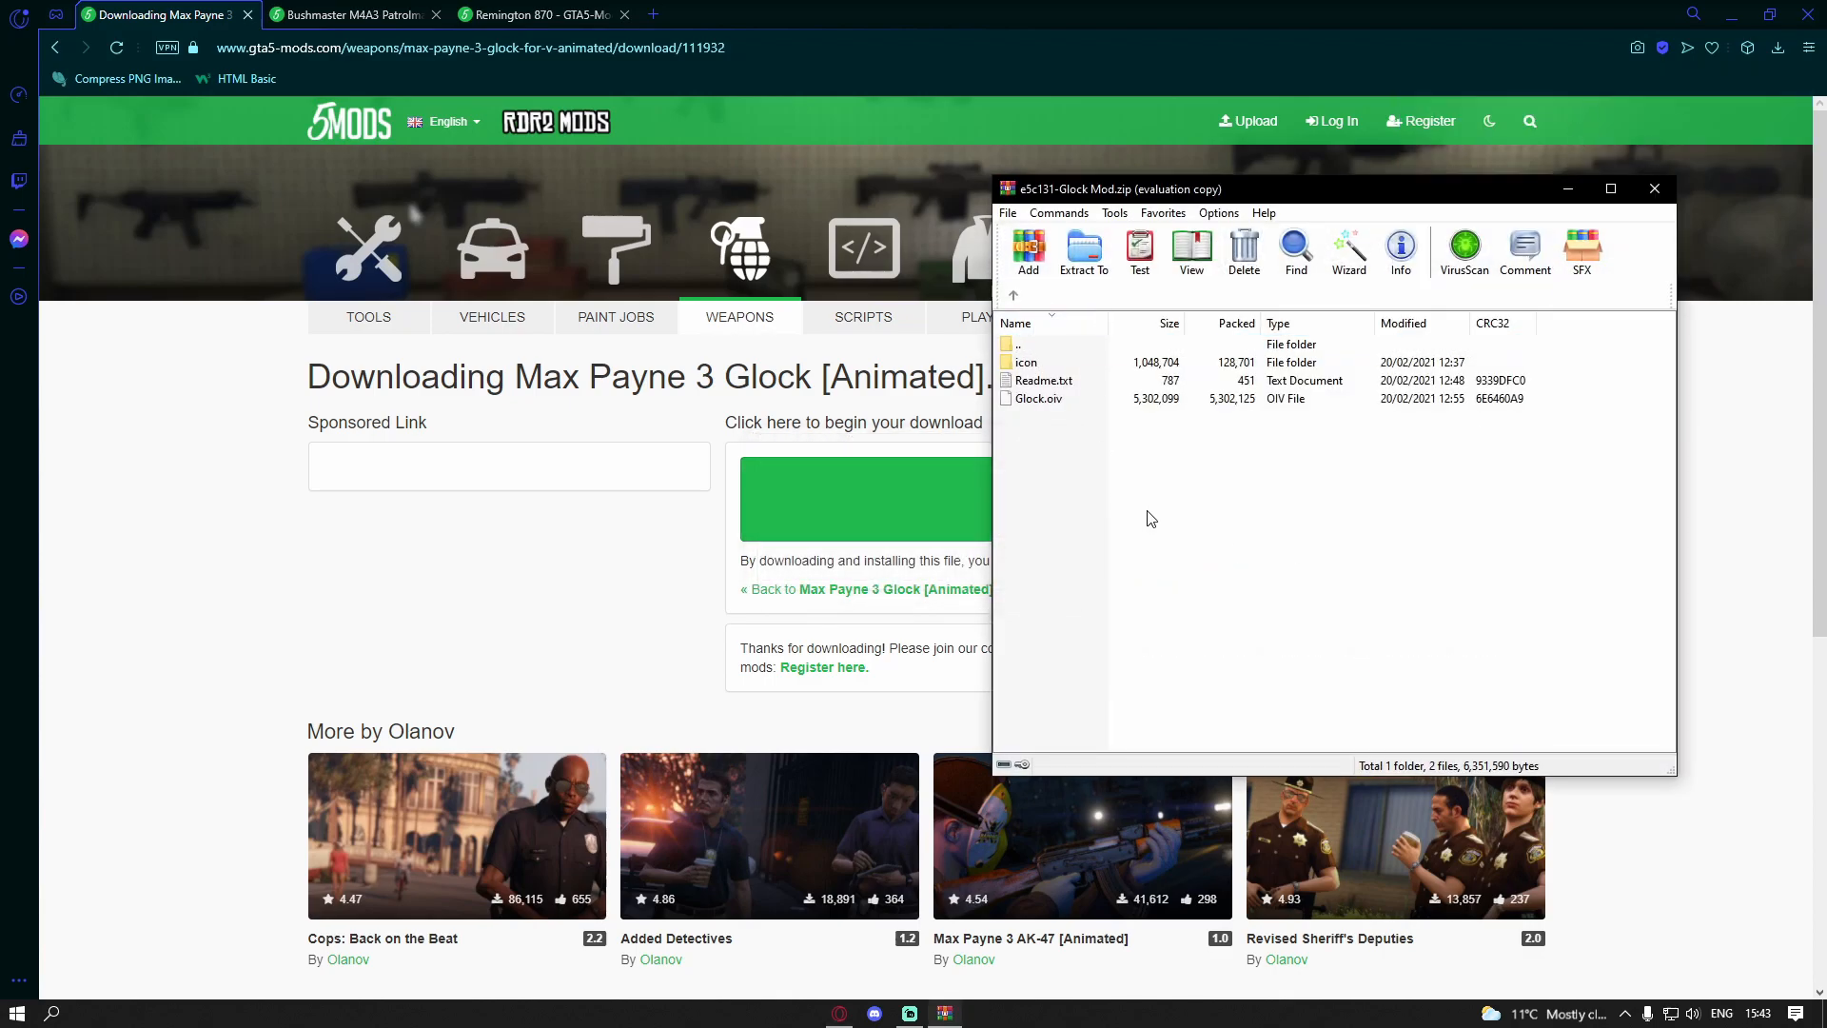
double_click(1043, 381)
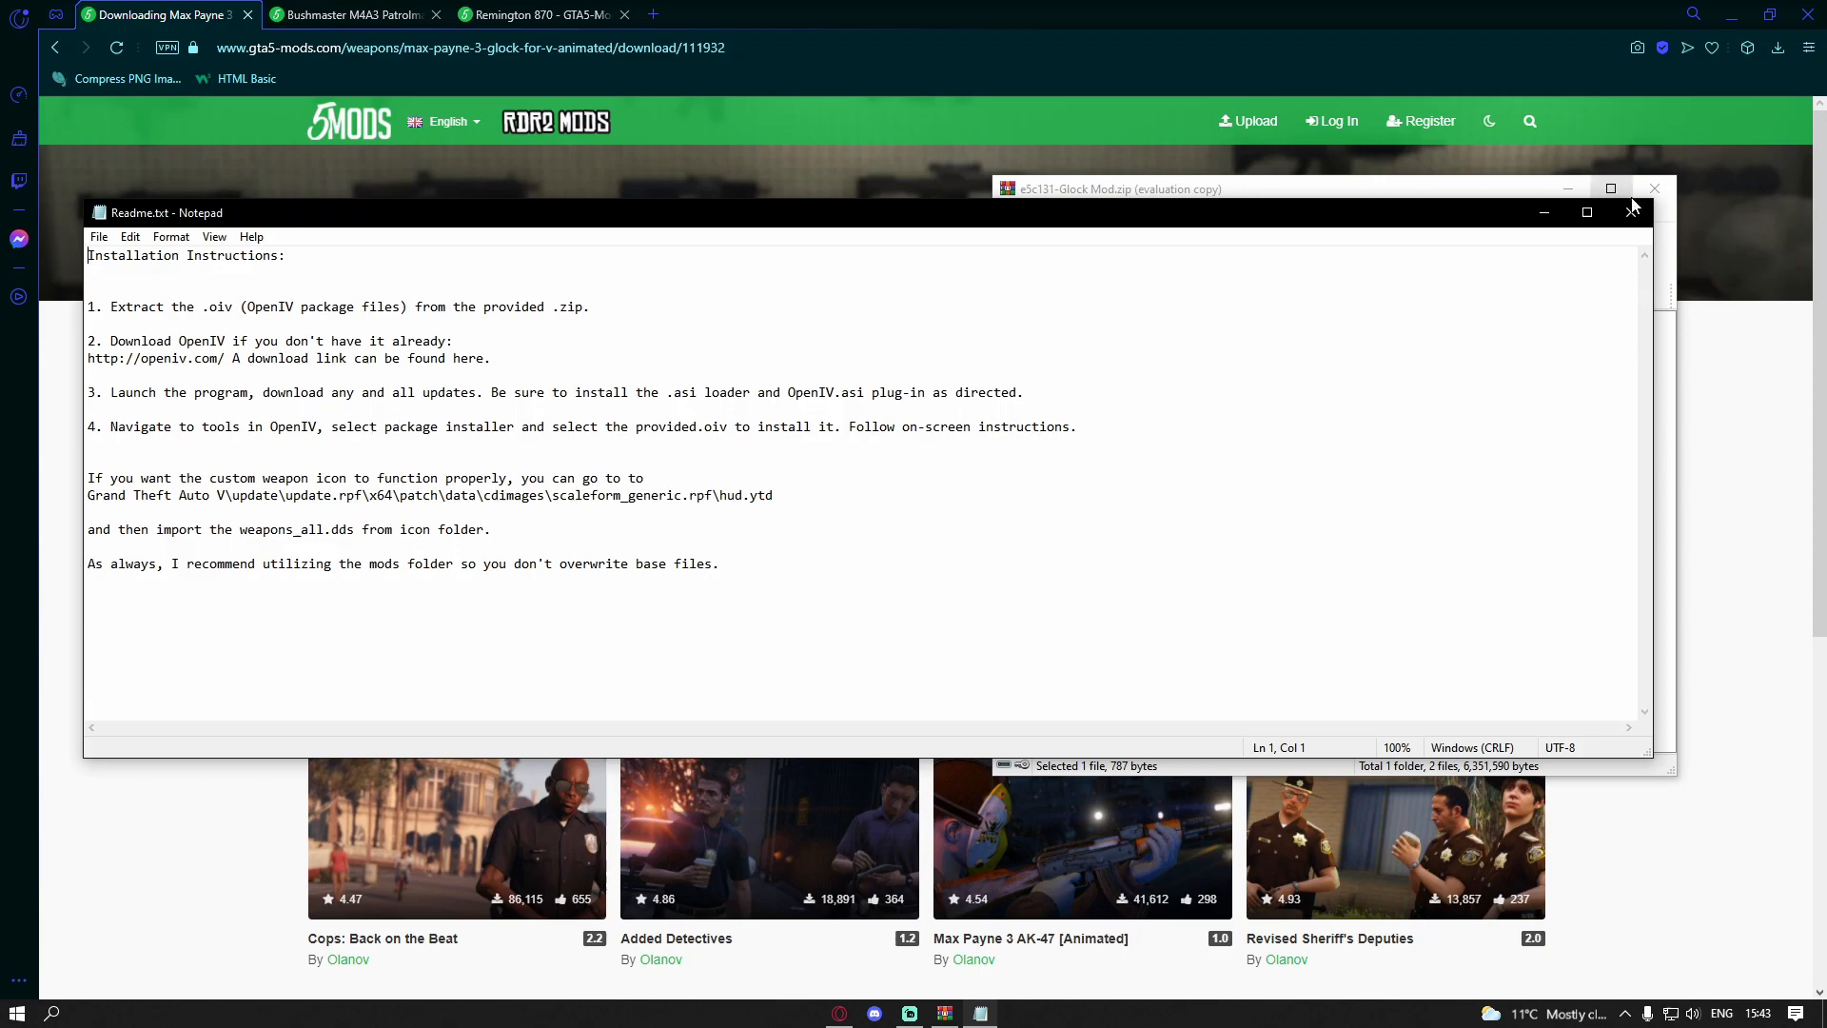
click(1631, 205)
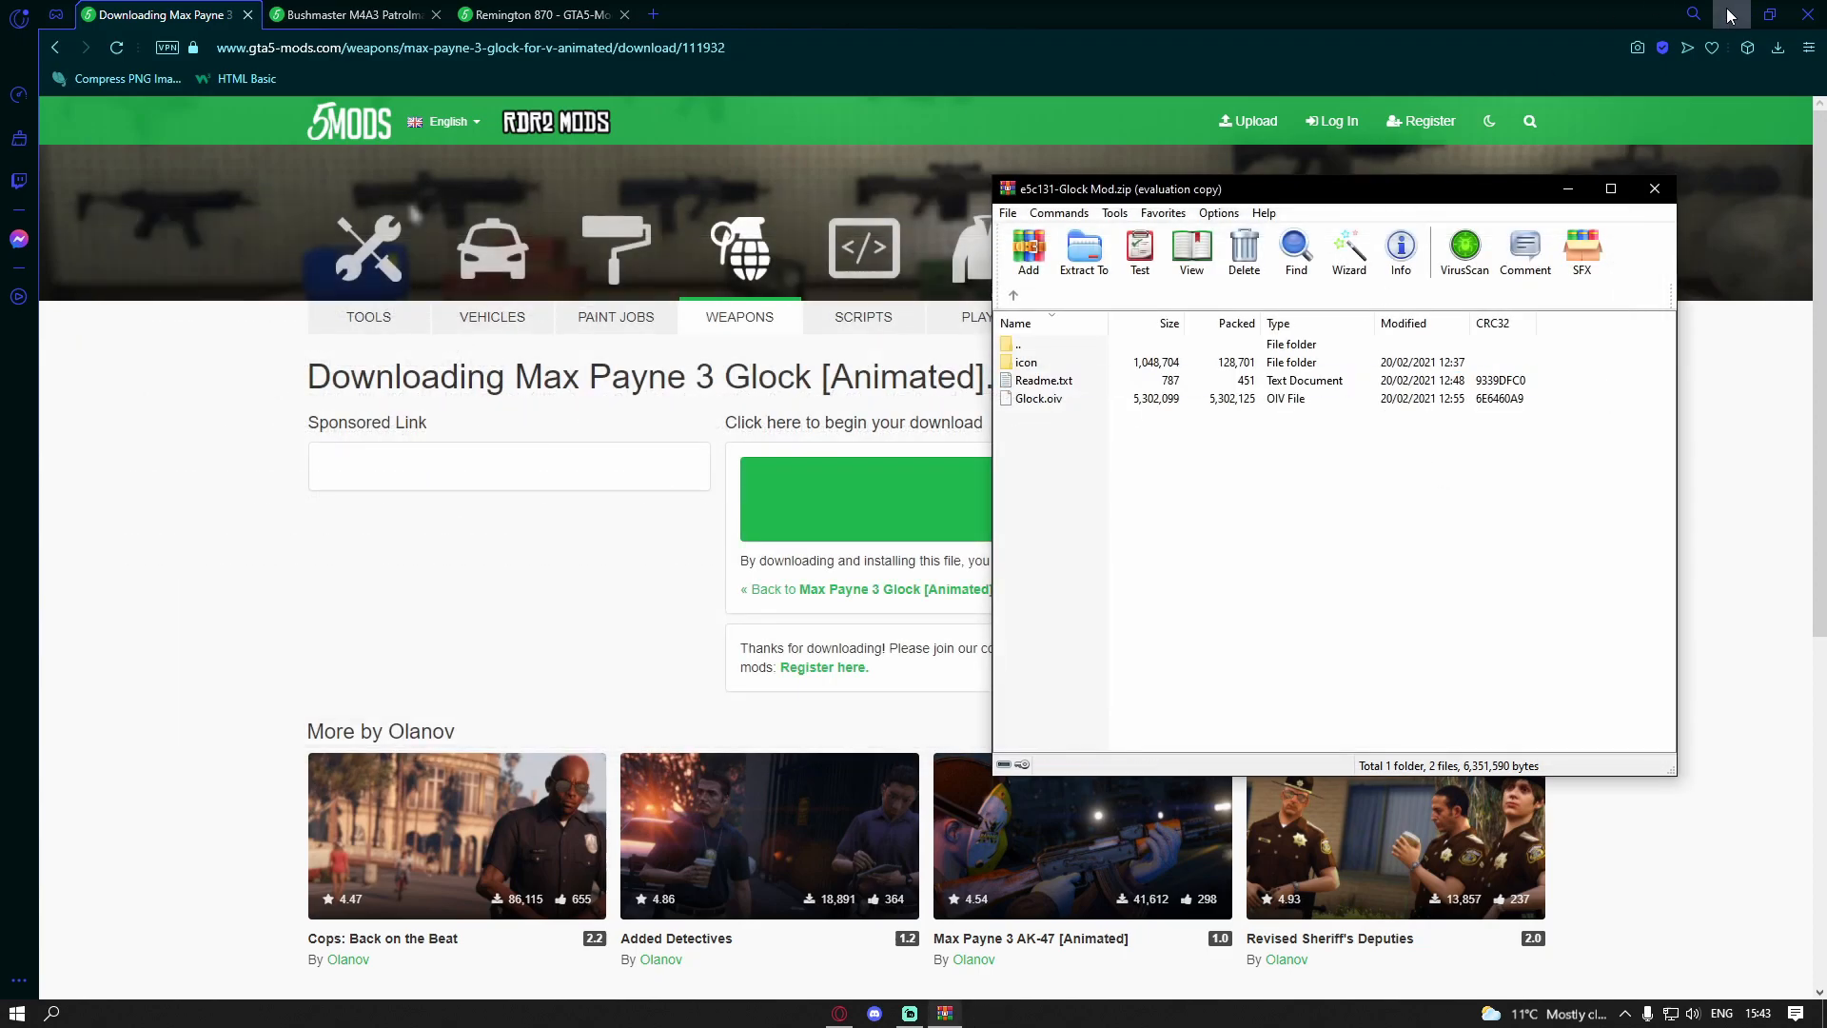
mouse_move(1730, 13)
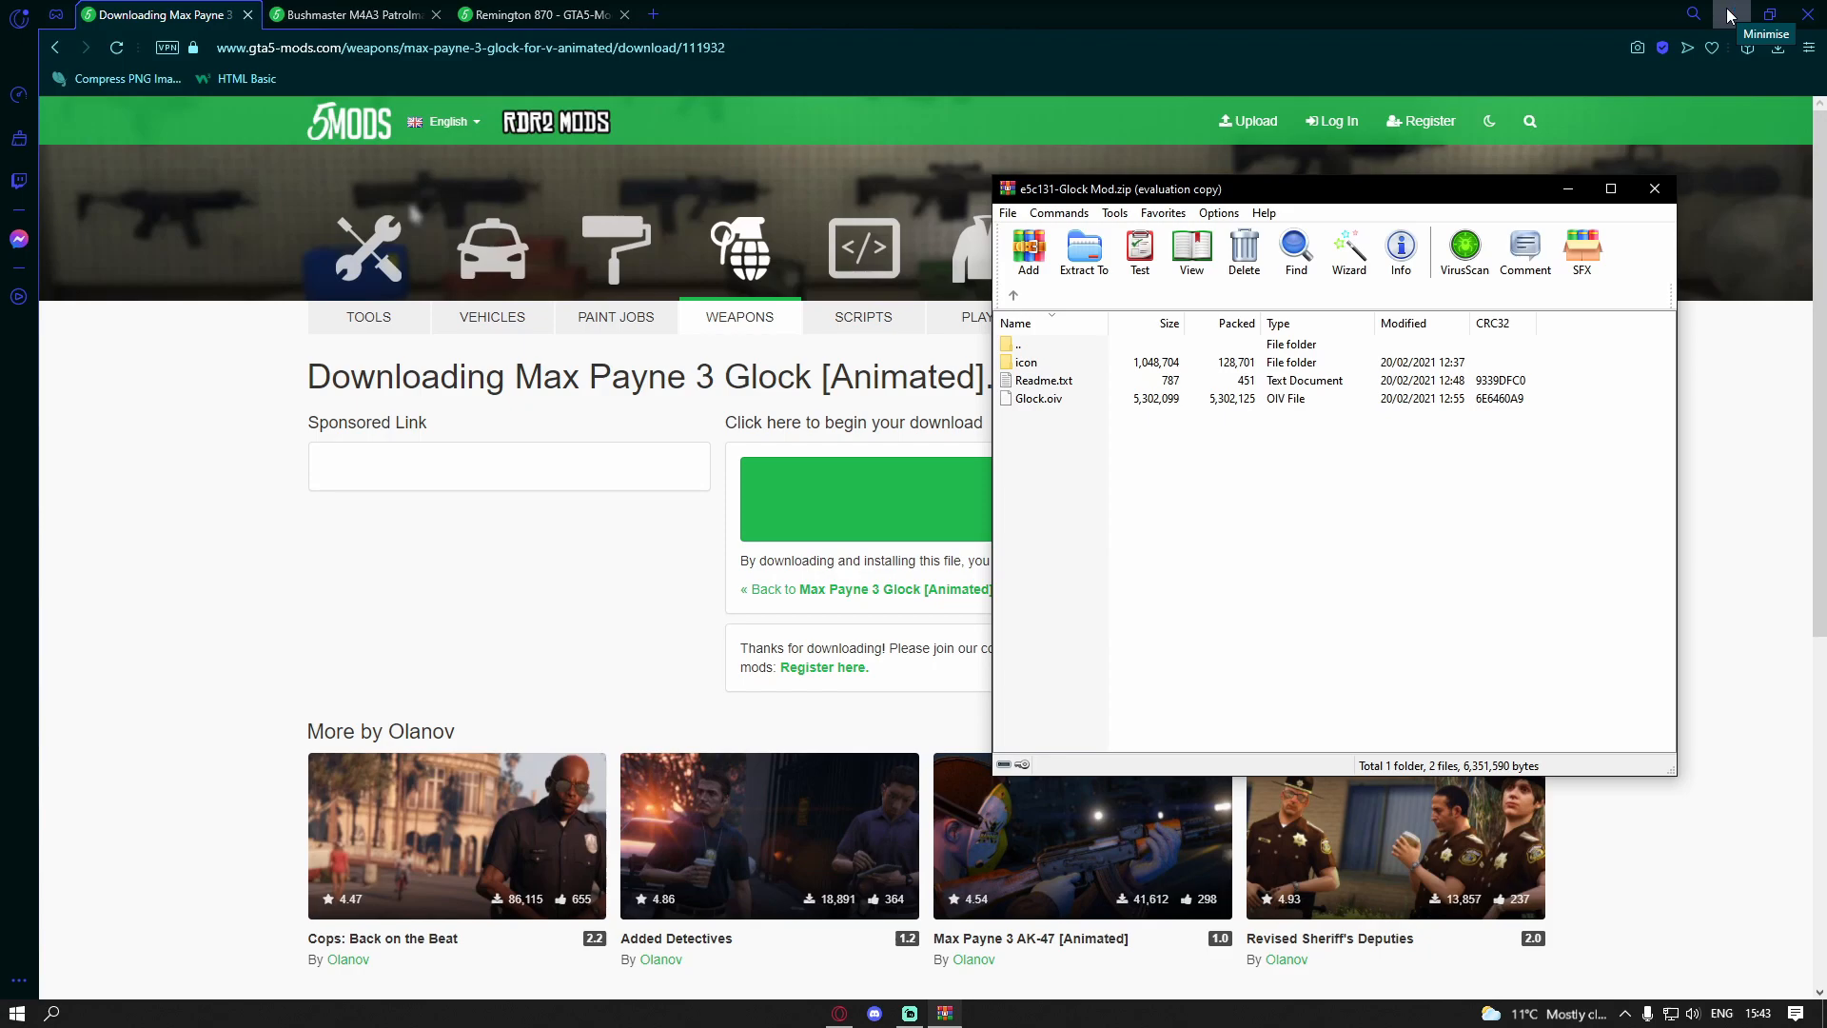
click(1766, 13)
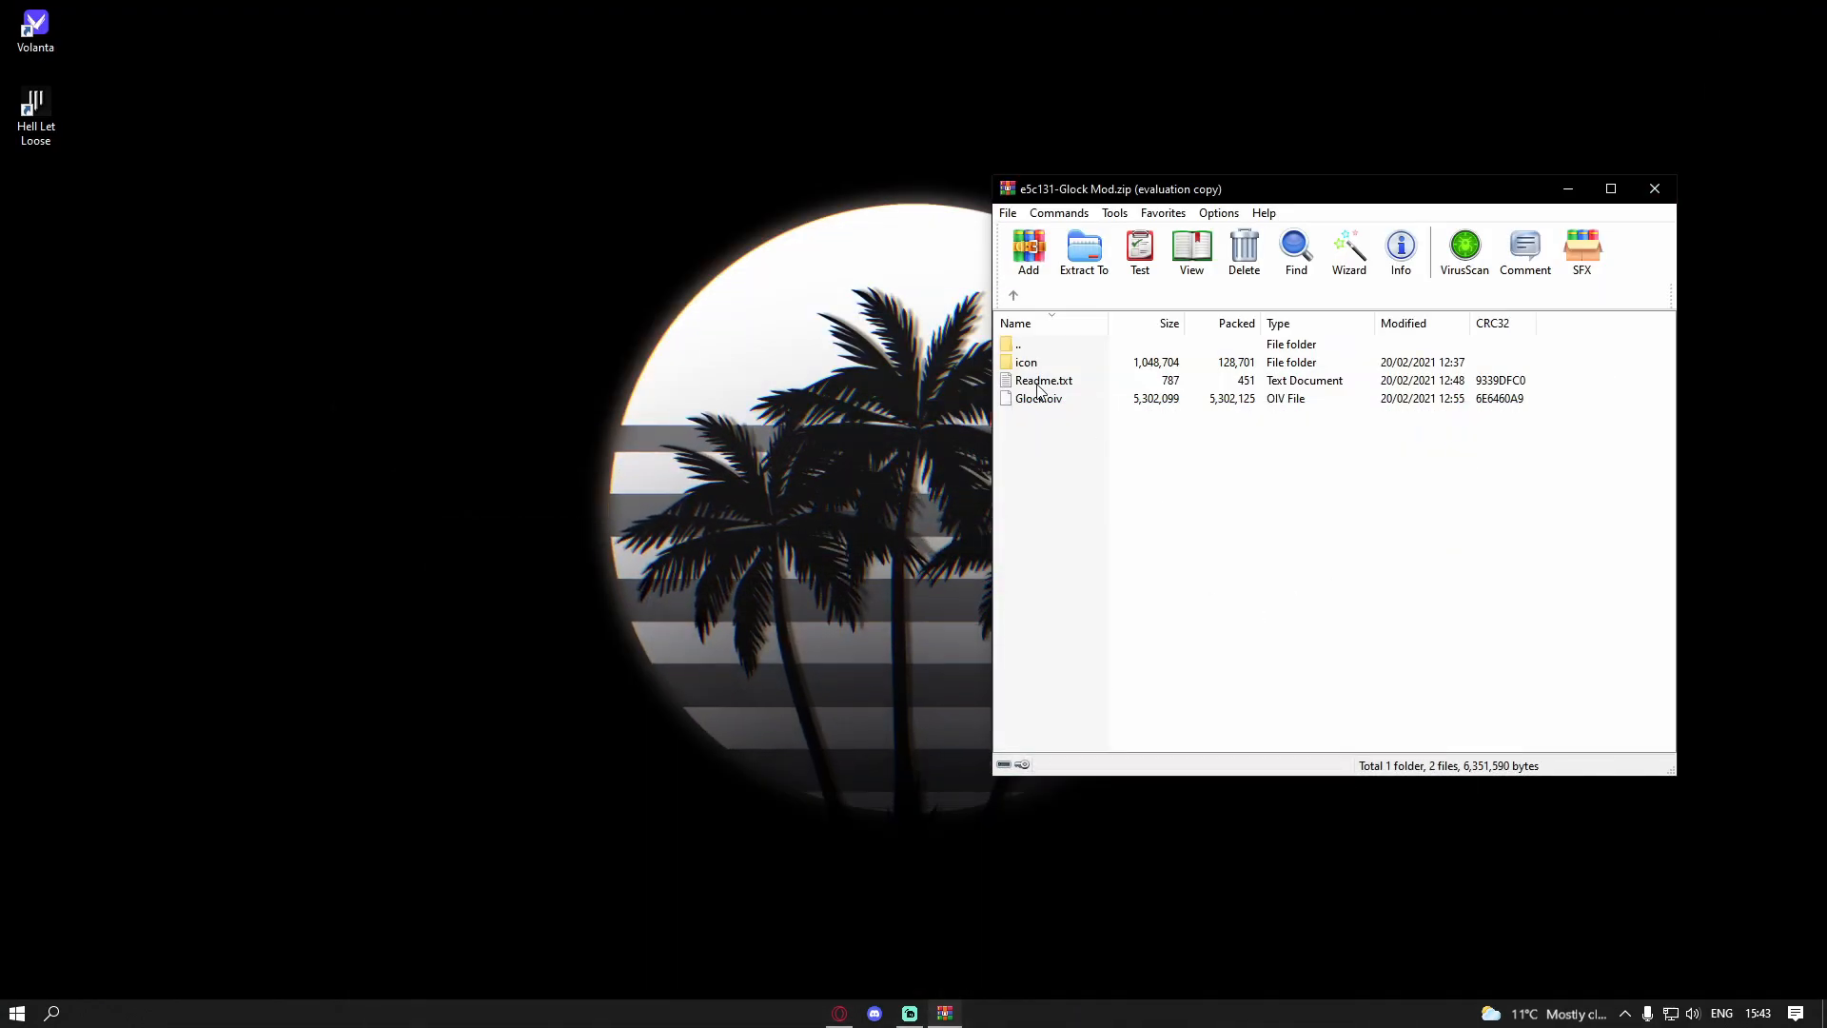
Step: Extract Glock.oiv from the archive onto the desktop and bring up Windows Search
click(1042, 381)
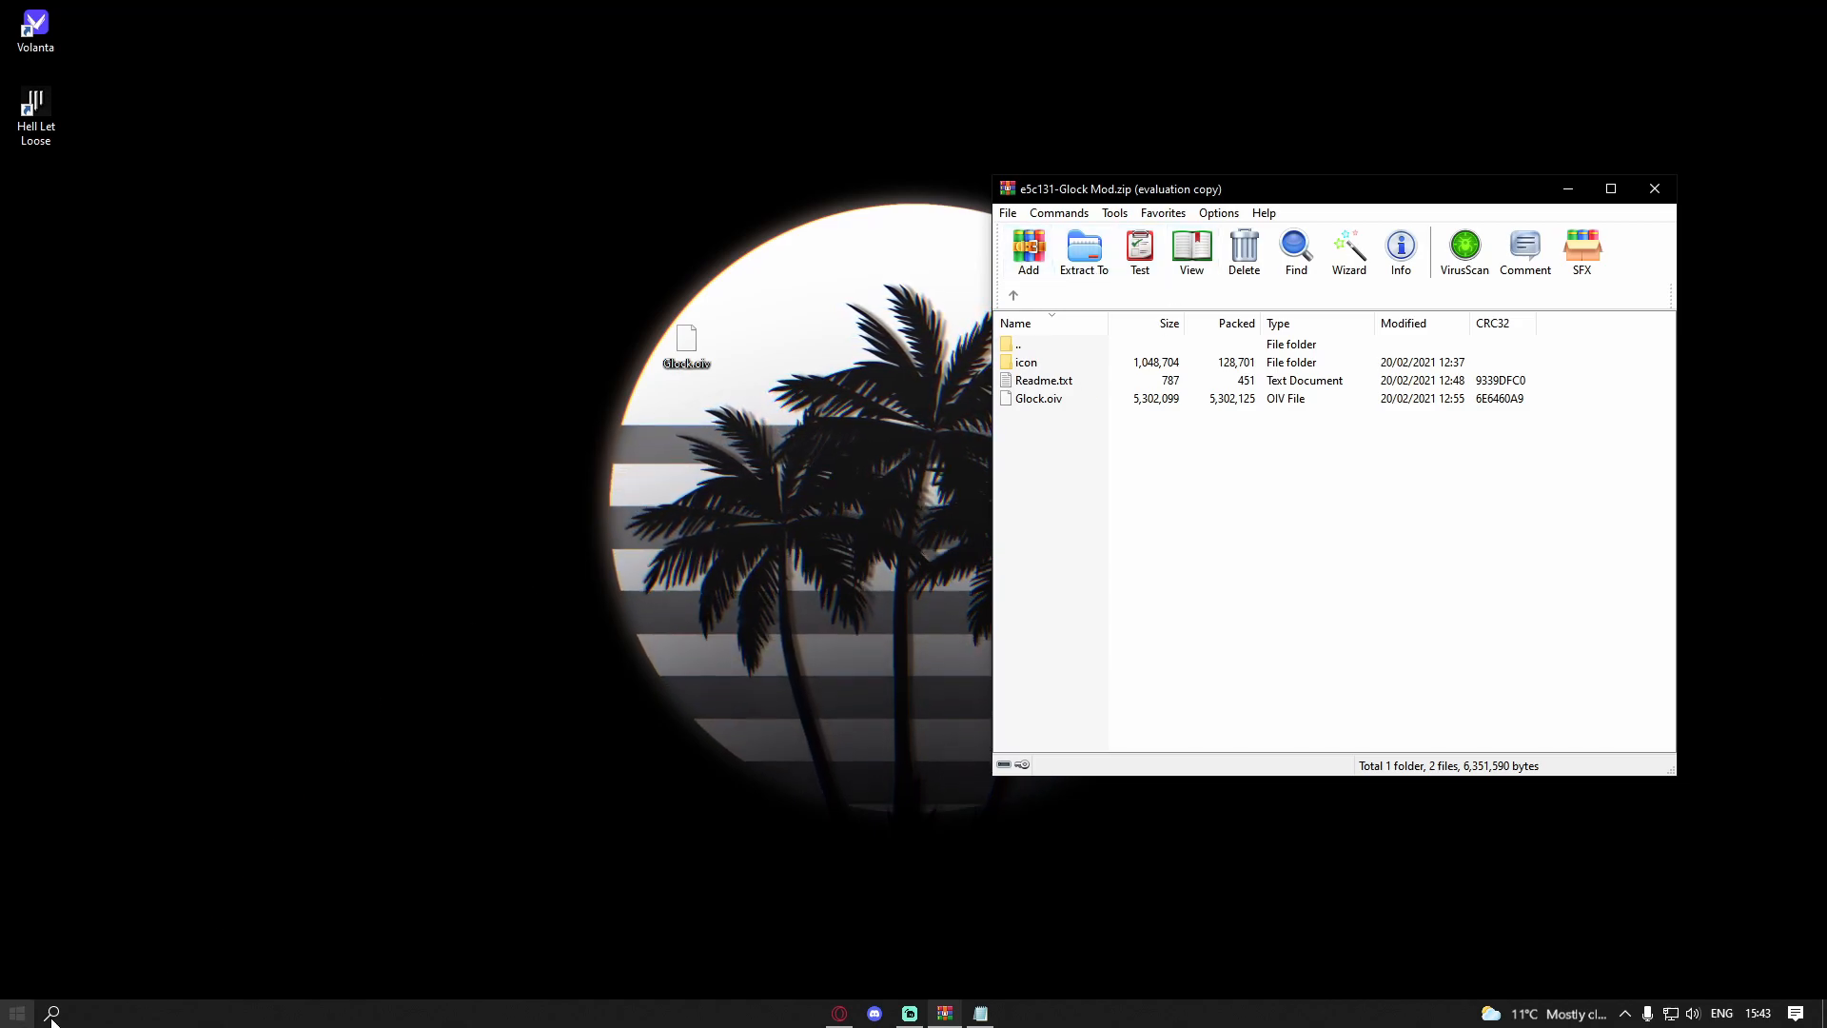
click(51, 1010)
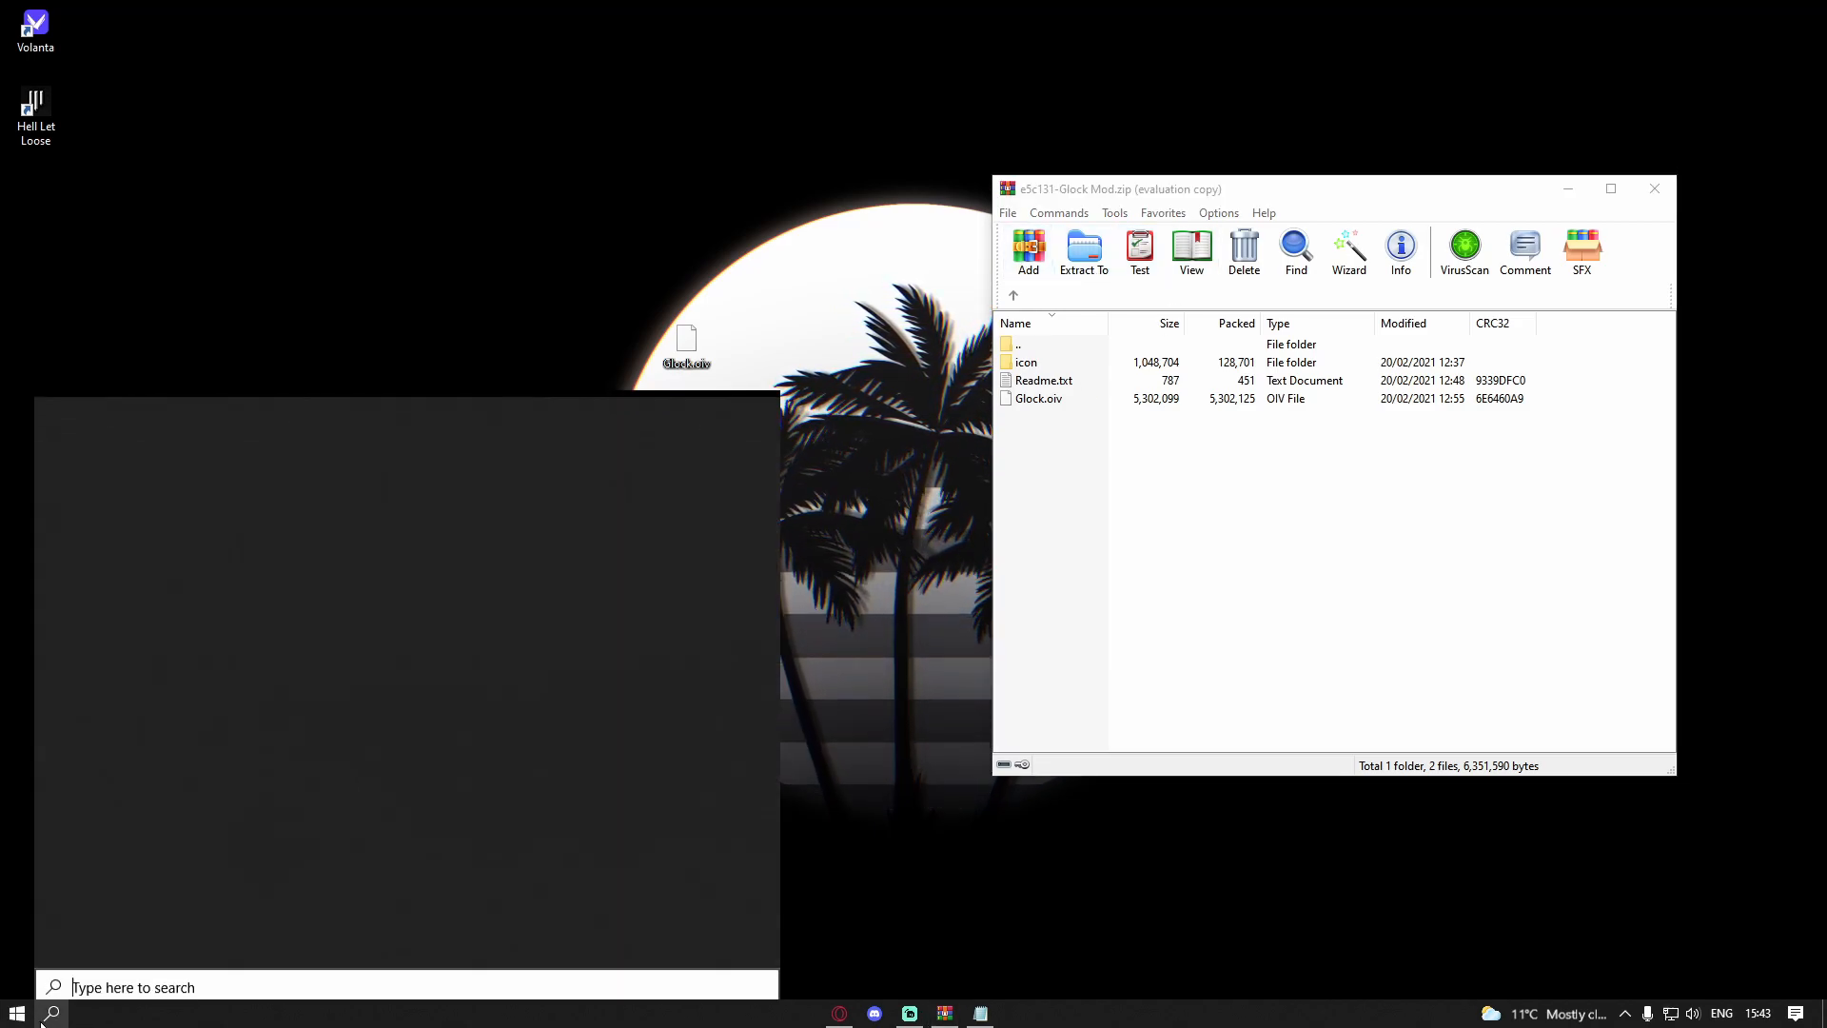
Step: Search for 'openIV' and launch OpenIV on the GTA V game folder
text(openIV)
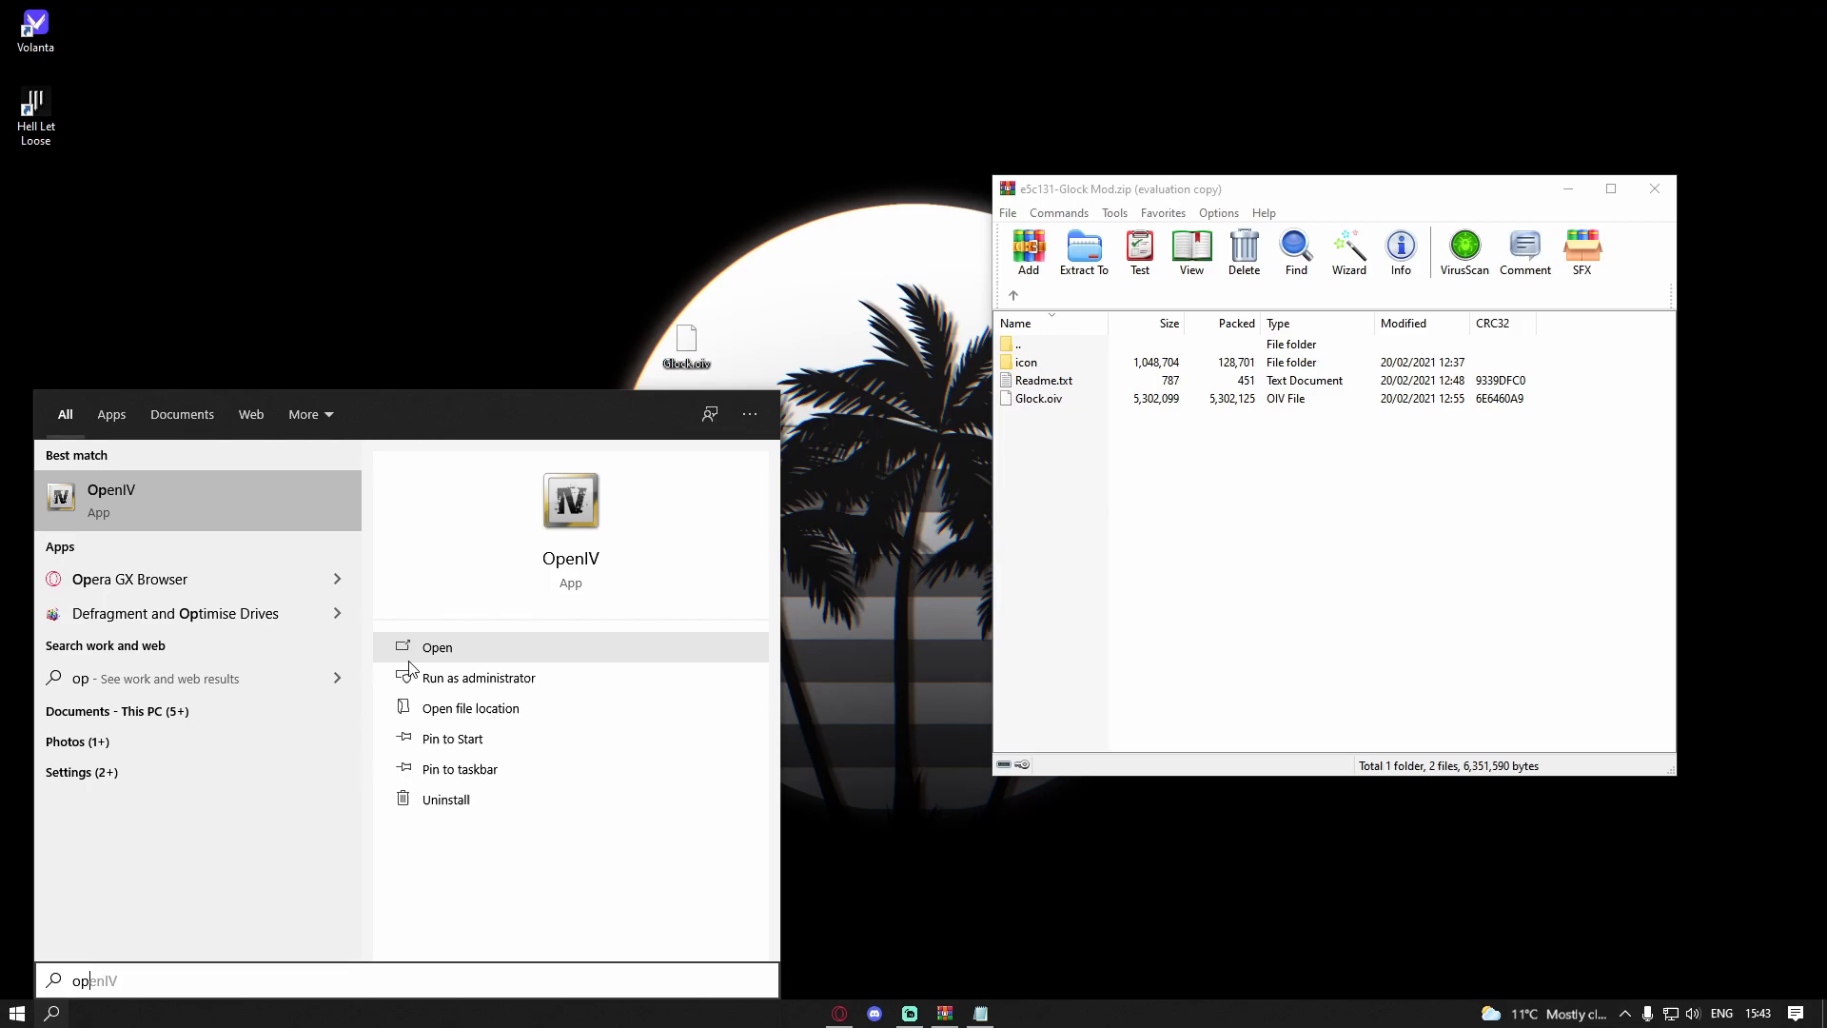
click(402, 649)
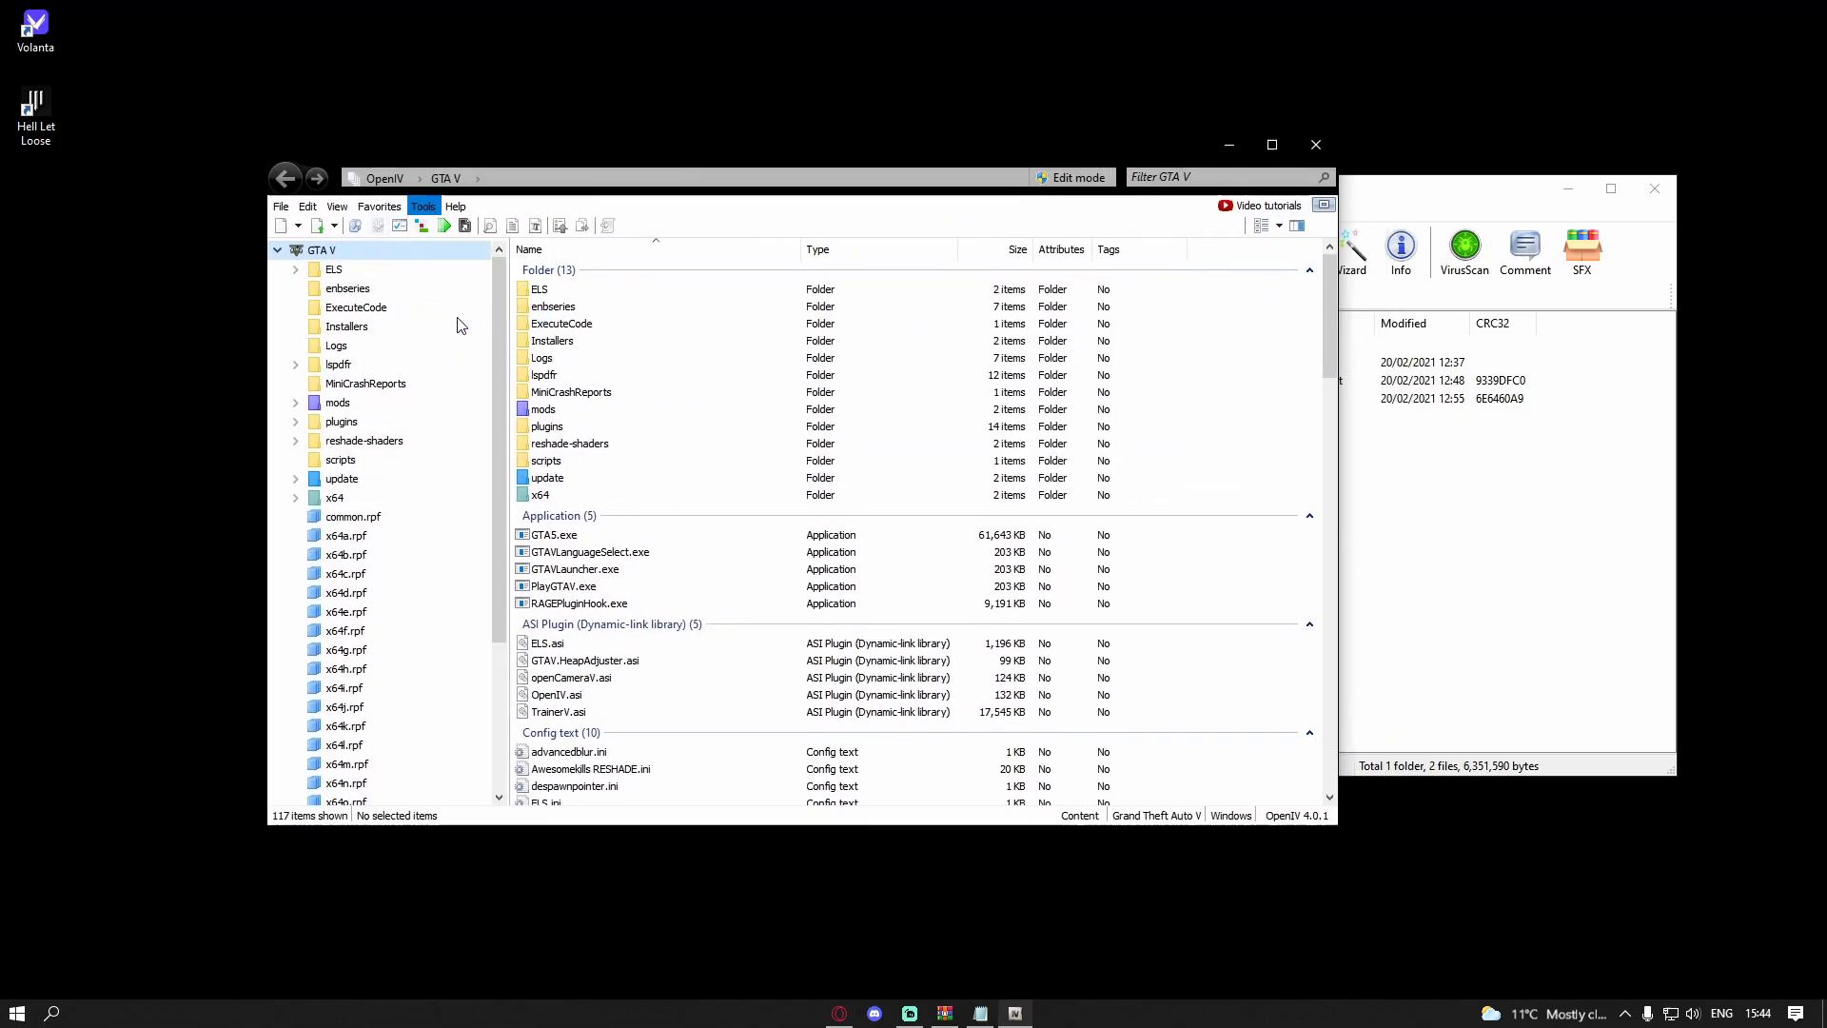
click(422, 205)
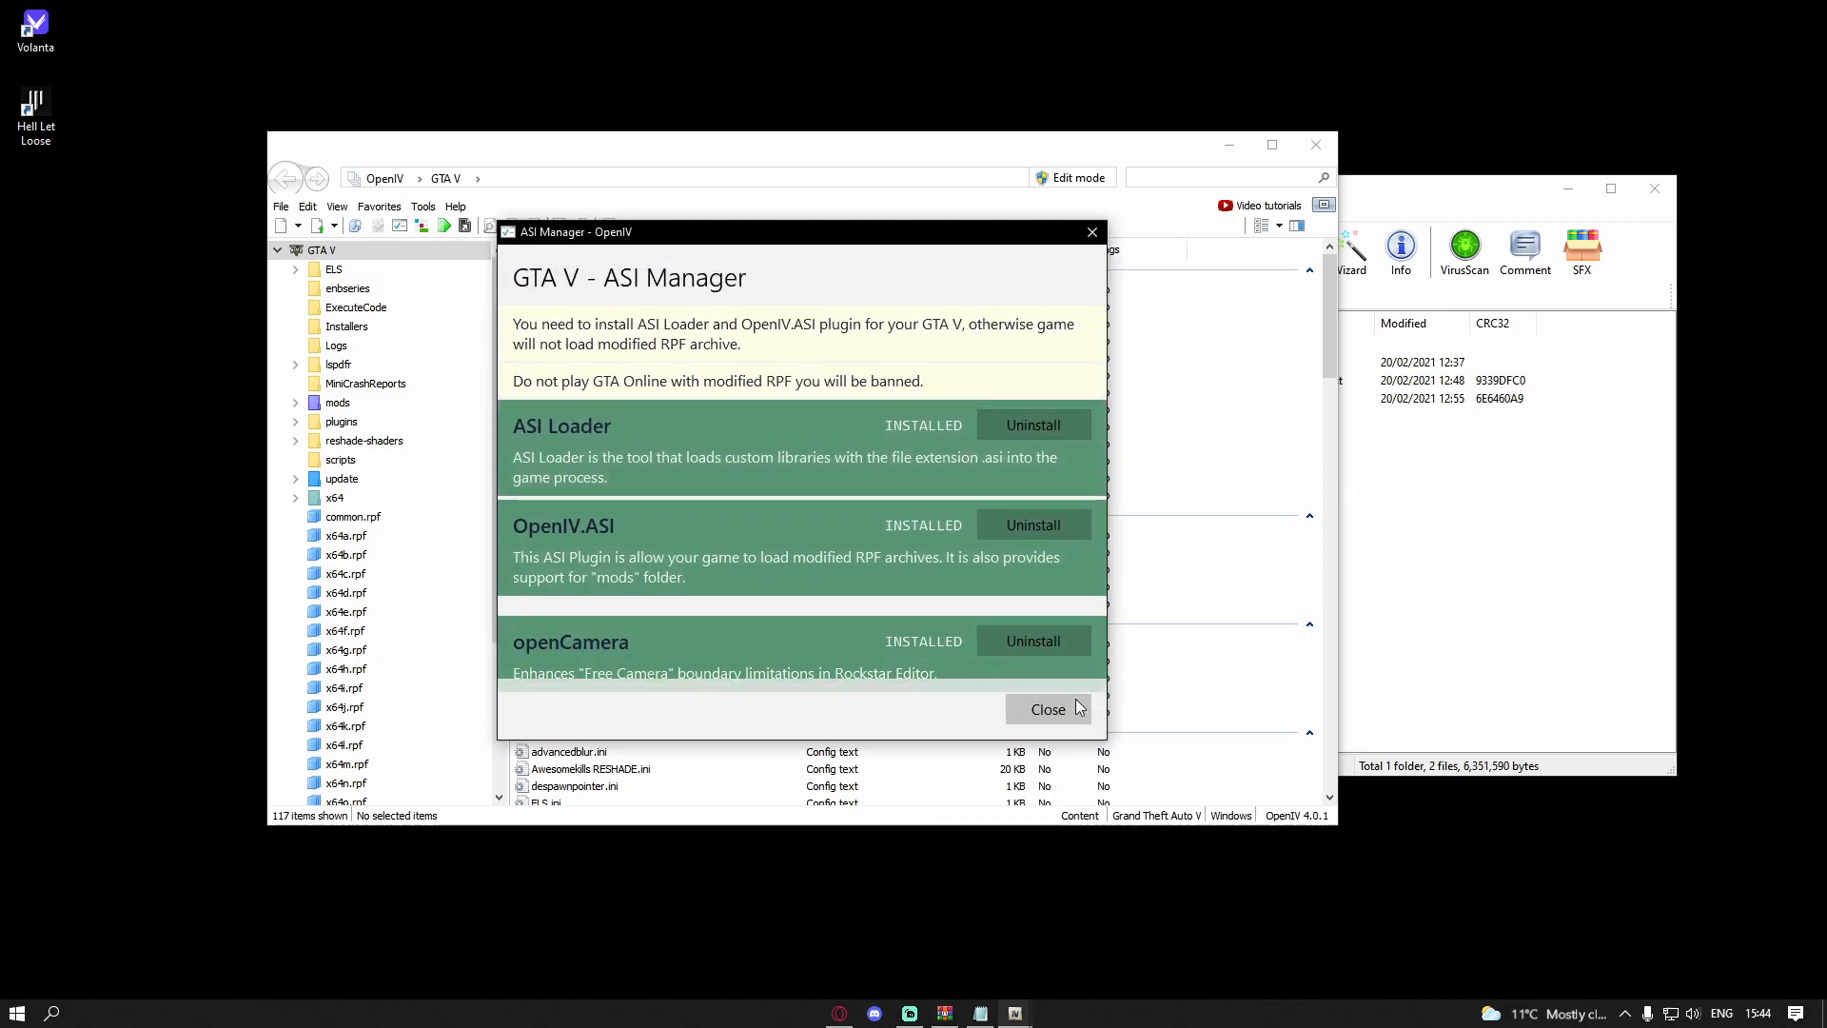
click(1047, 708)
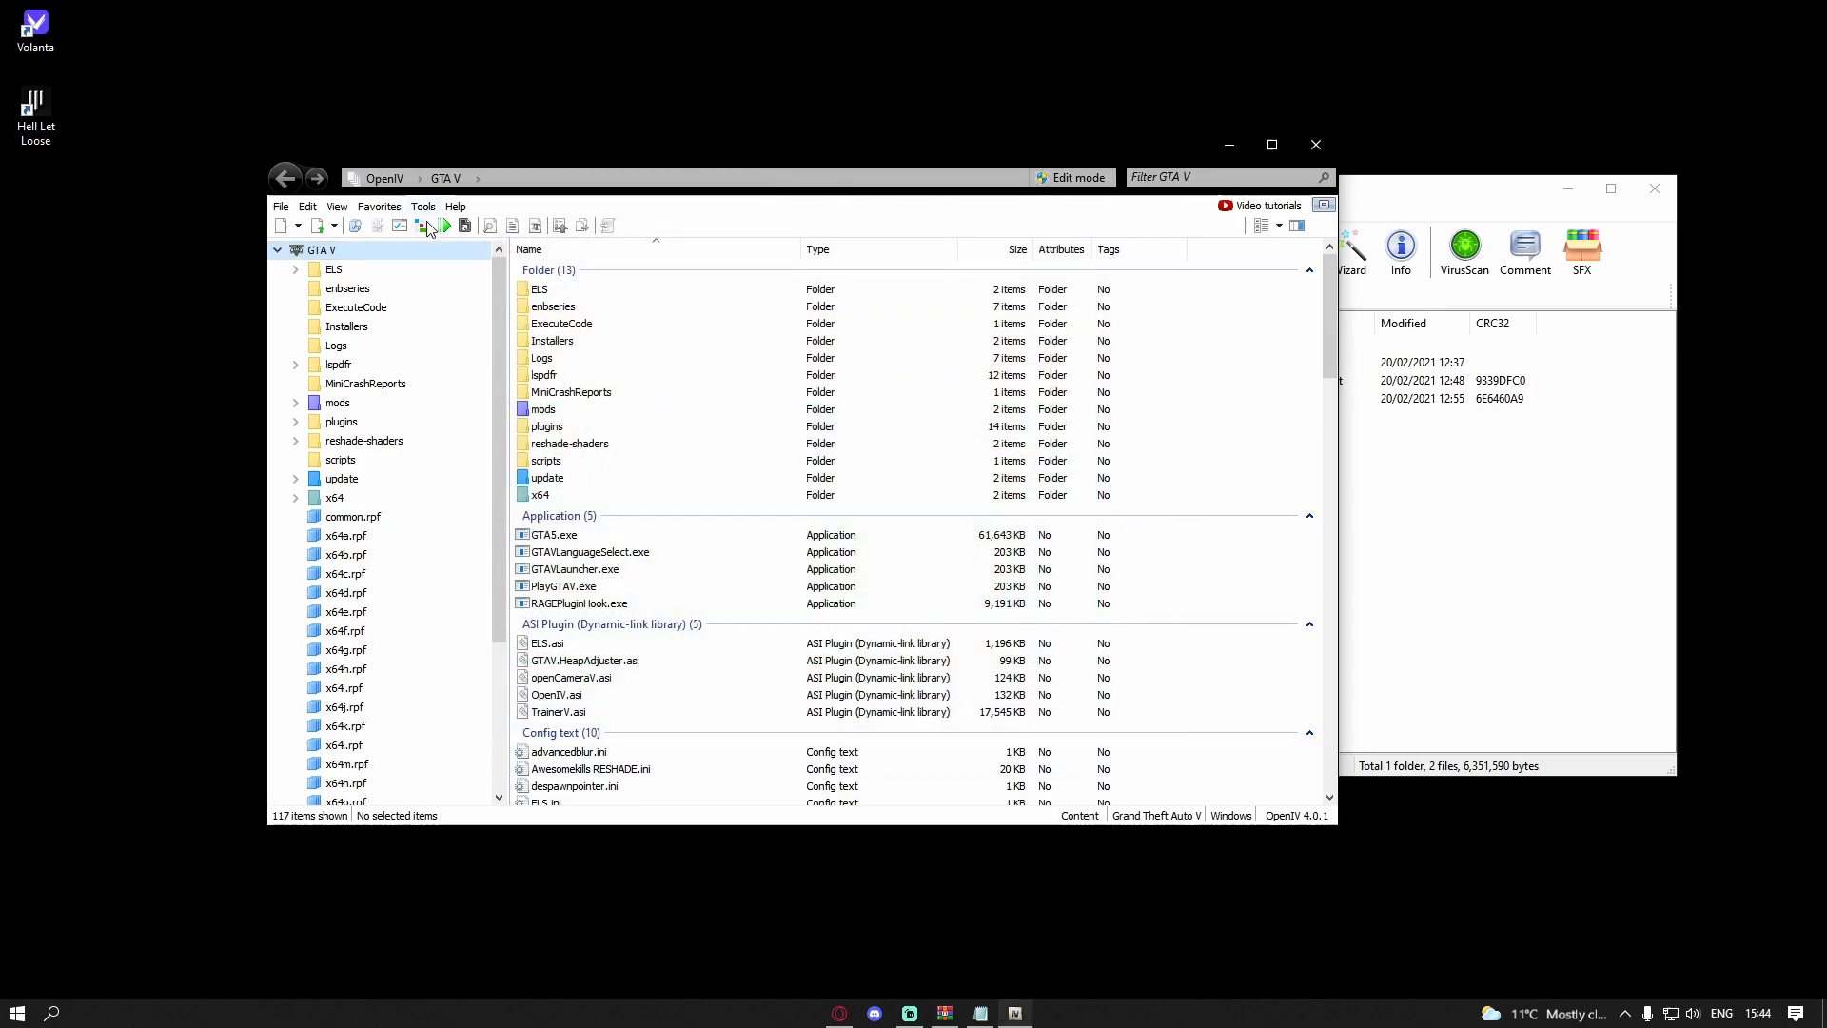
mouse_move(420, 225)
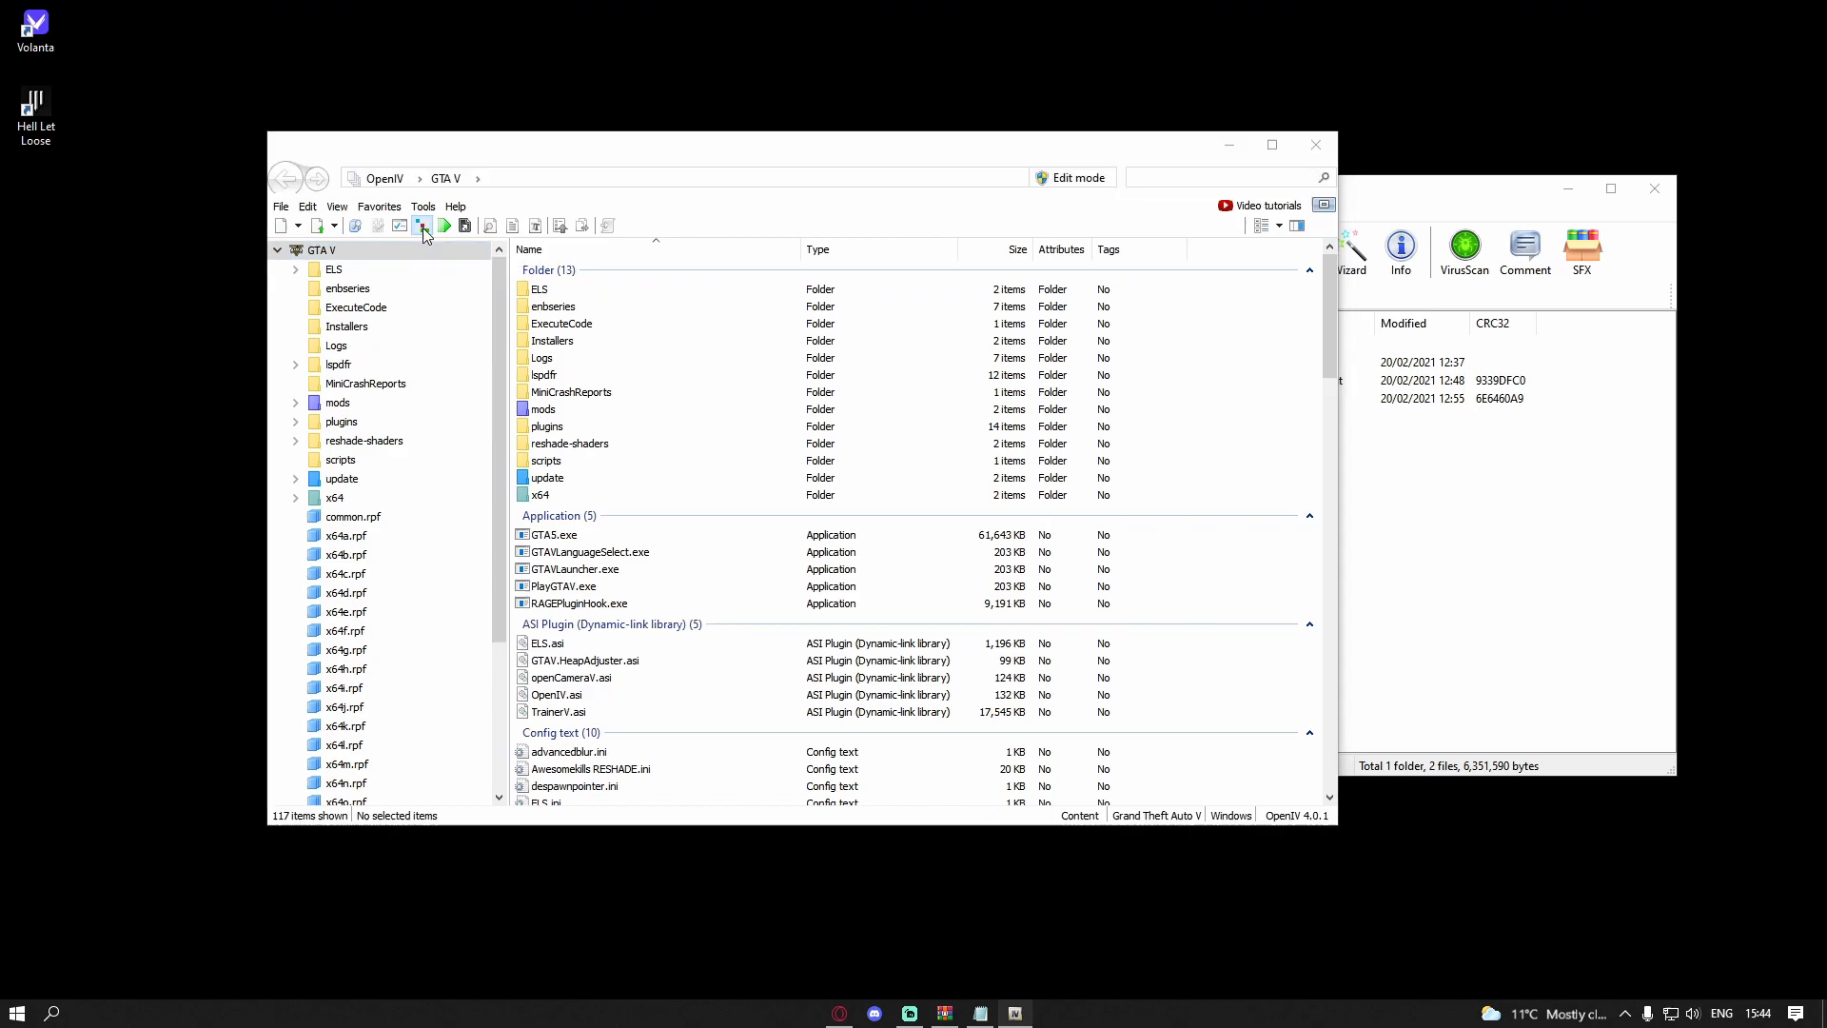
Step: Install Glock.oiv from the Desktop through the Package Installer into the mods folder
click(422, 226)
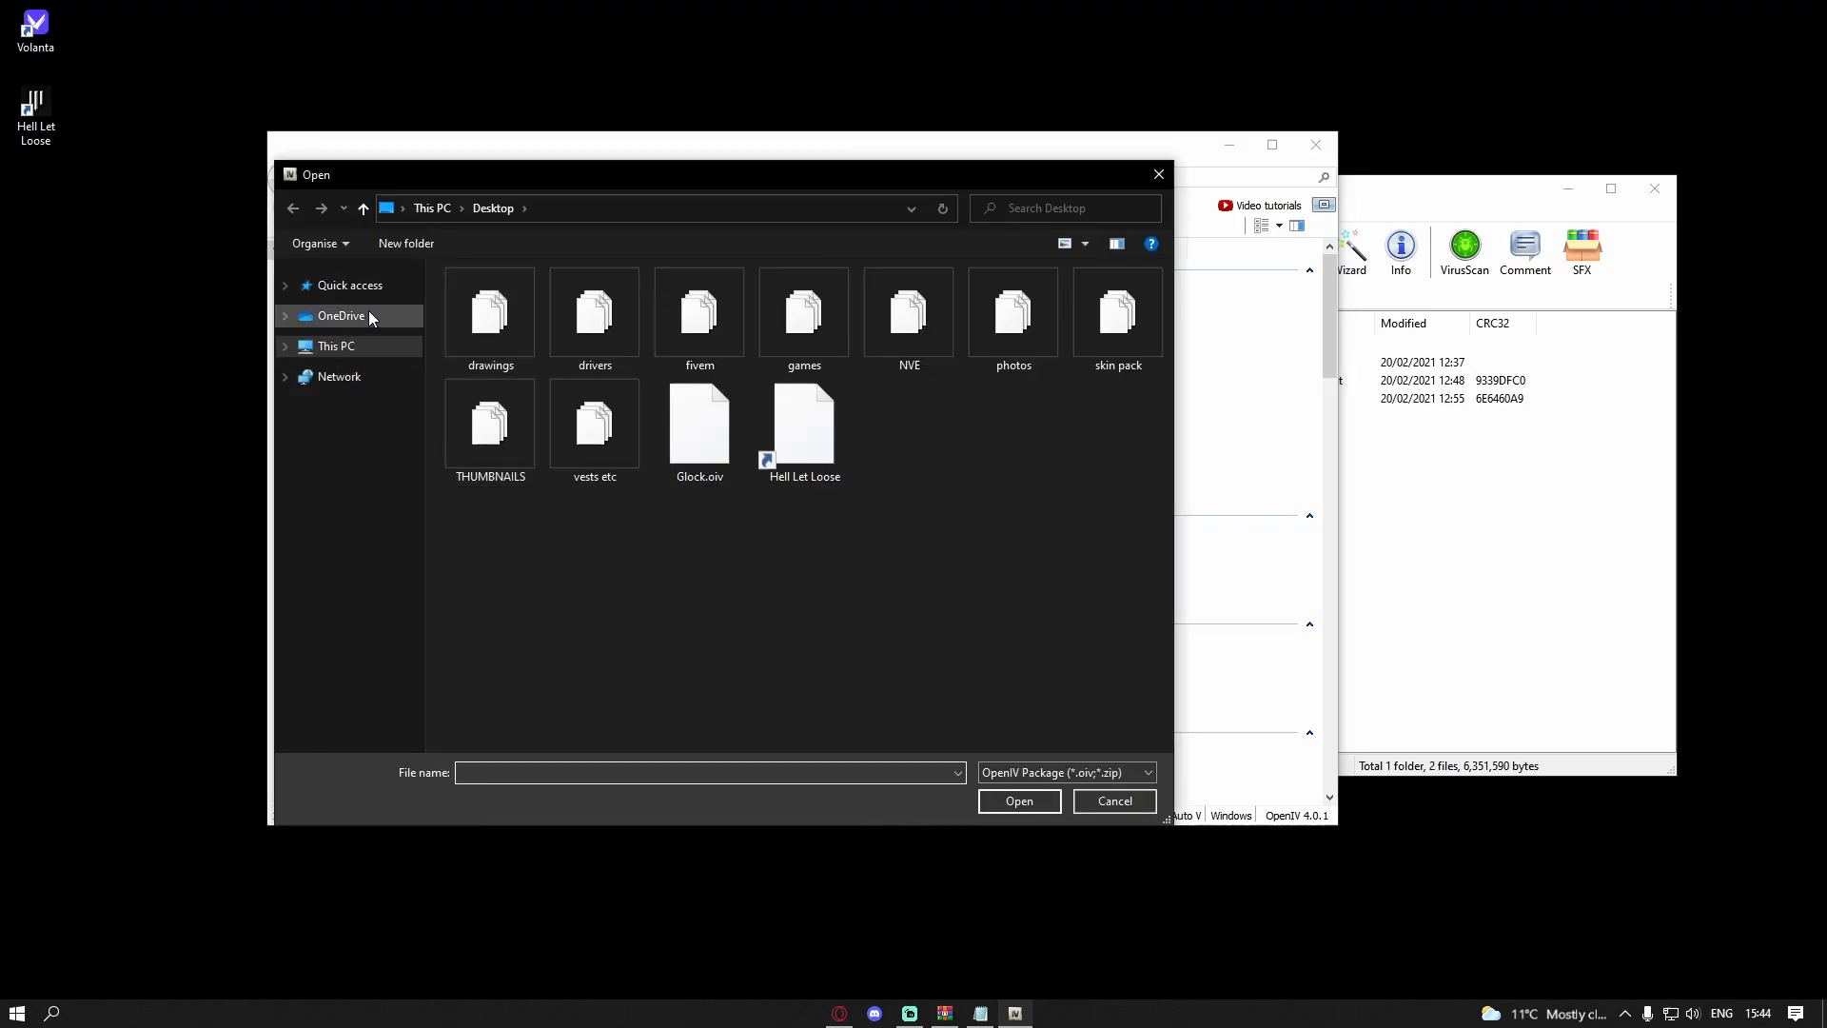
click(698, 425)
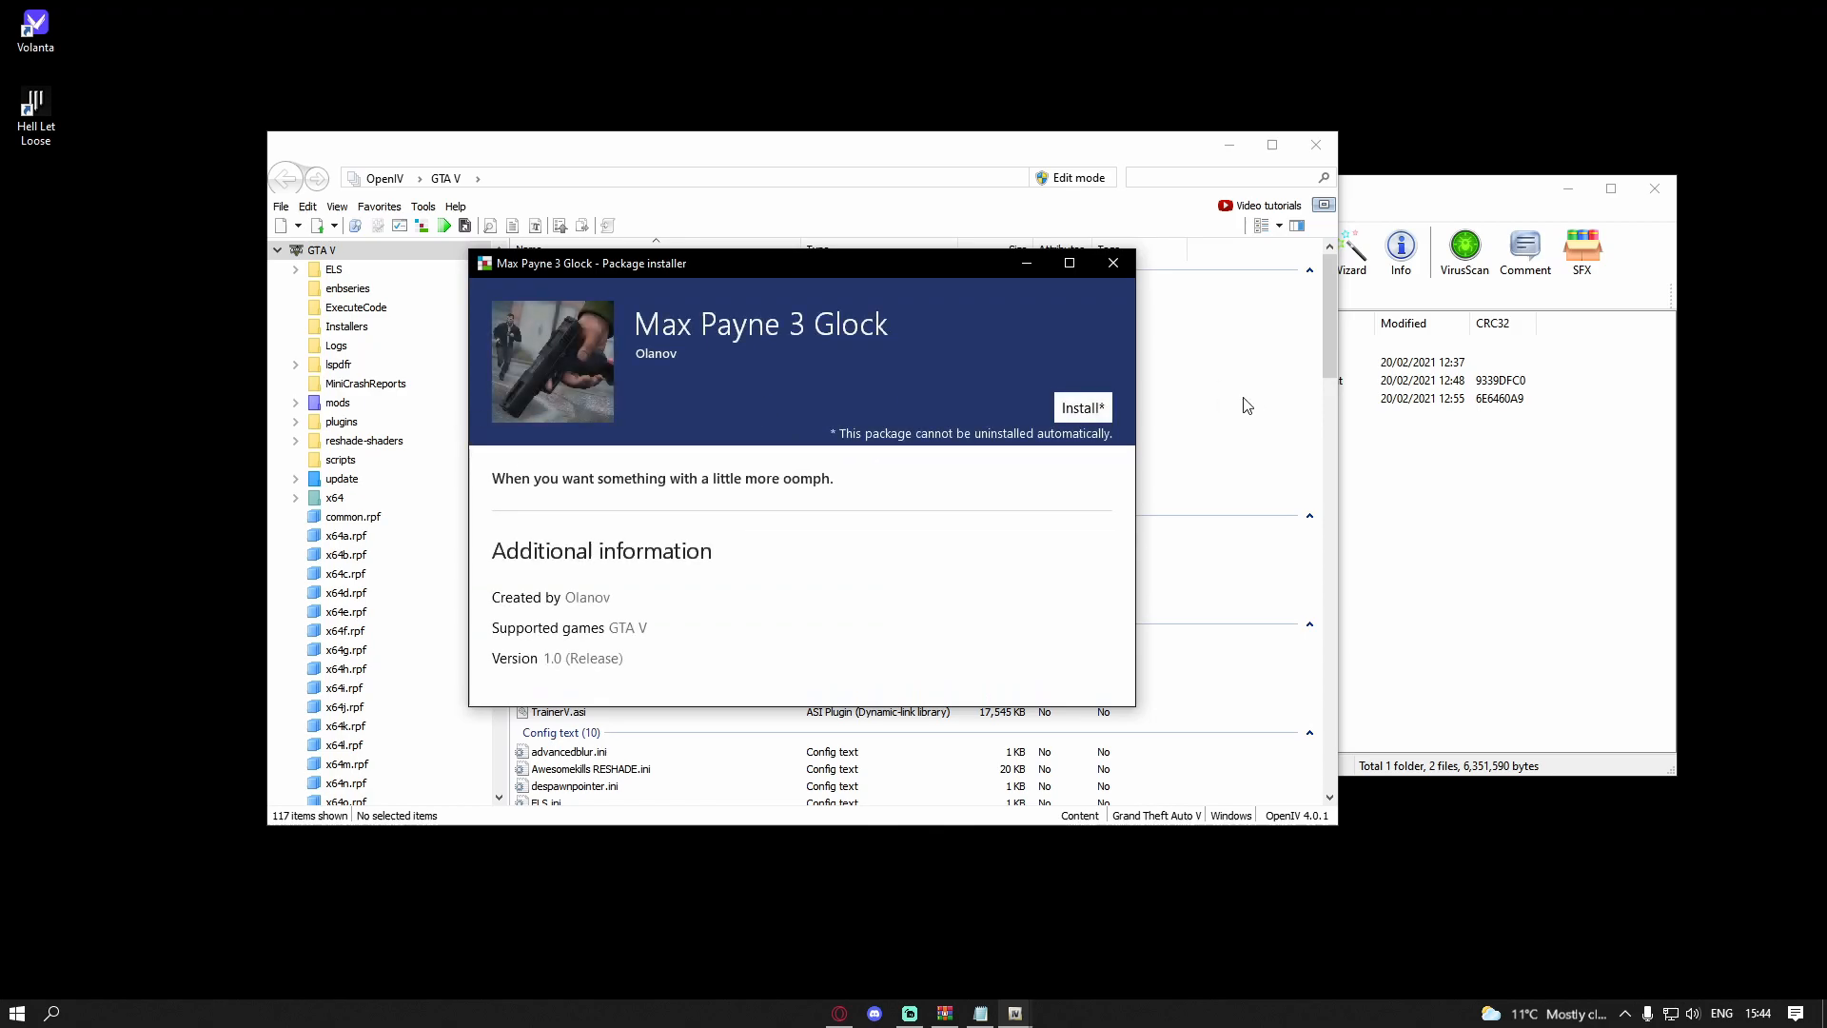
click(1081, 407)
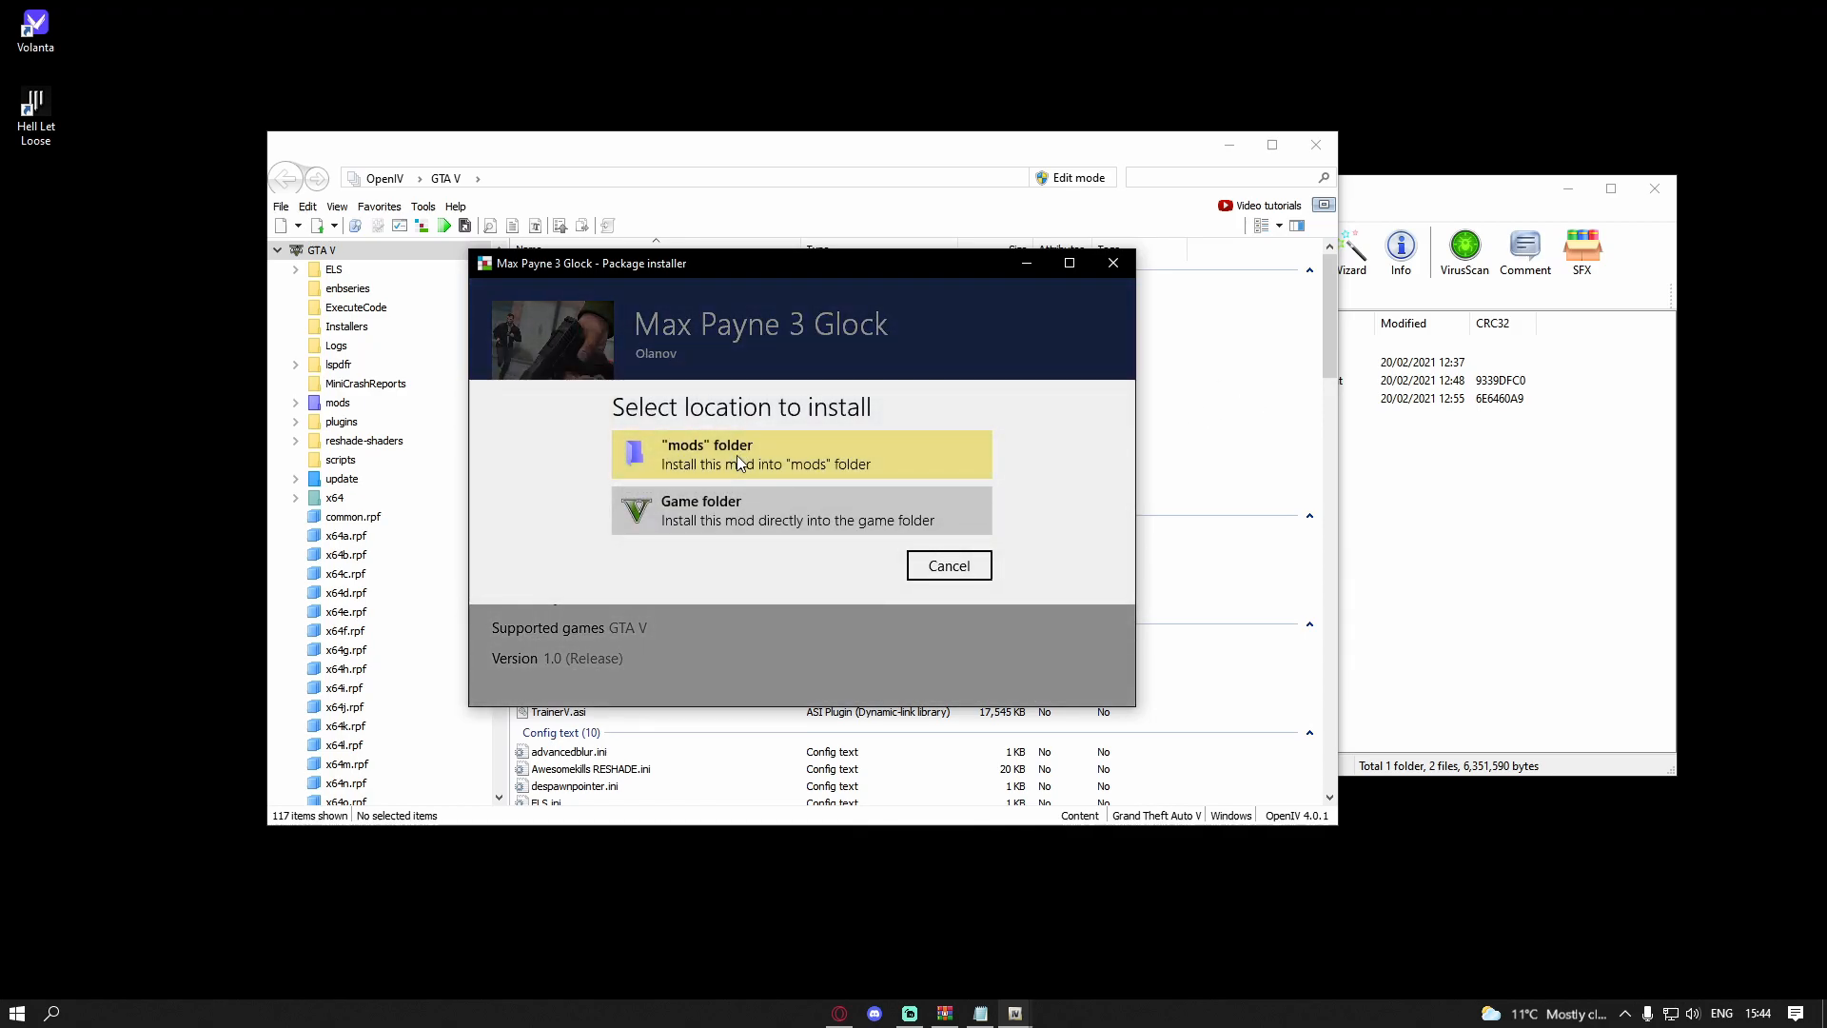
click(802, 453)
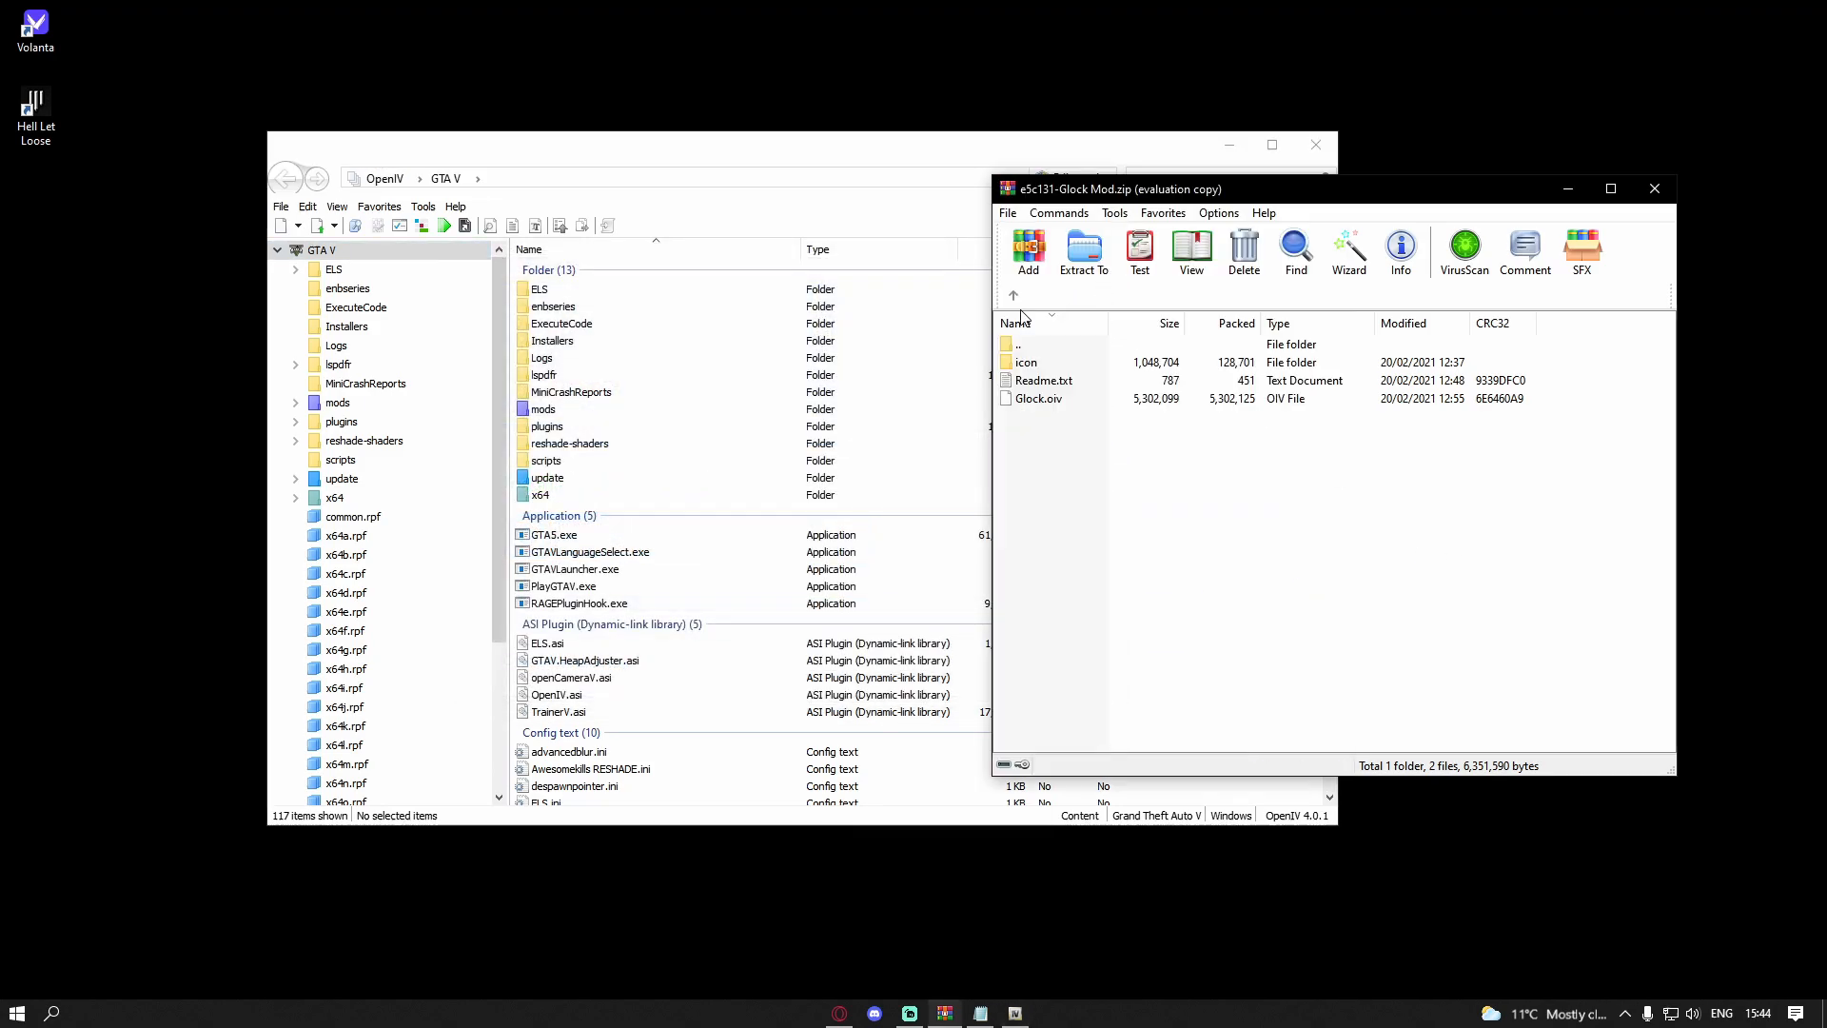
mouse_move(1060, 367)
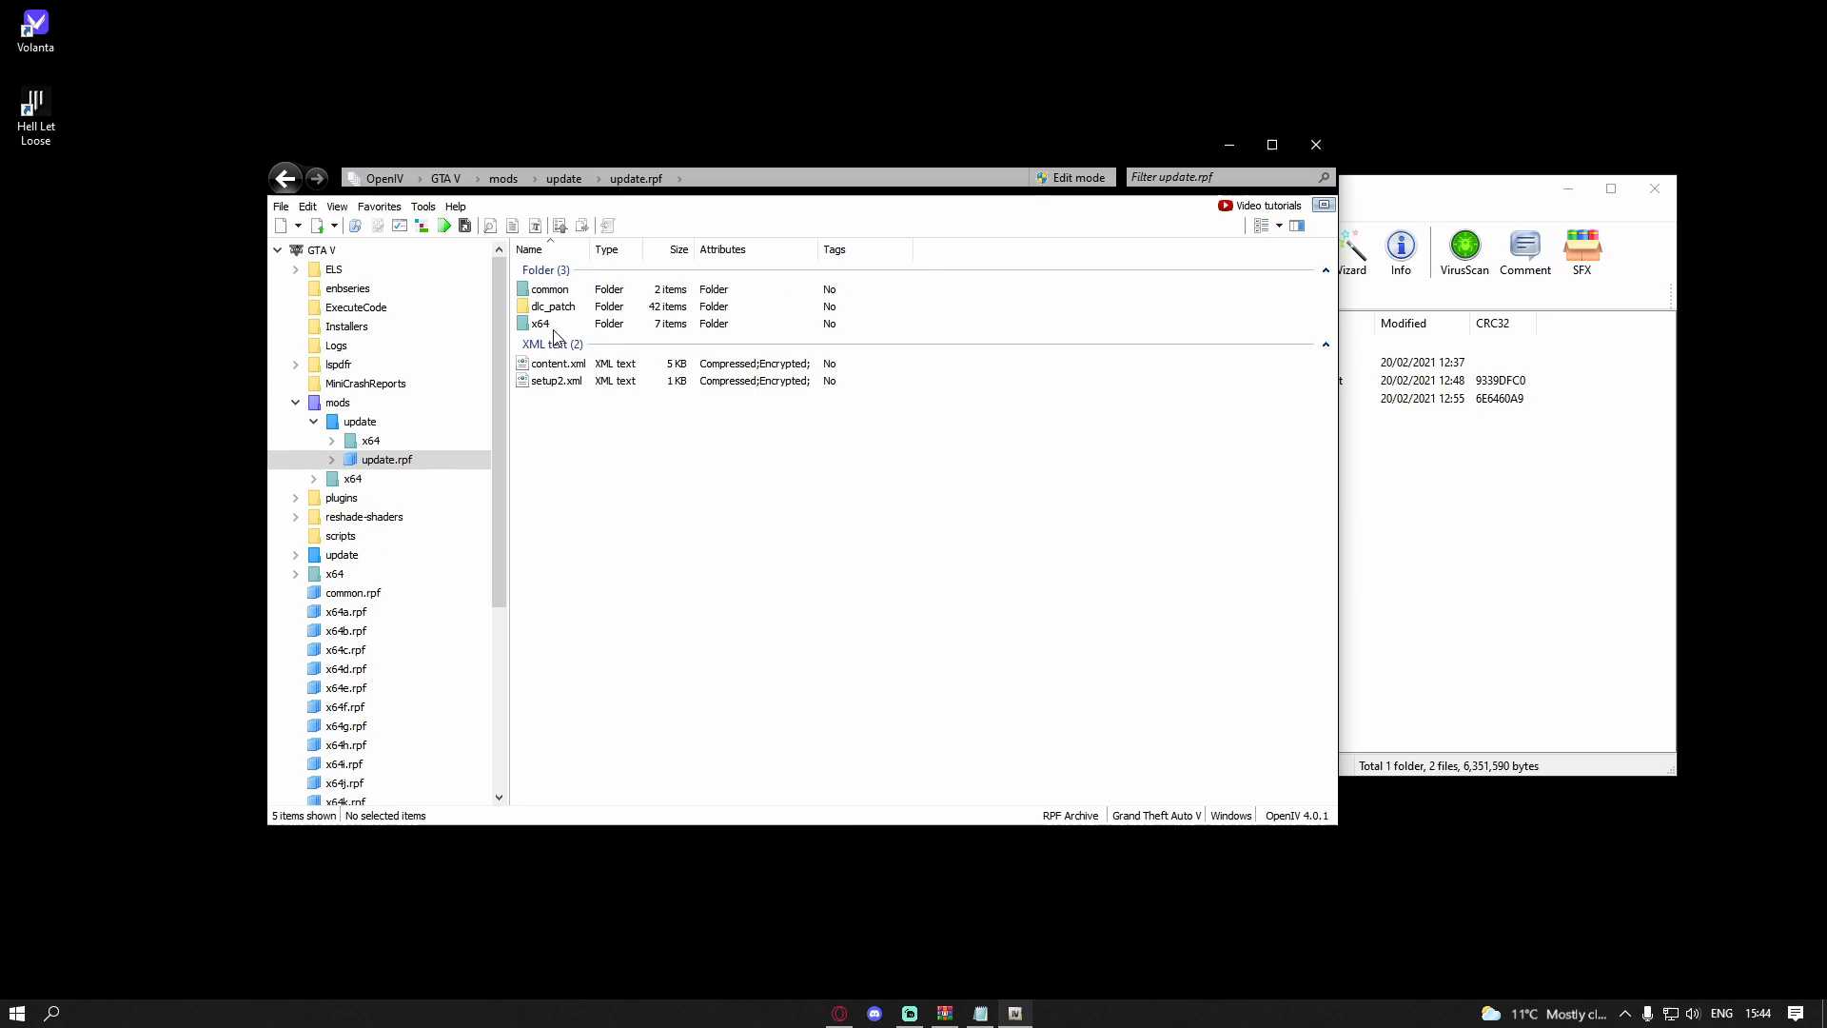
Step: Browse update.rpf through x64\patch\data\cdimages into scaleform_generic.rpf and reach the hud files
click(539, 323)
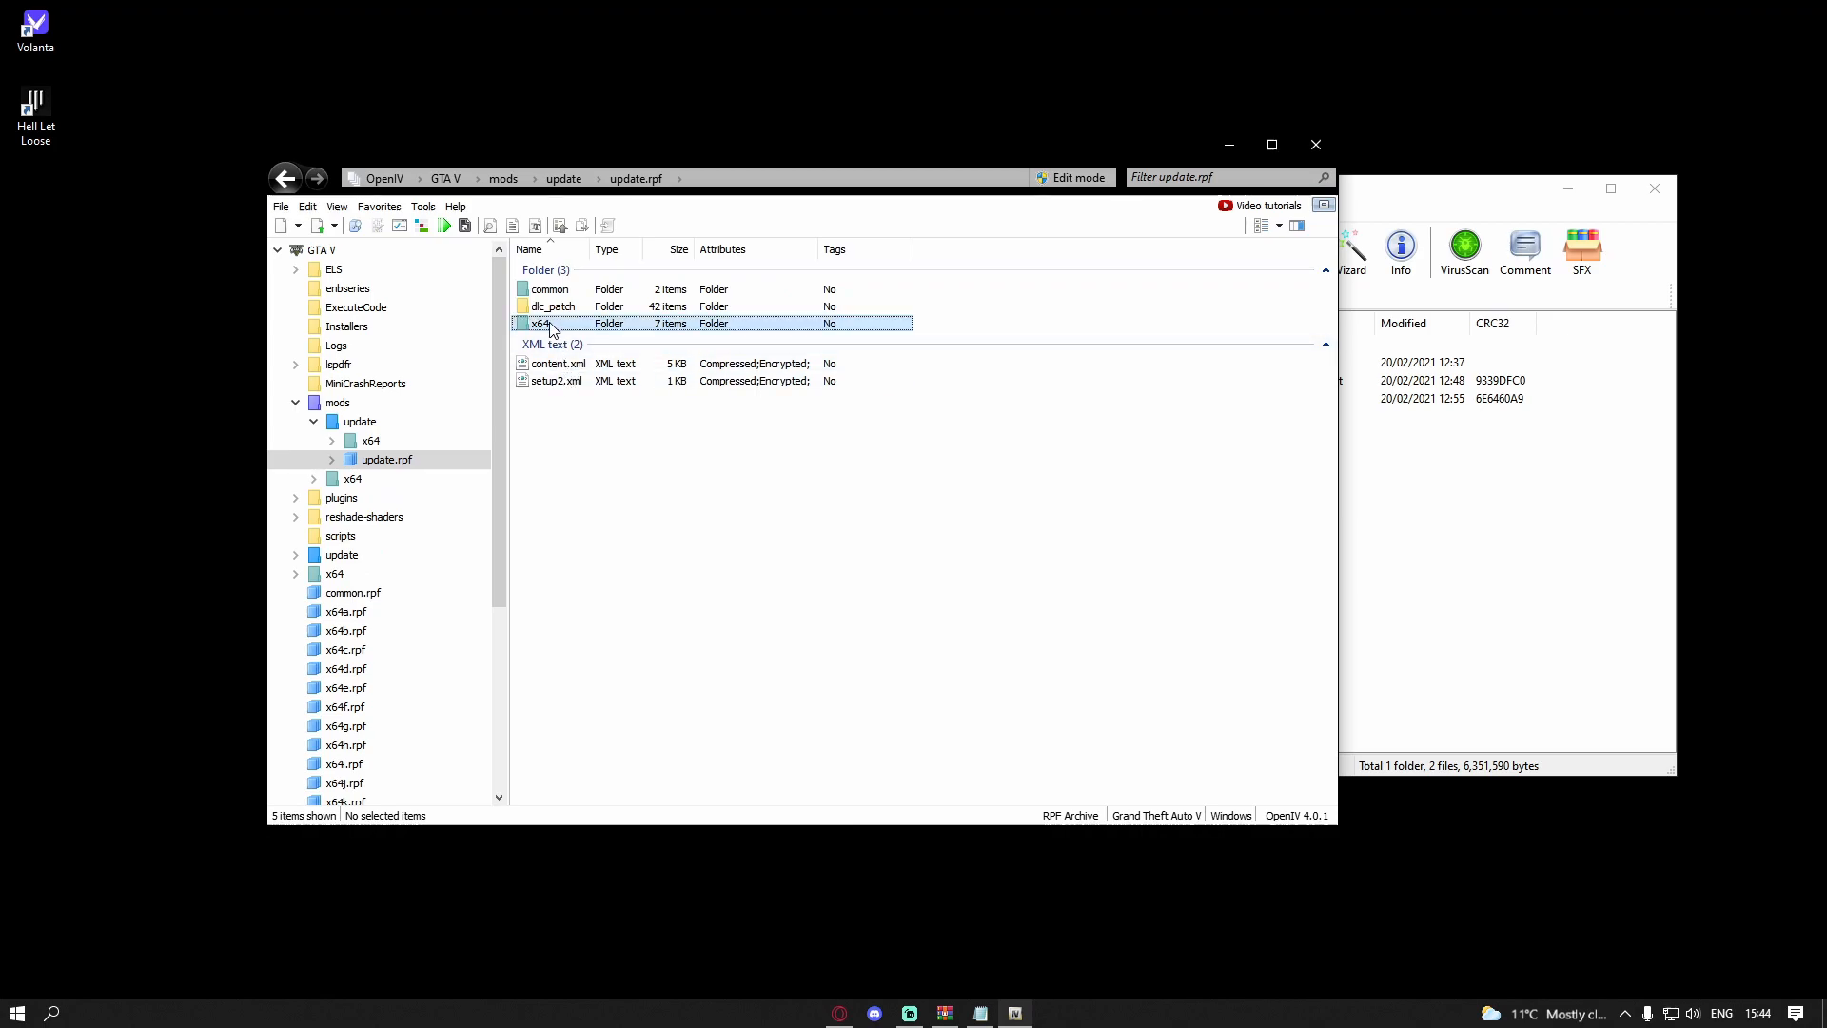
double_click(539, 324)
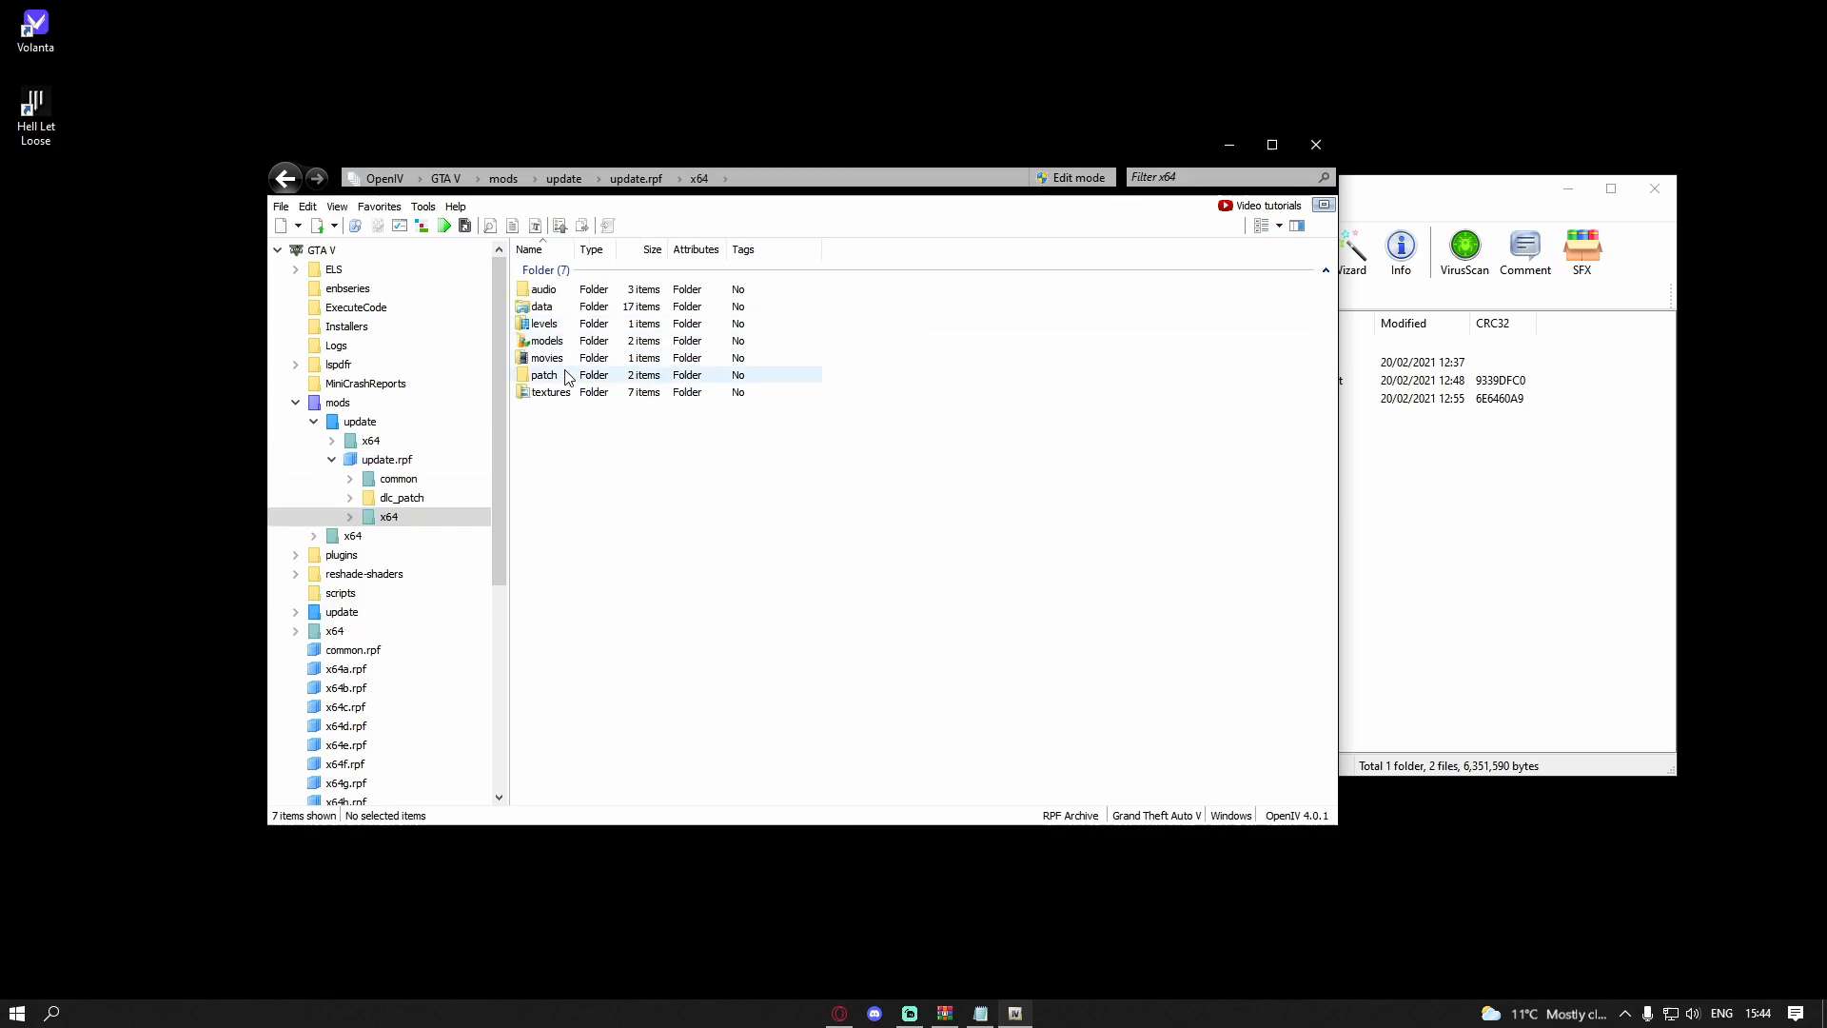
double_click(544, 375)
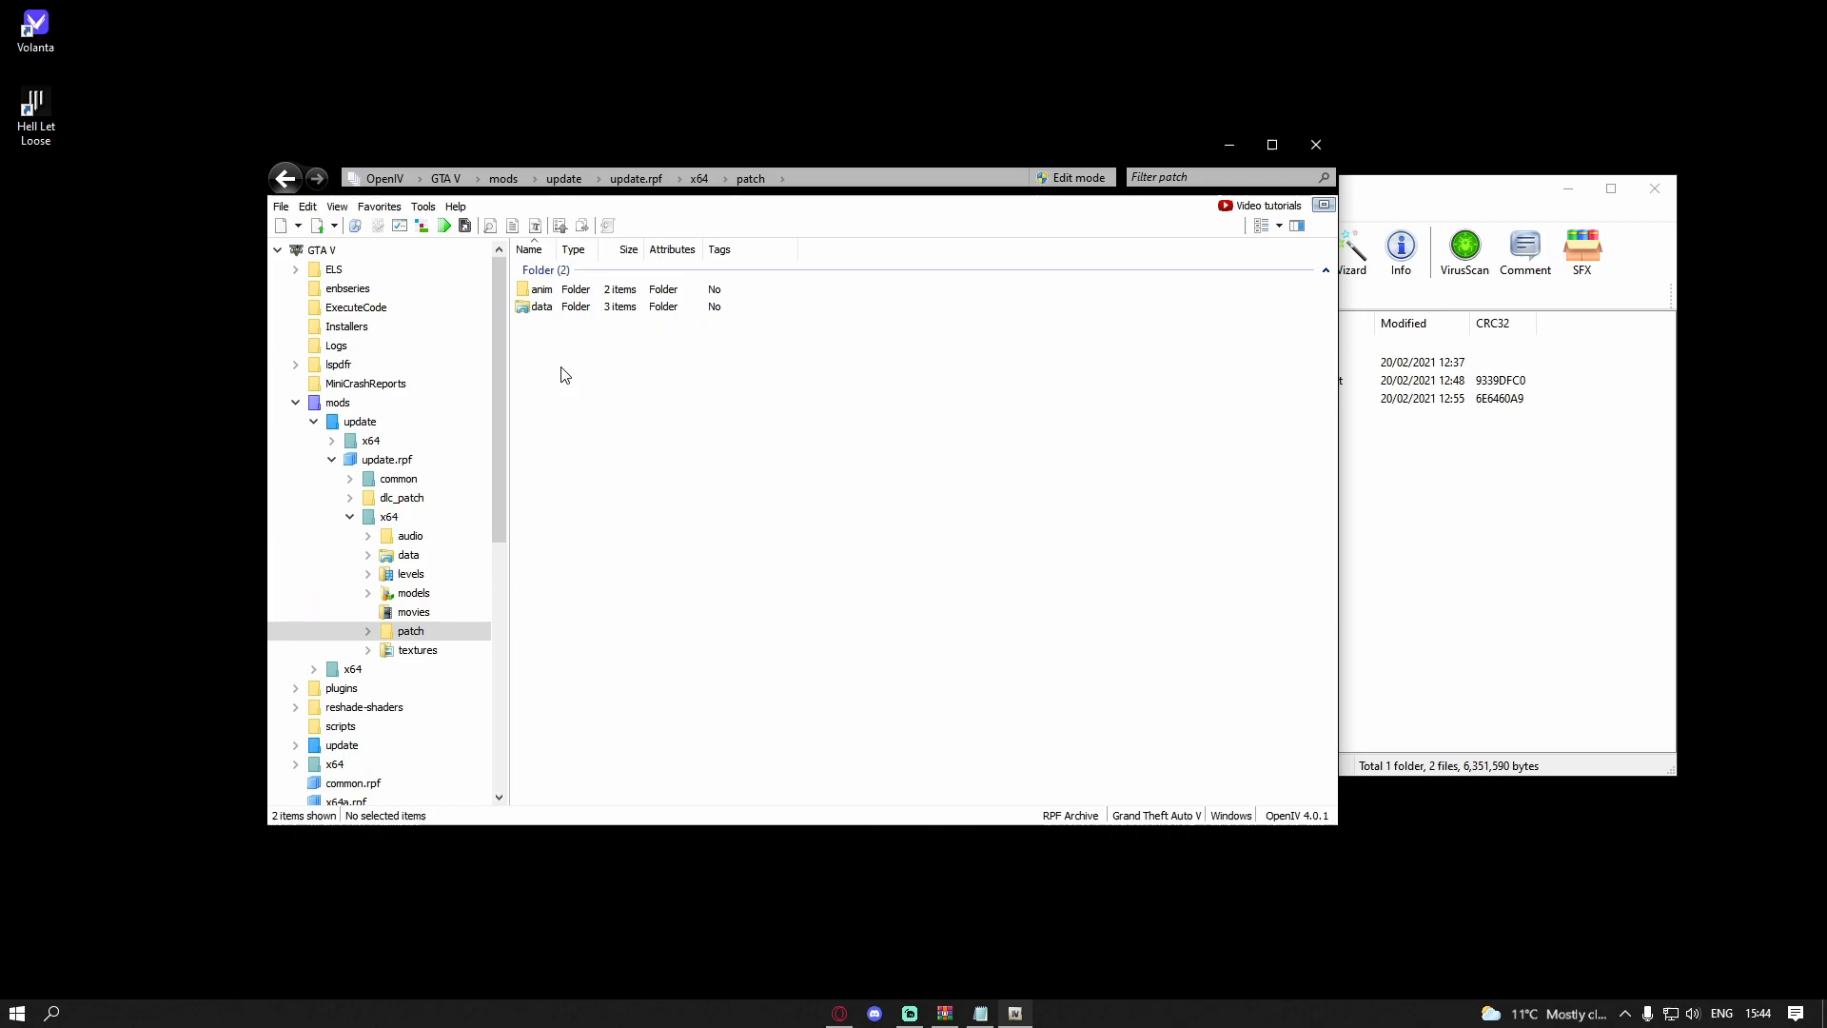
click(541, 304)
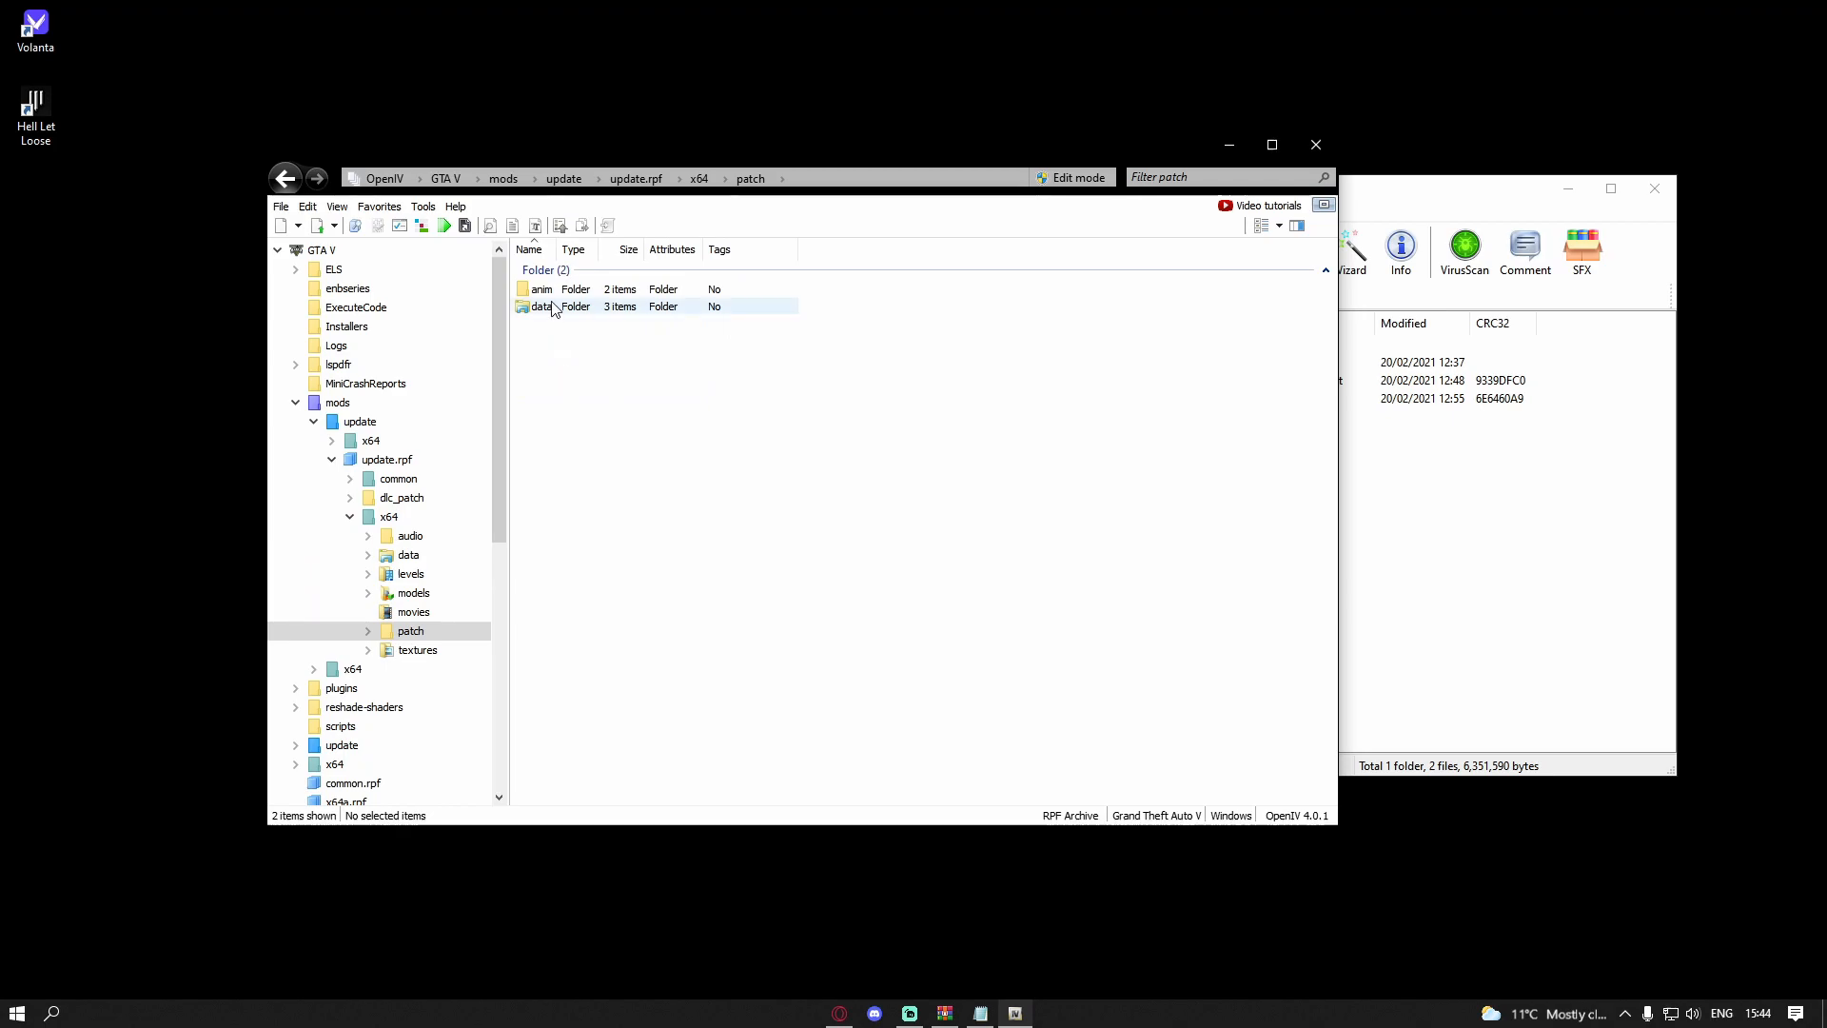
double_click(542, 305)
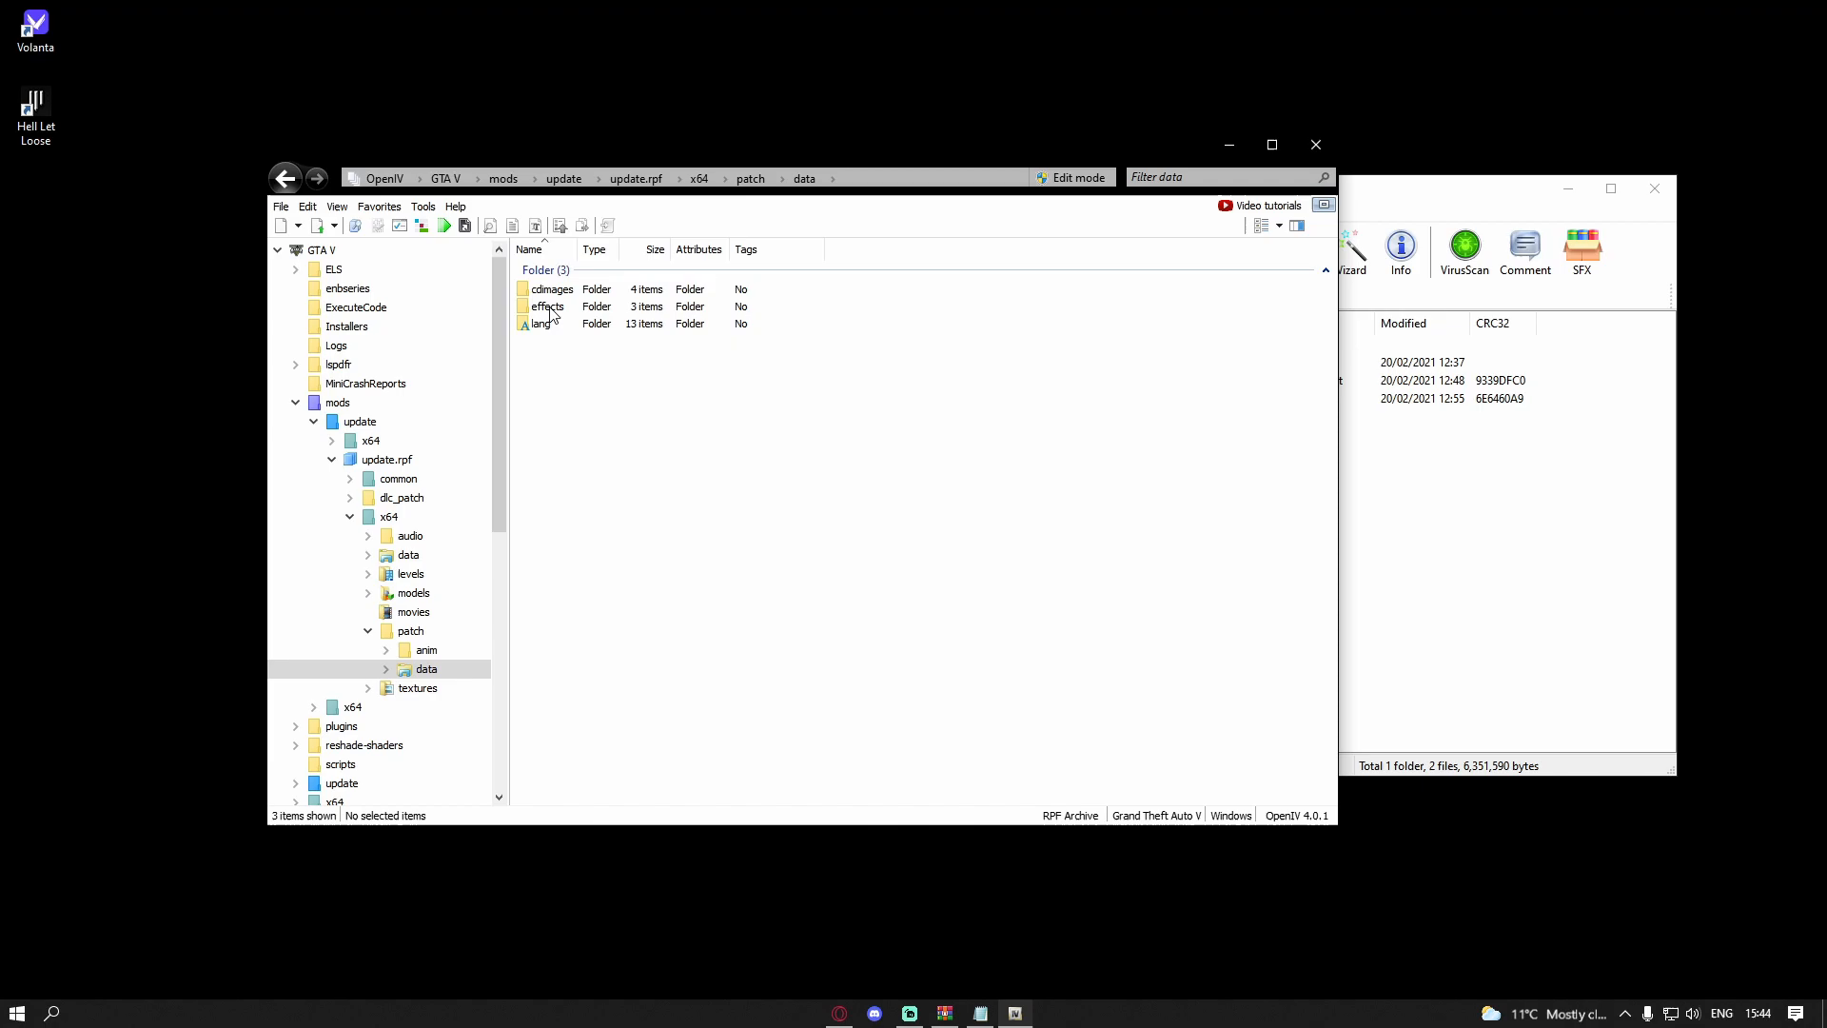
double_click(552, 289)
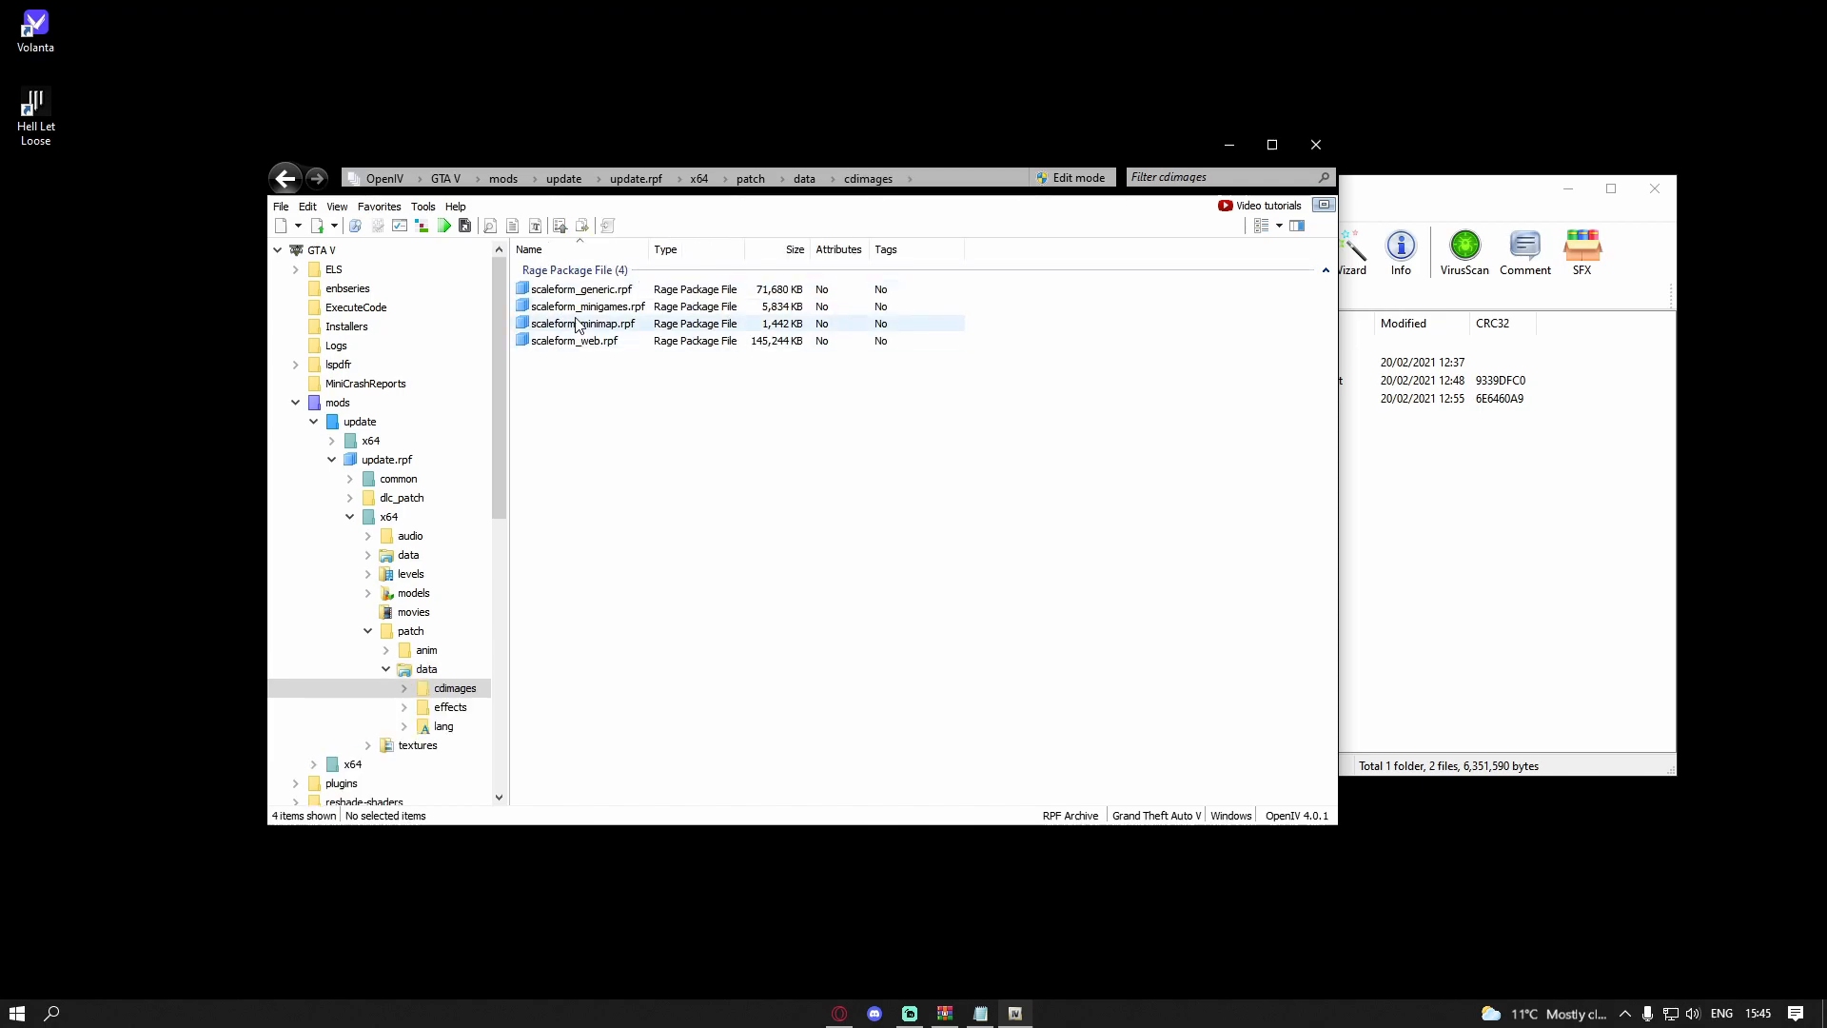
click(578, 288)
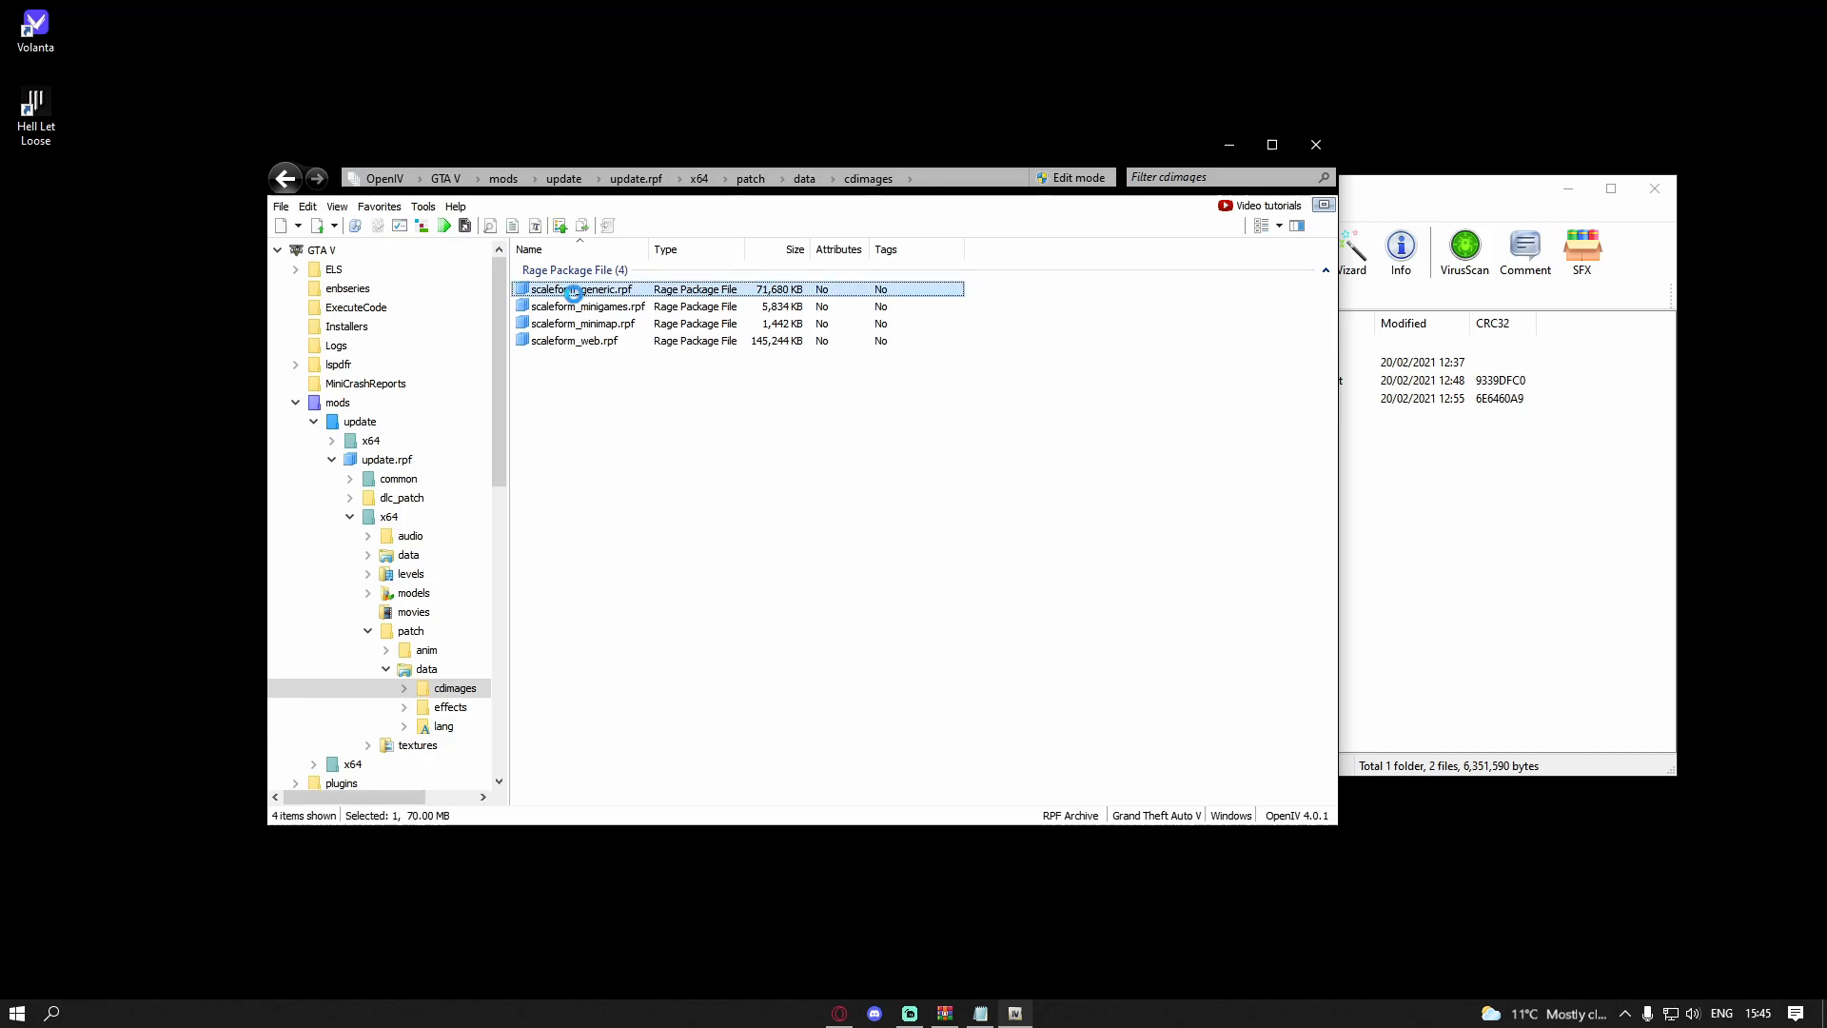
double_click(583, 289)
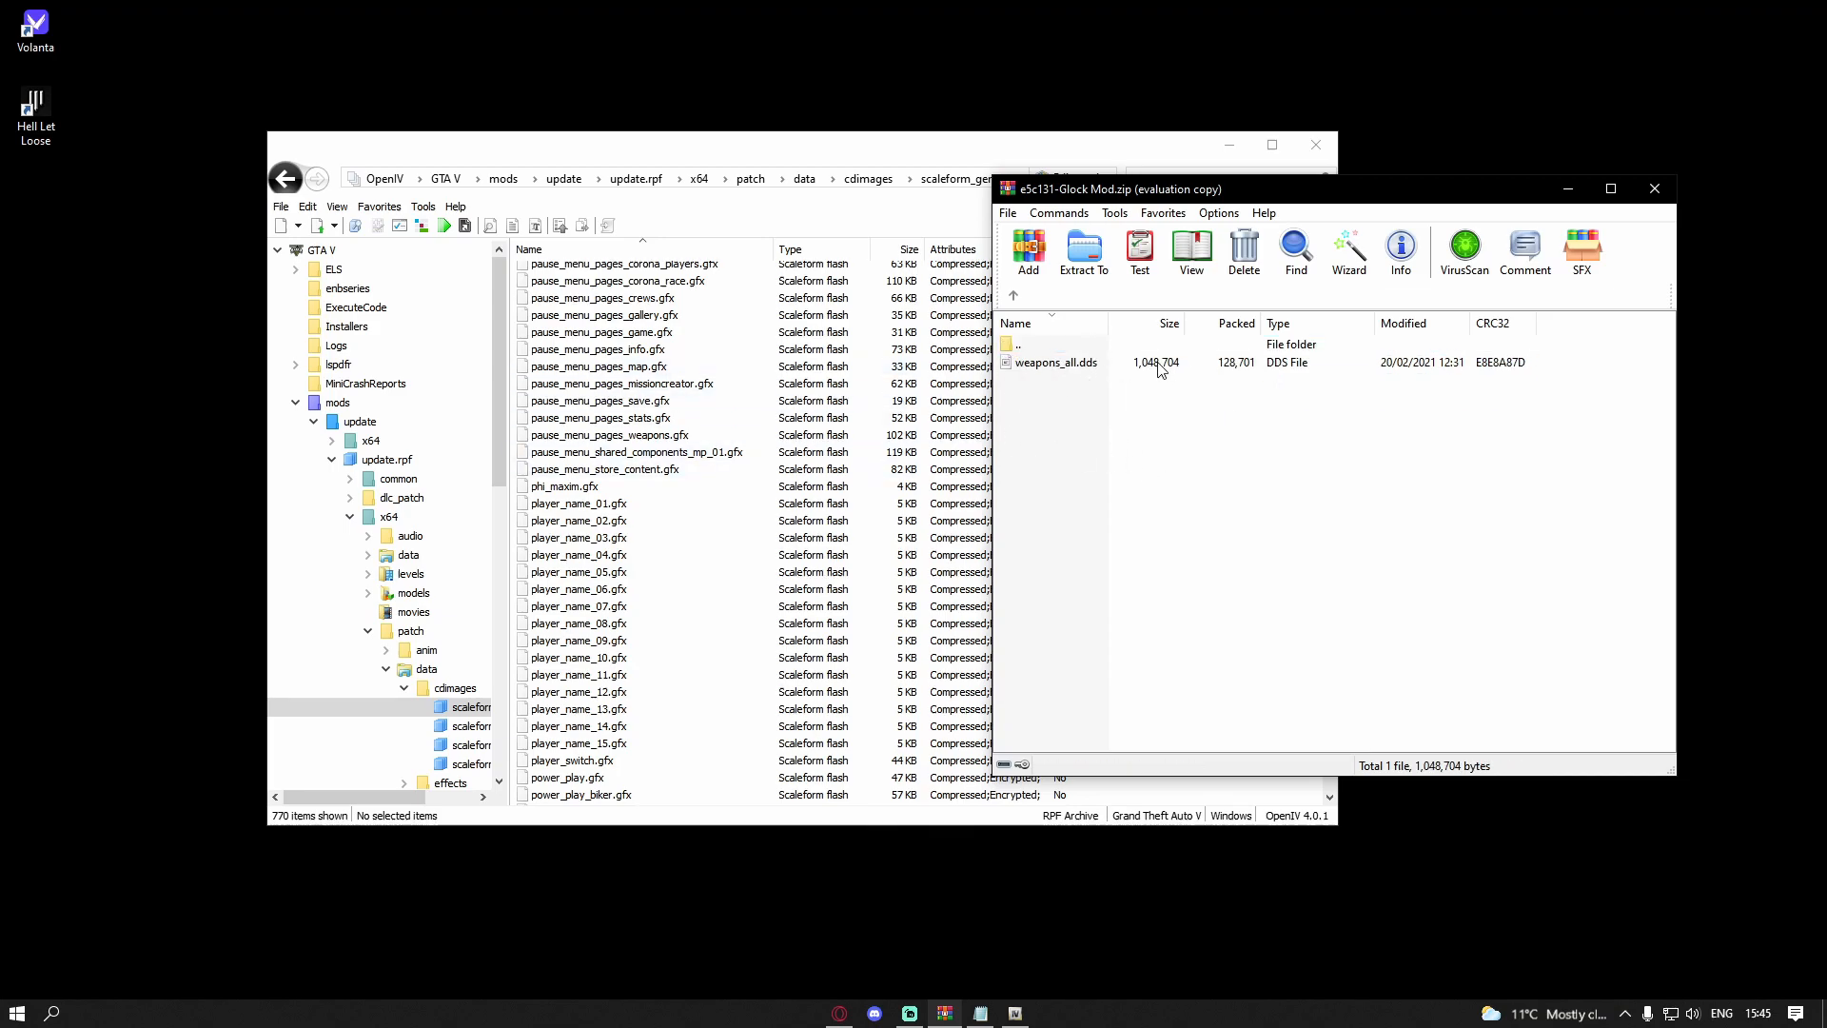
scroll(down, 3)
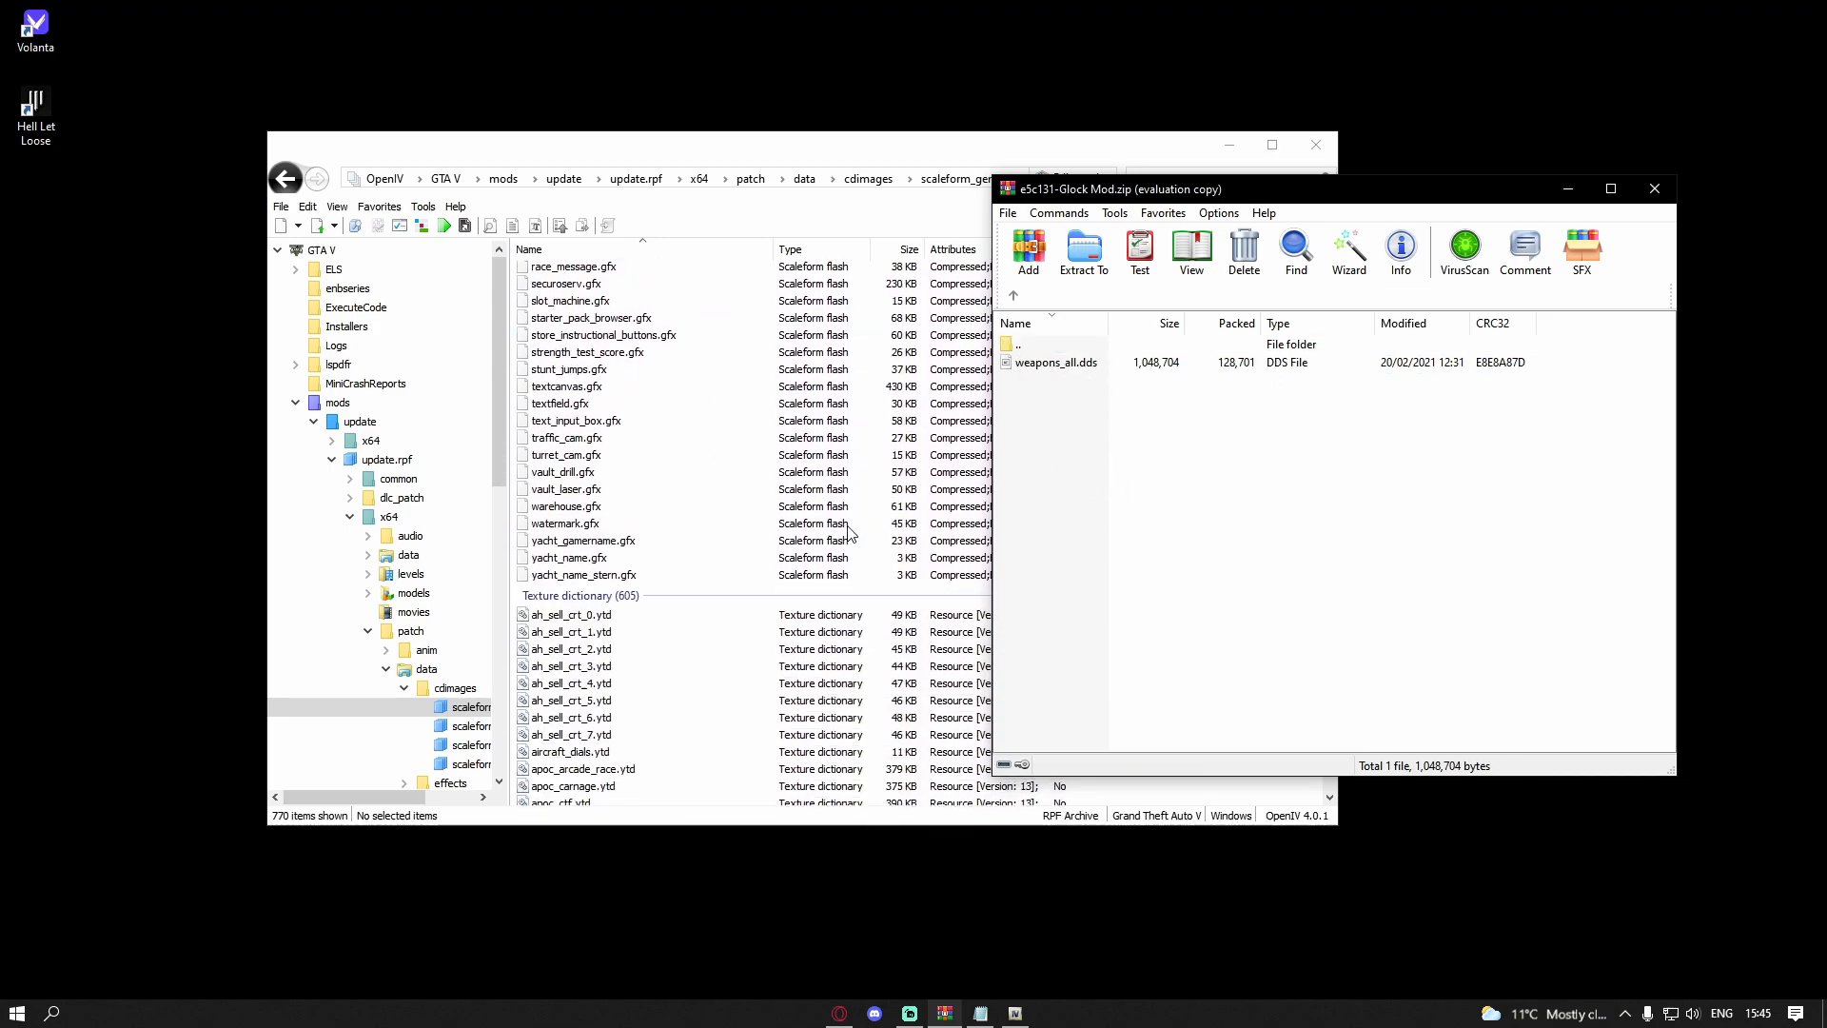
scroll(down, 3)
text(hud)
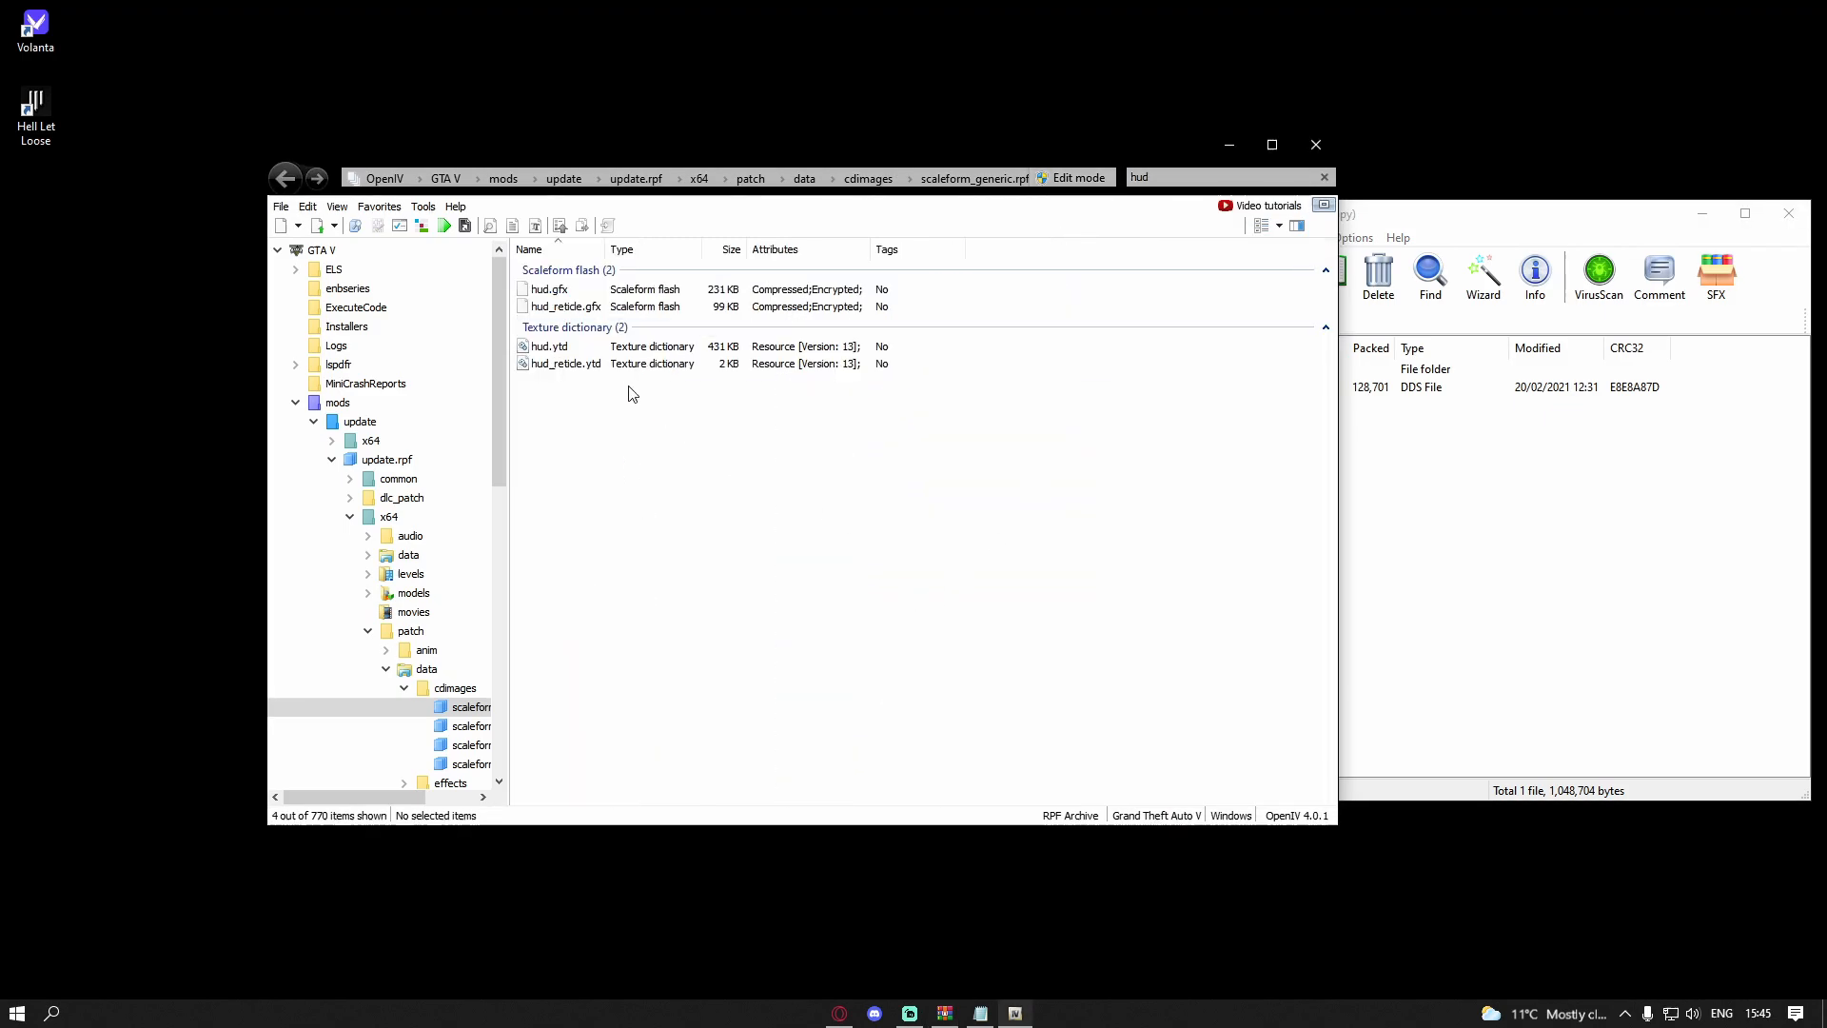
Step: View hud.ytd in the Texture viewer, checking textures like weapons_all, then close it
click(549, 347)
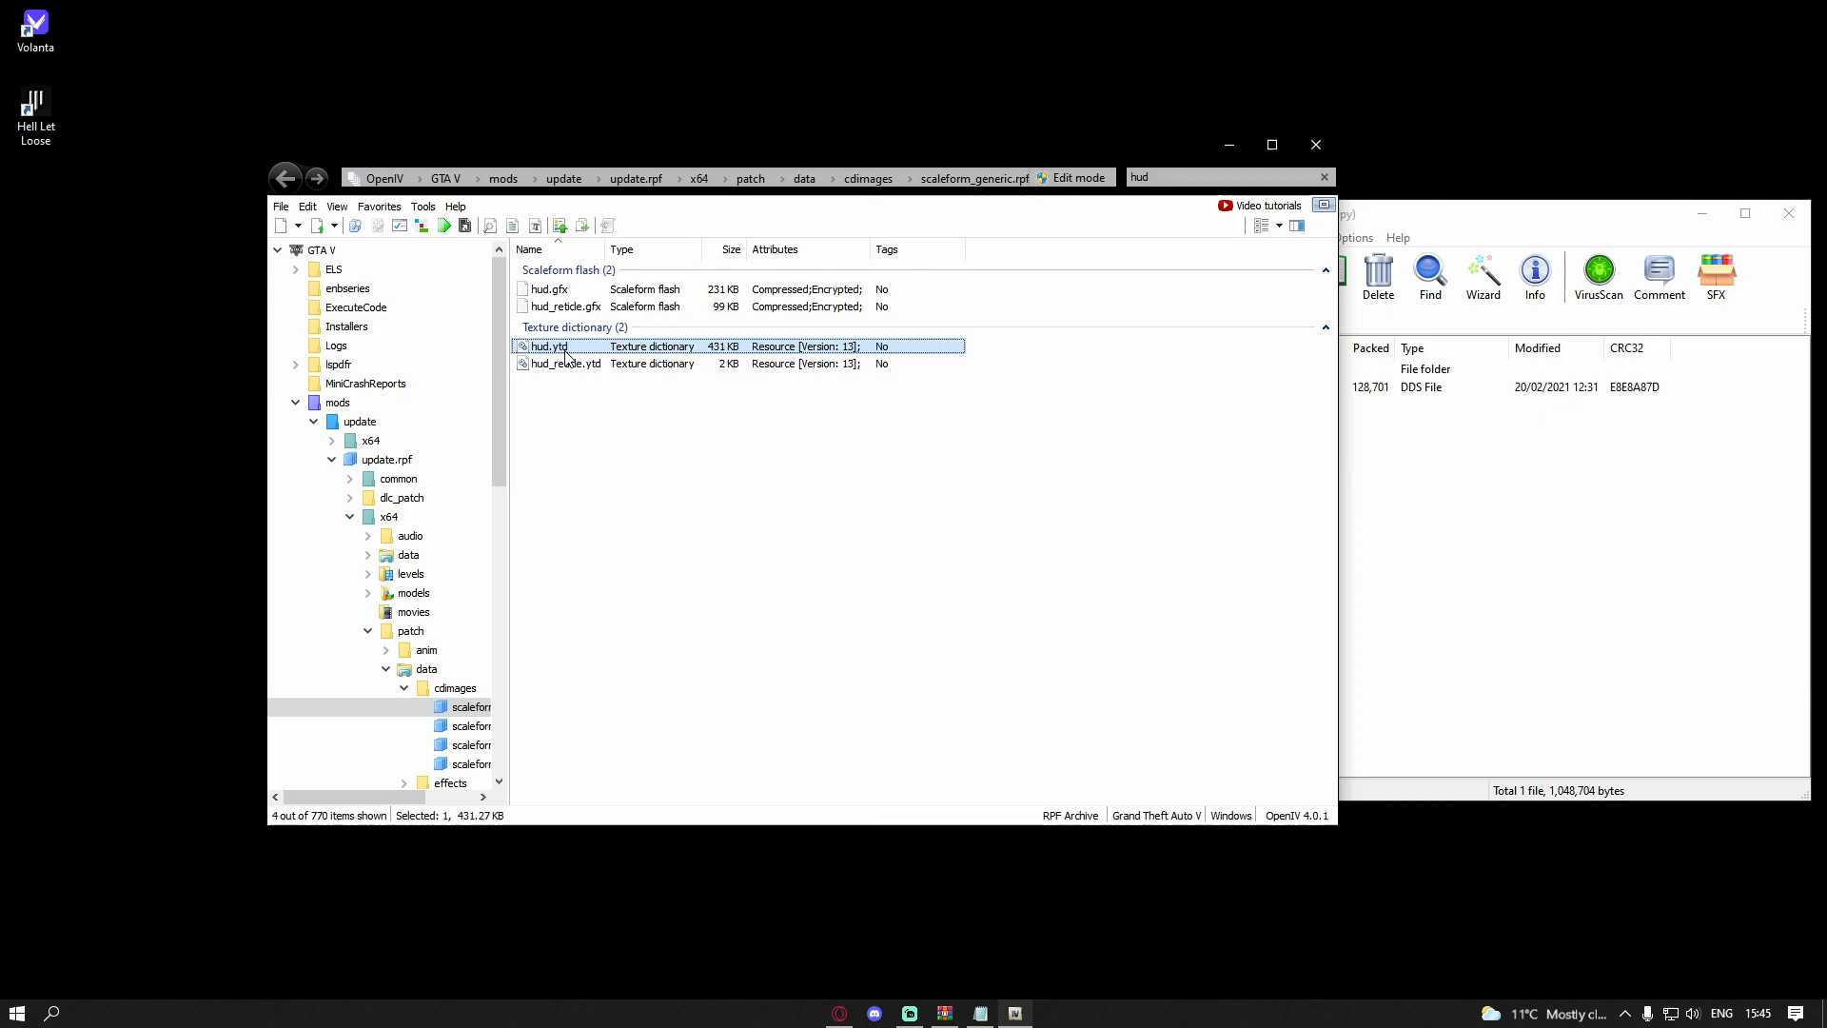
right_click(548, 347)
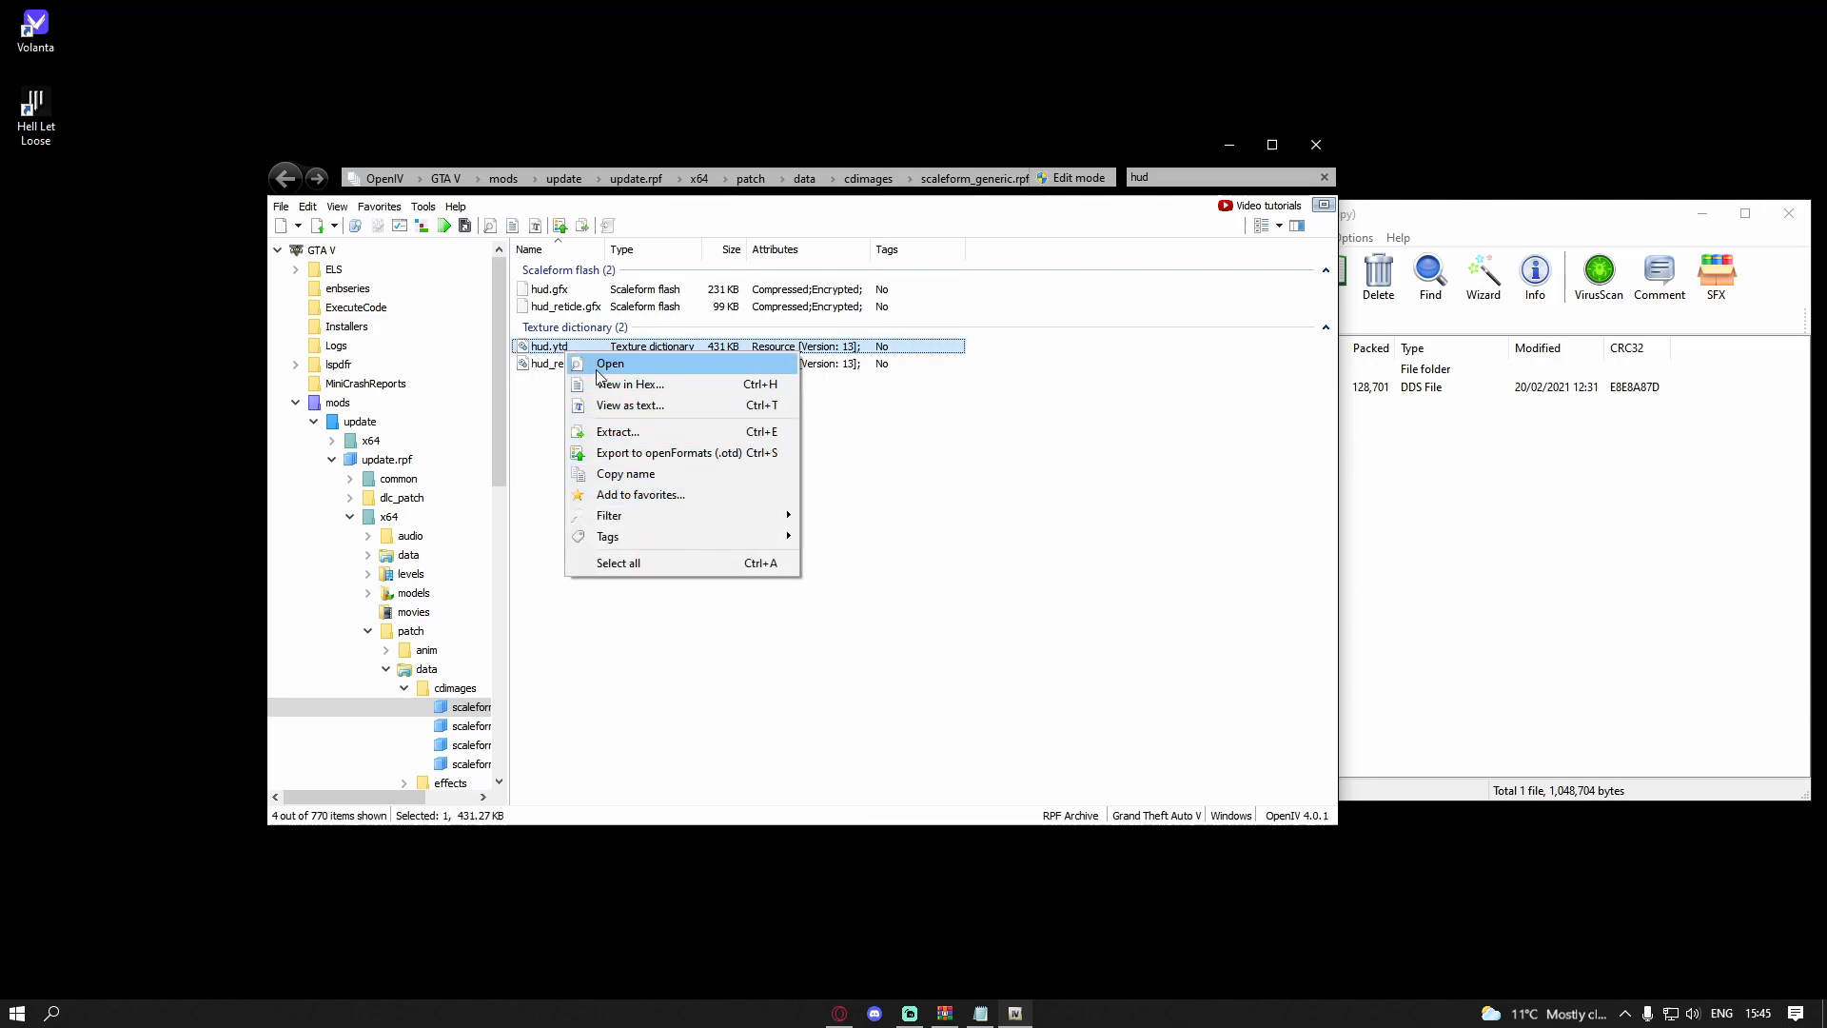
click(611, 362)
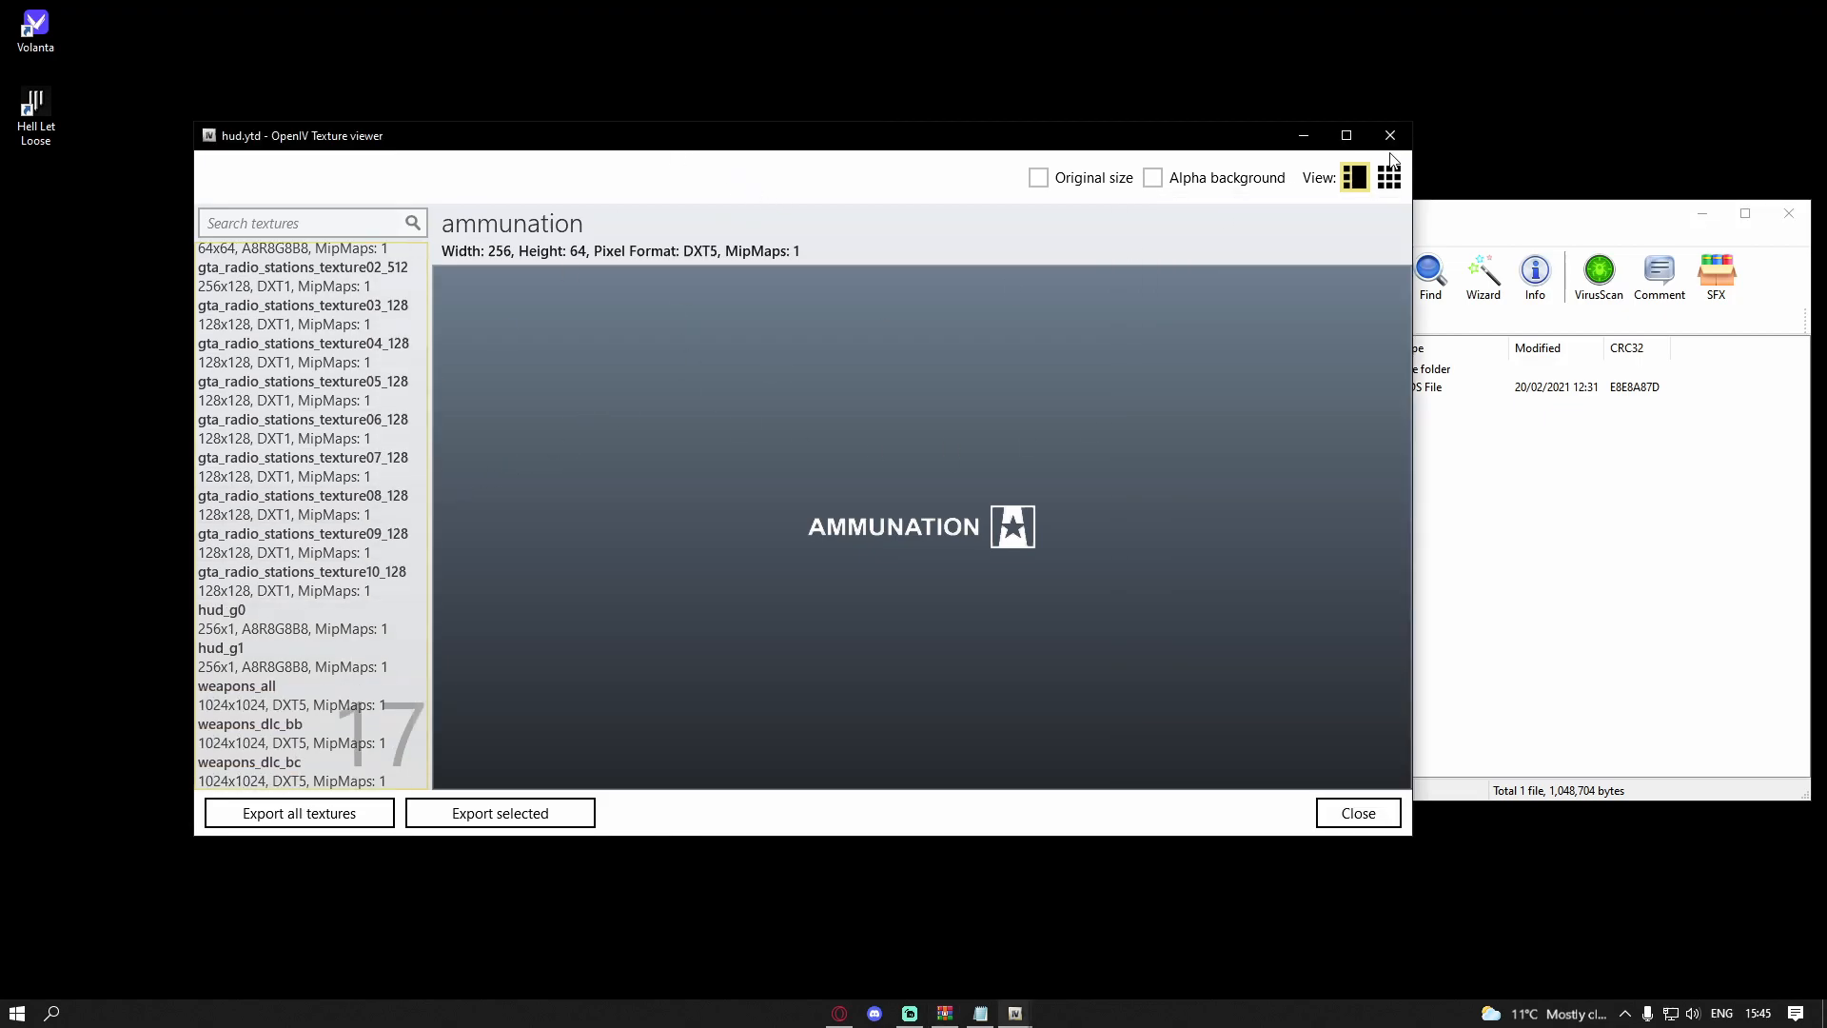
click(1077, 177)
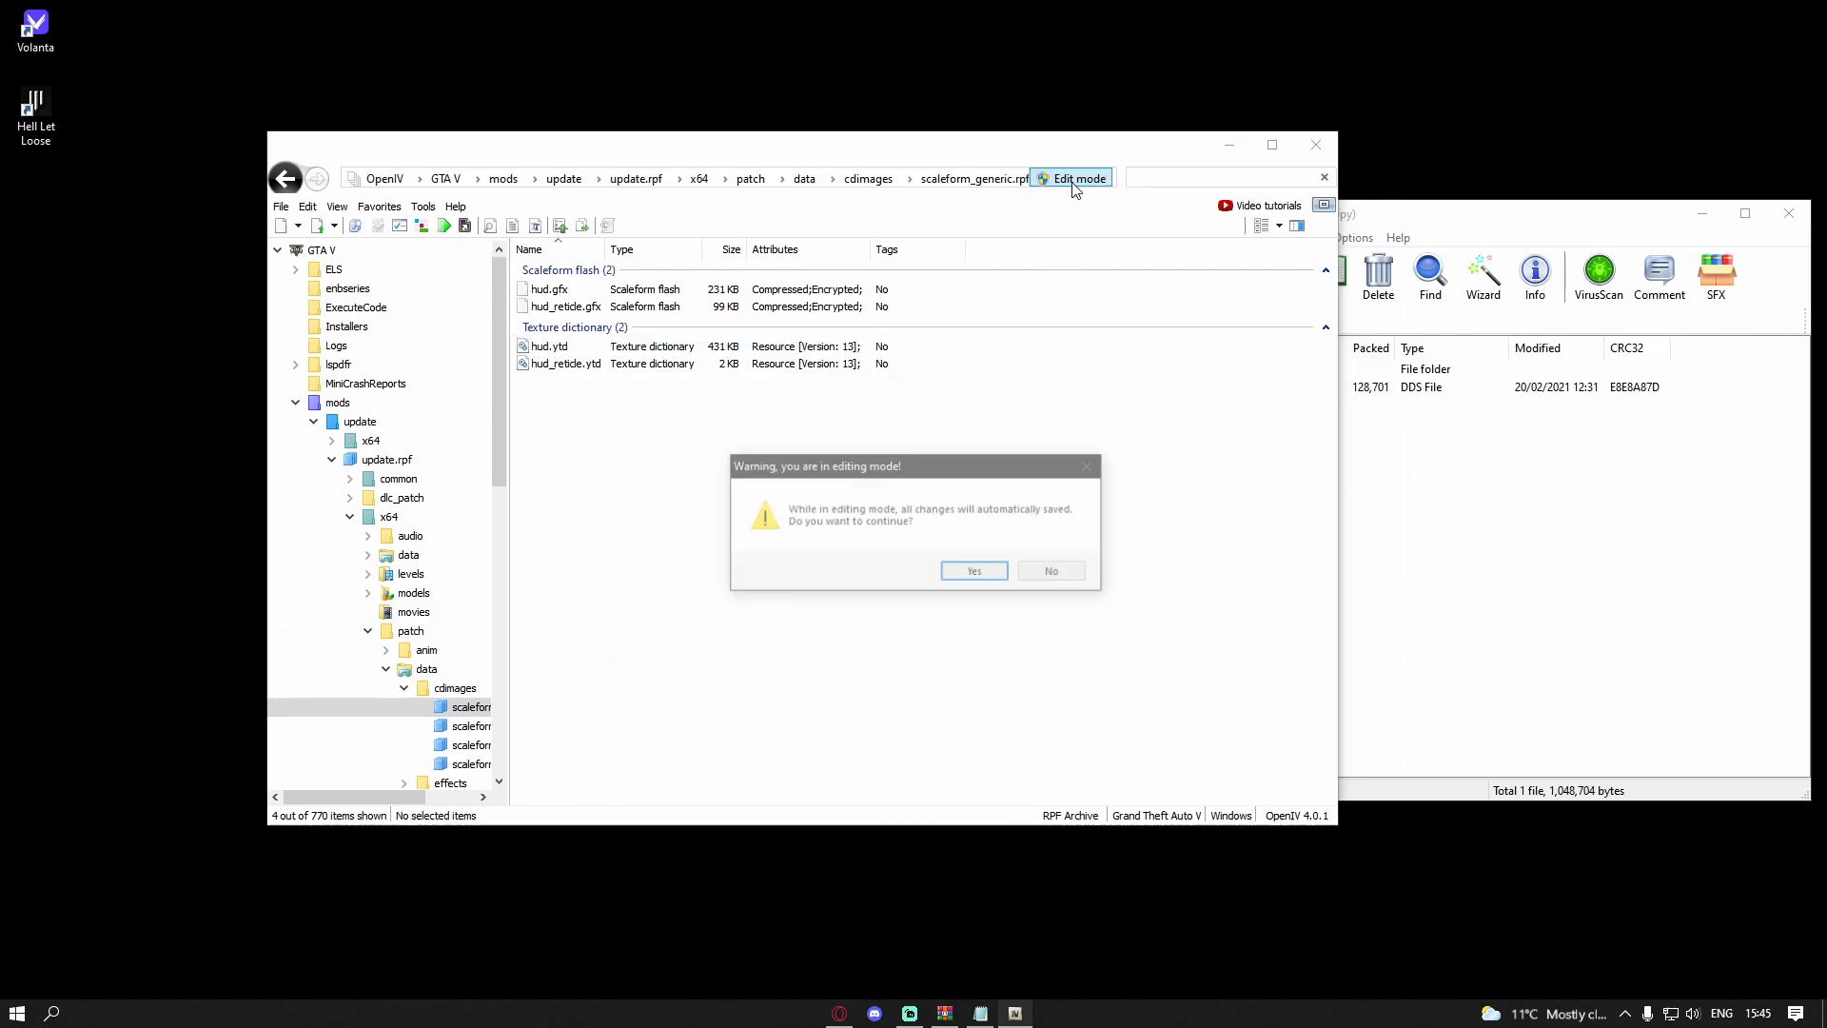
Step: Confirm edit mode, open hud.ytd in the Texture editor and save it (428 KB)
click(973, 569)
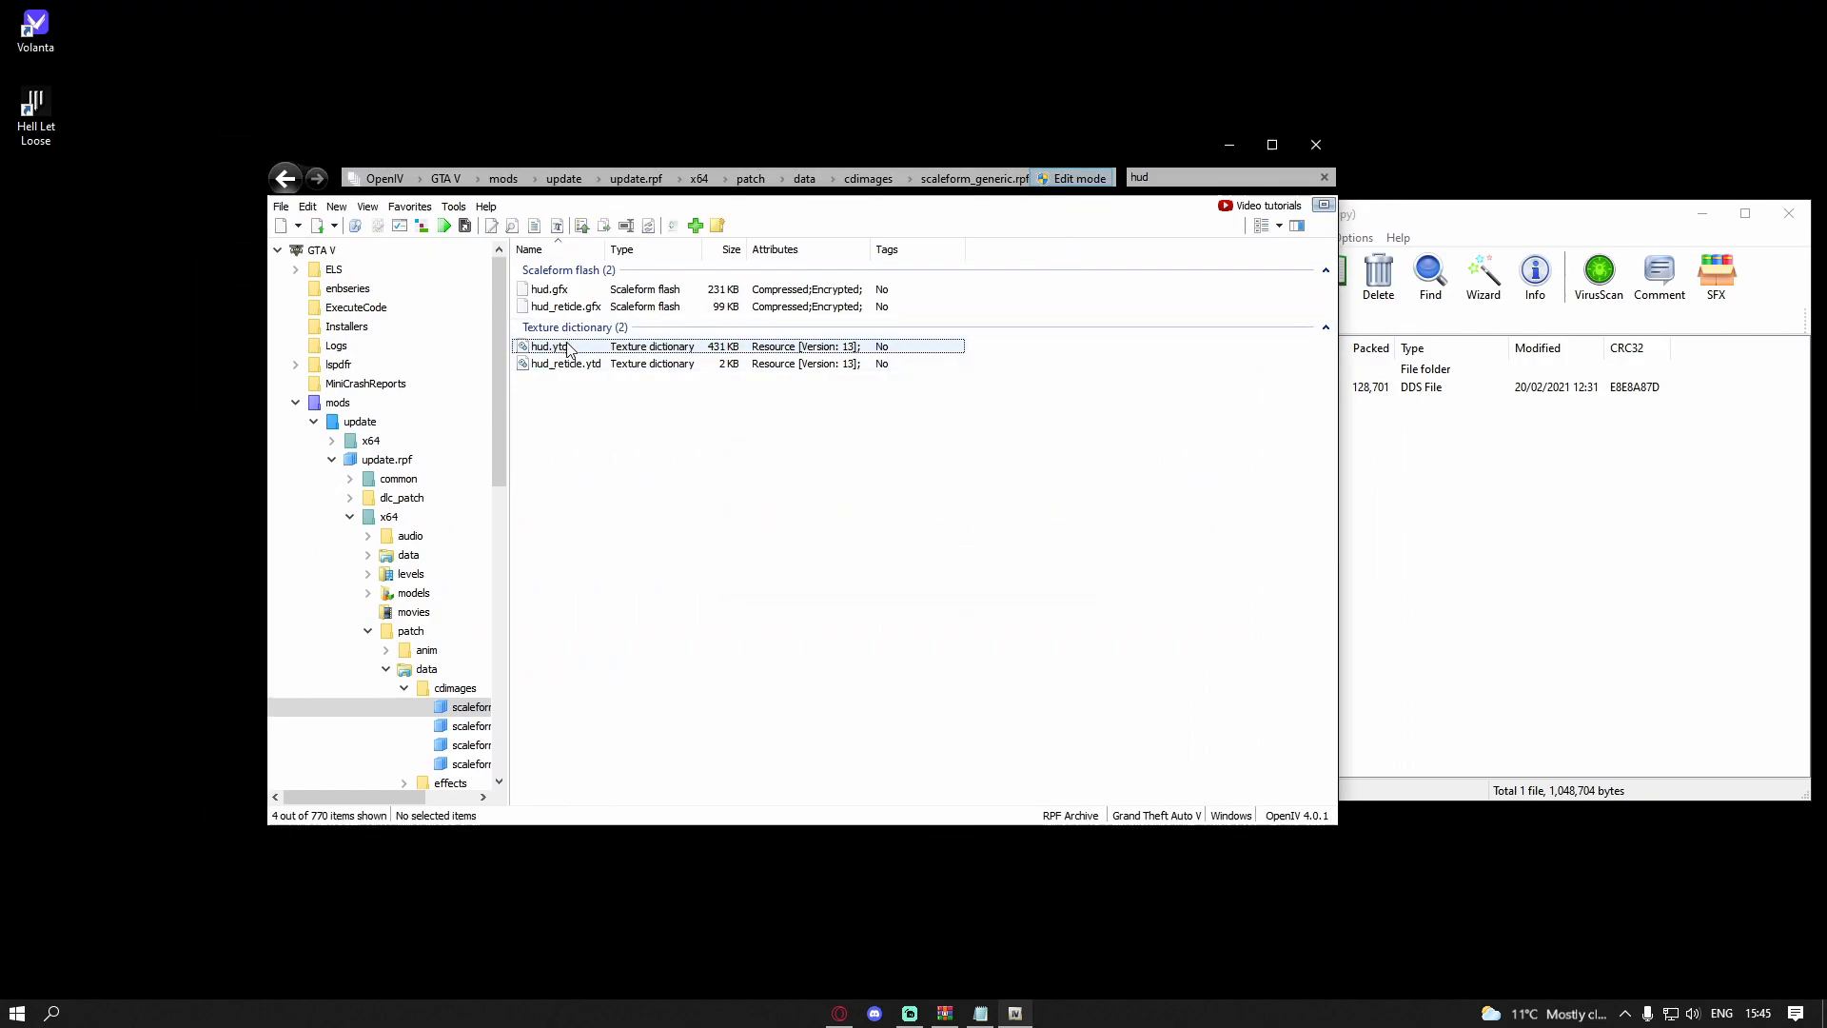
double_click(550, 347)
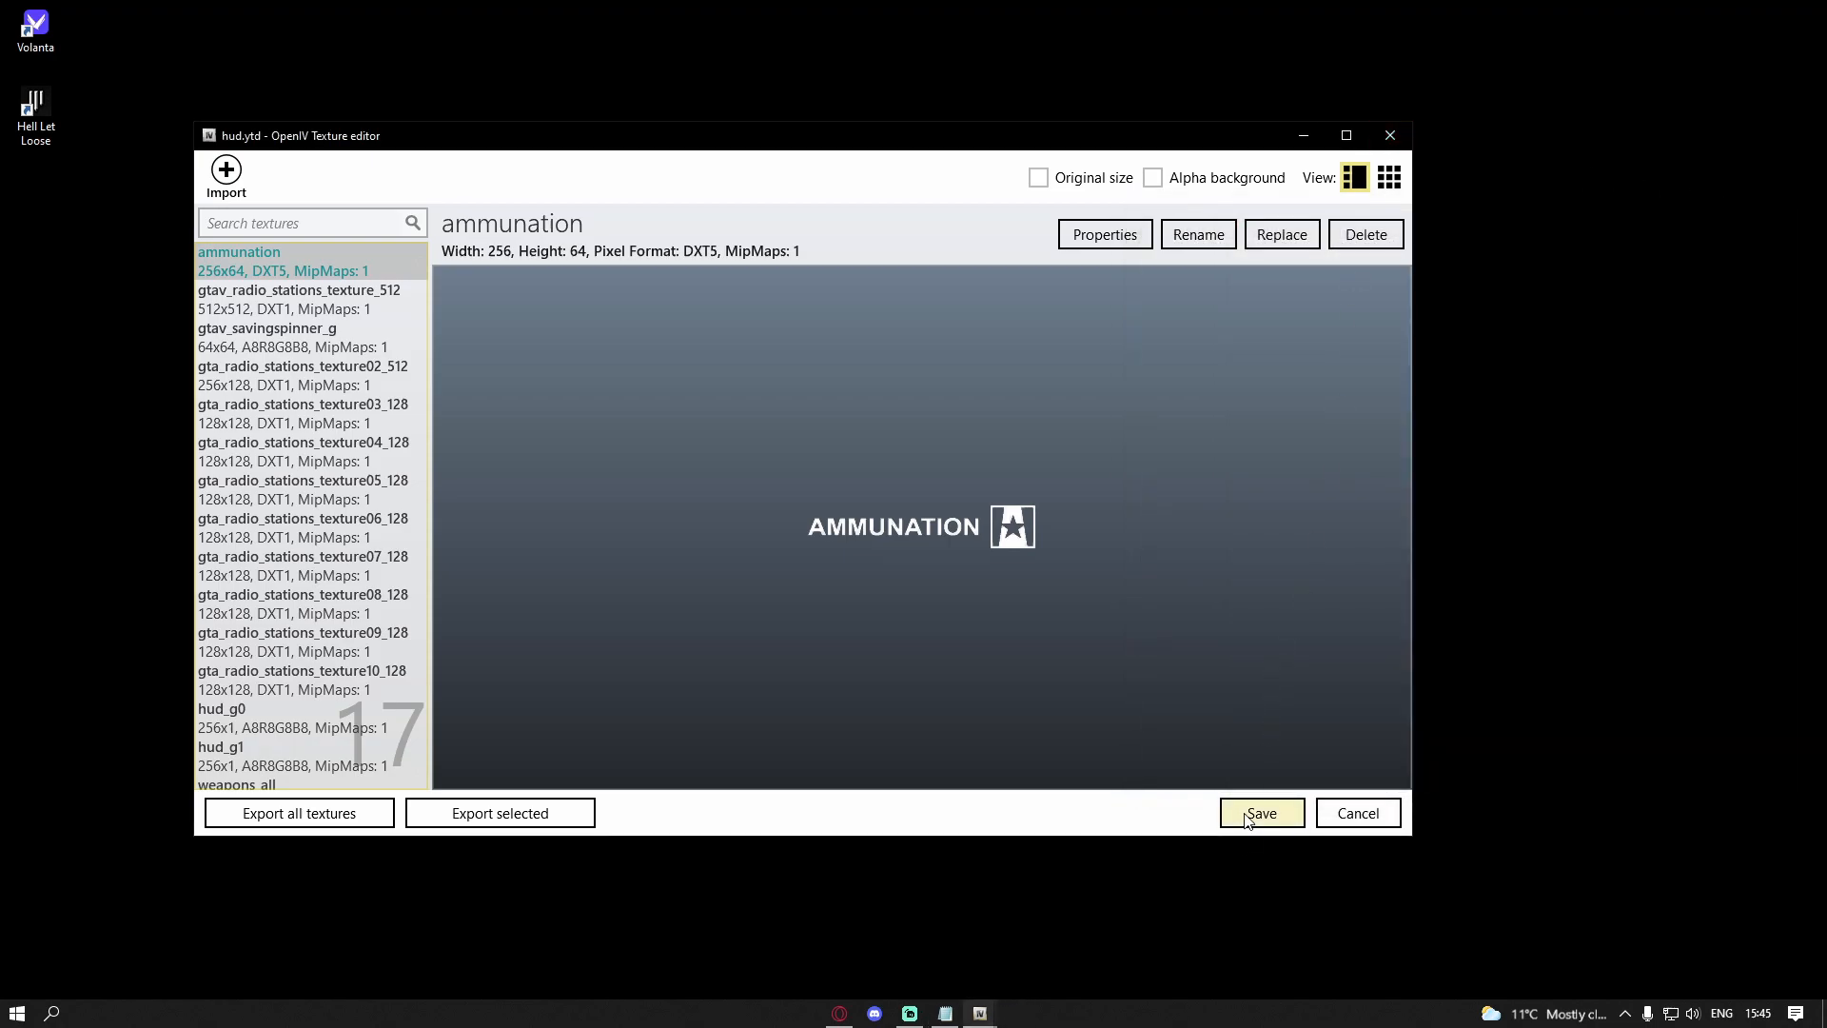
click(1260, 813)
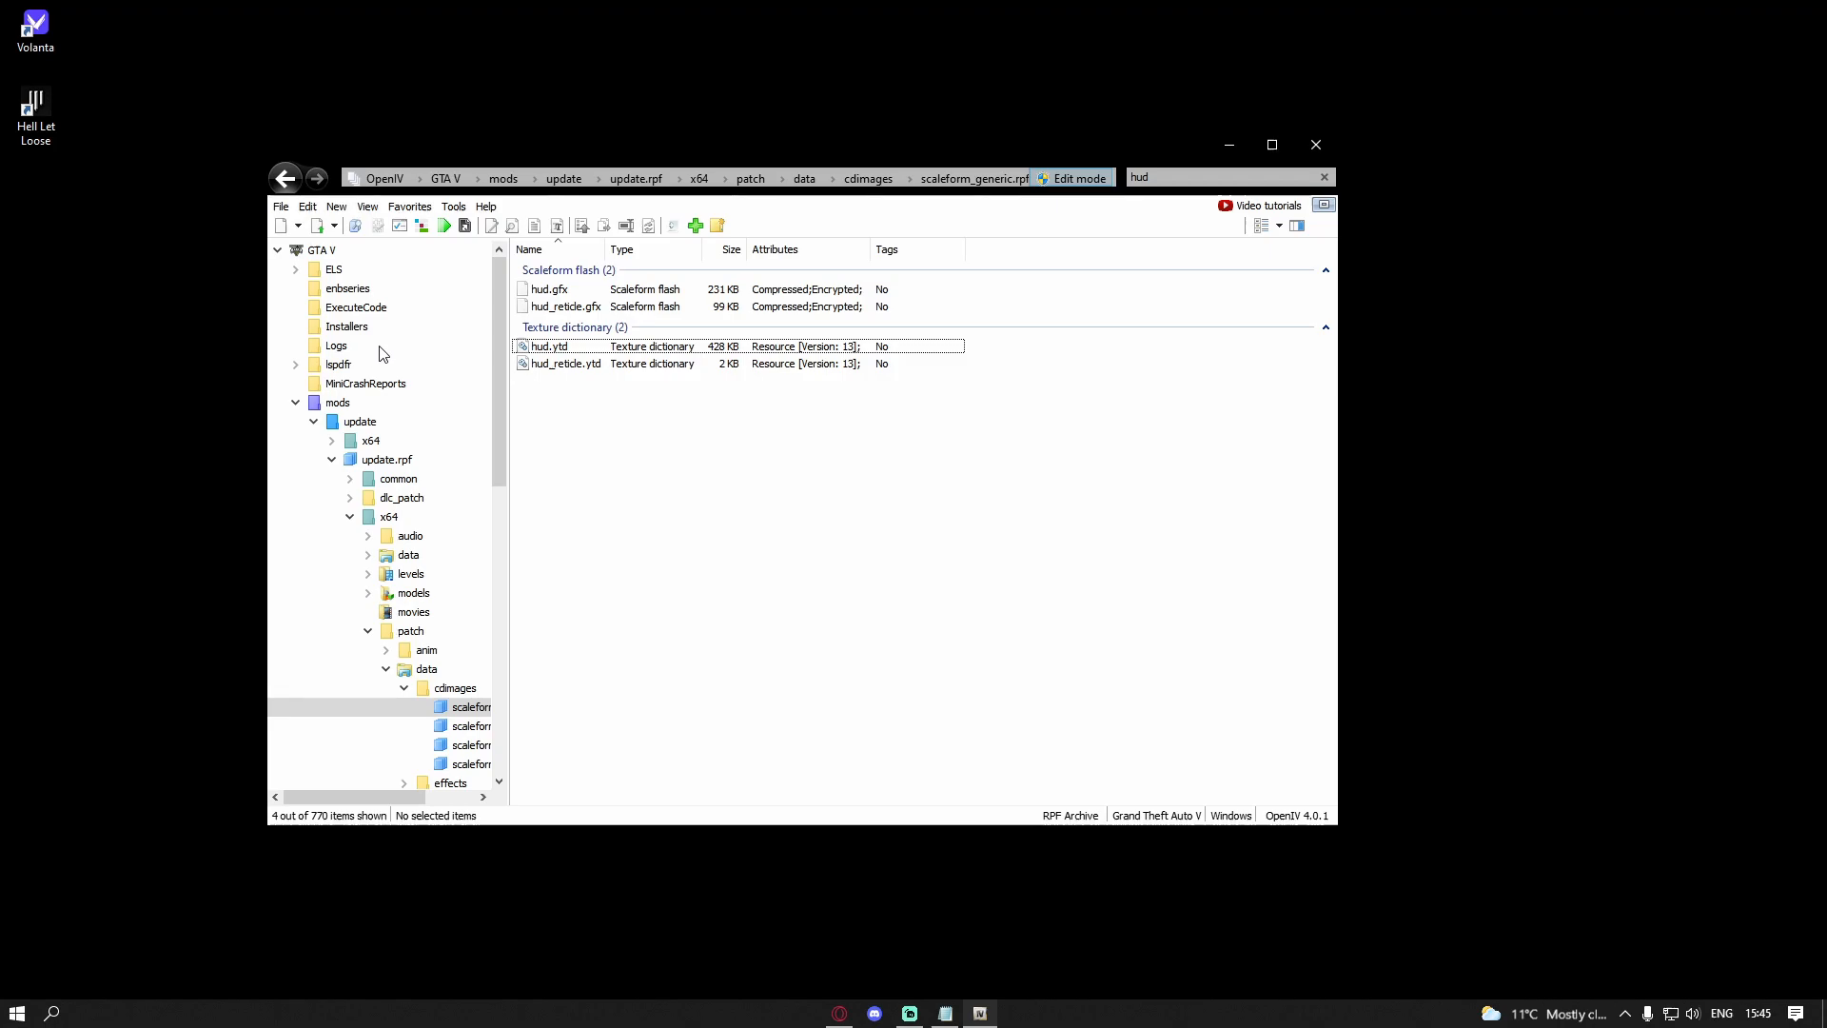
mouse_move(356, 417)
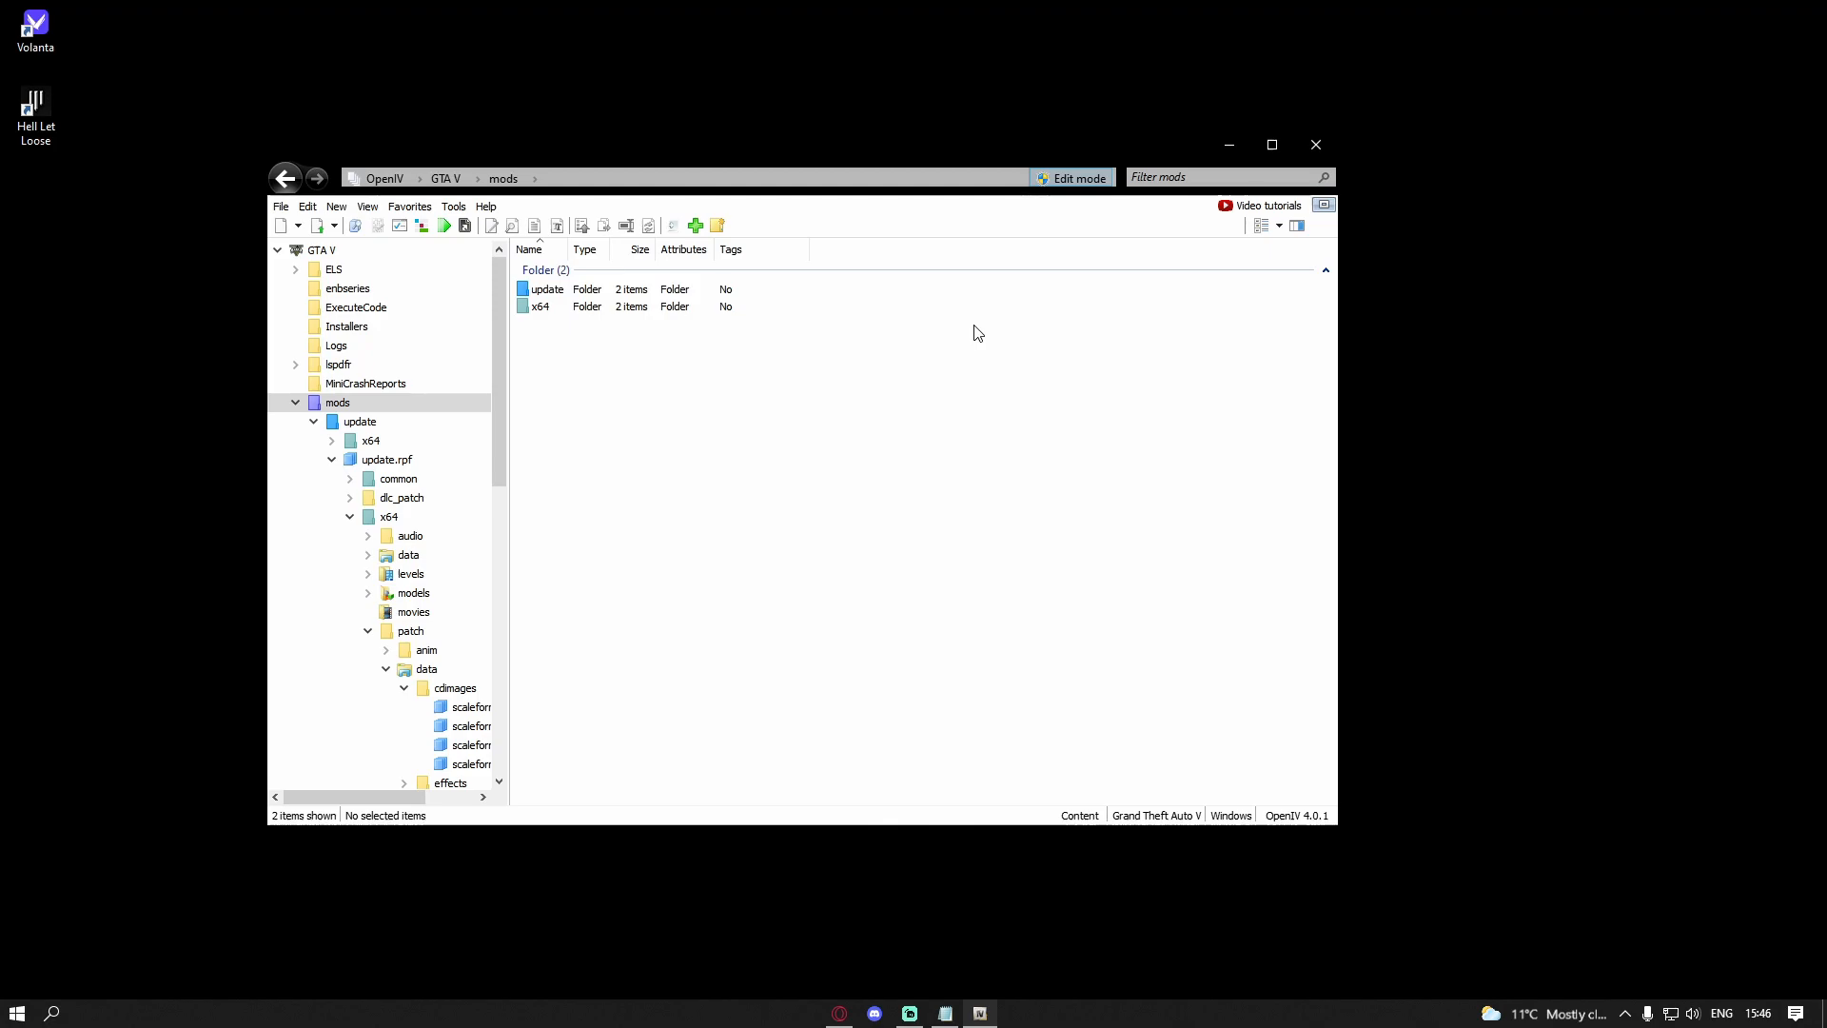
mouse_move(50, 172)
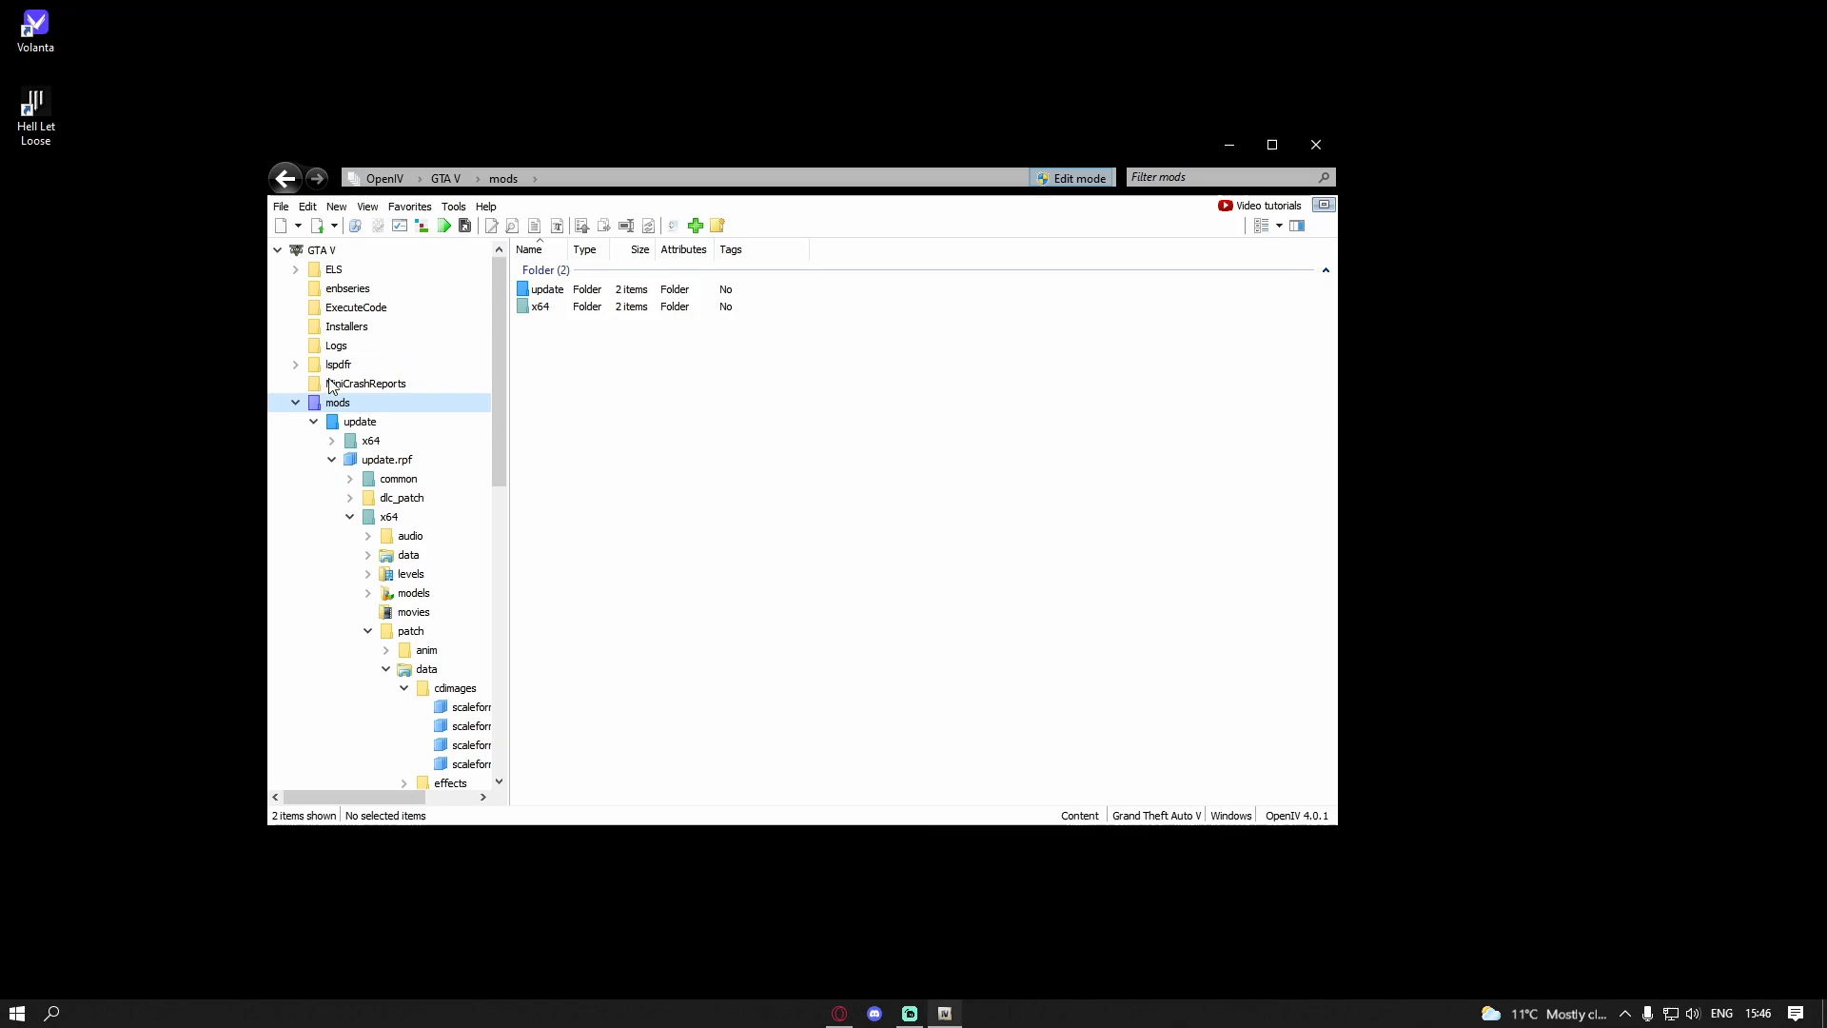
Step: Return OpenIV to the mods folder root
click(444, 179)
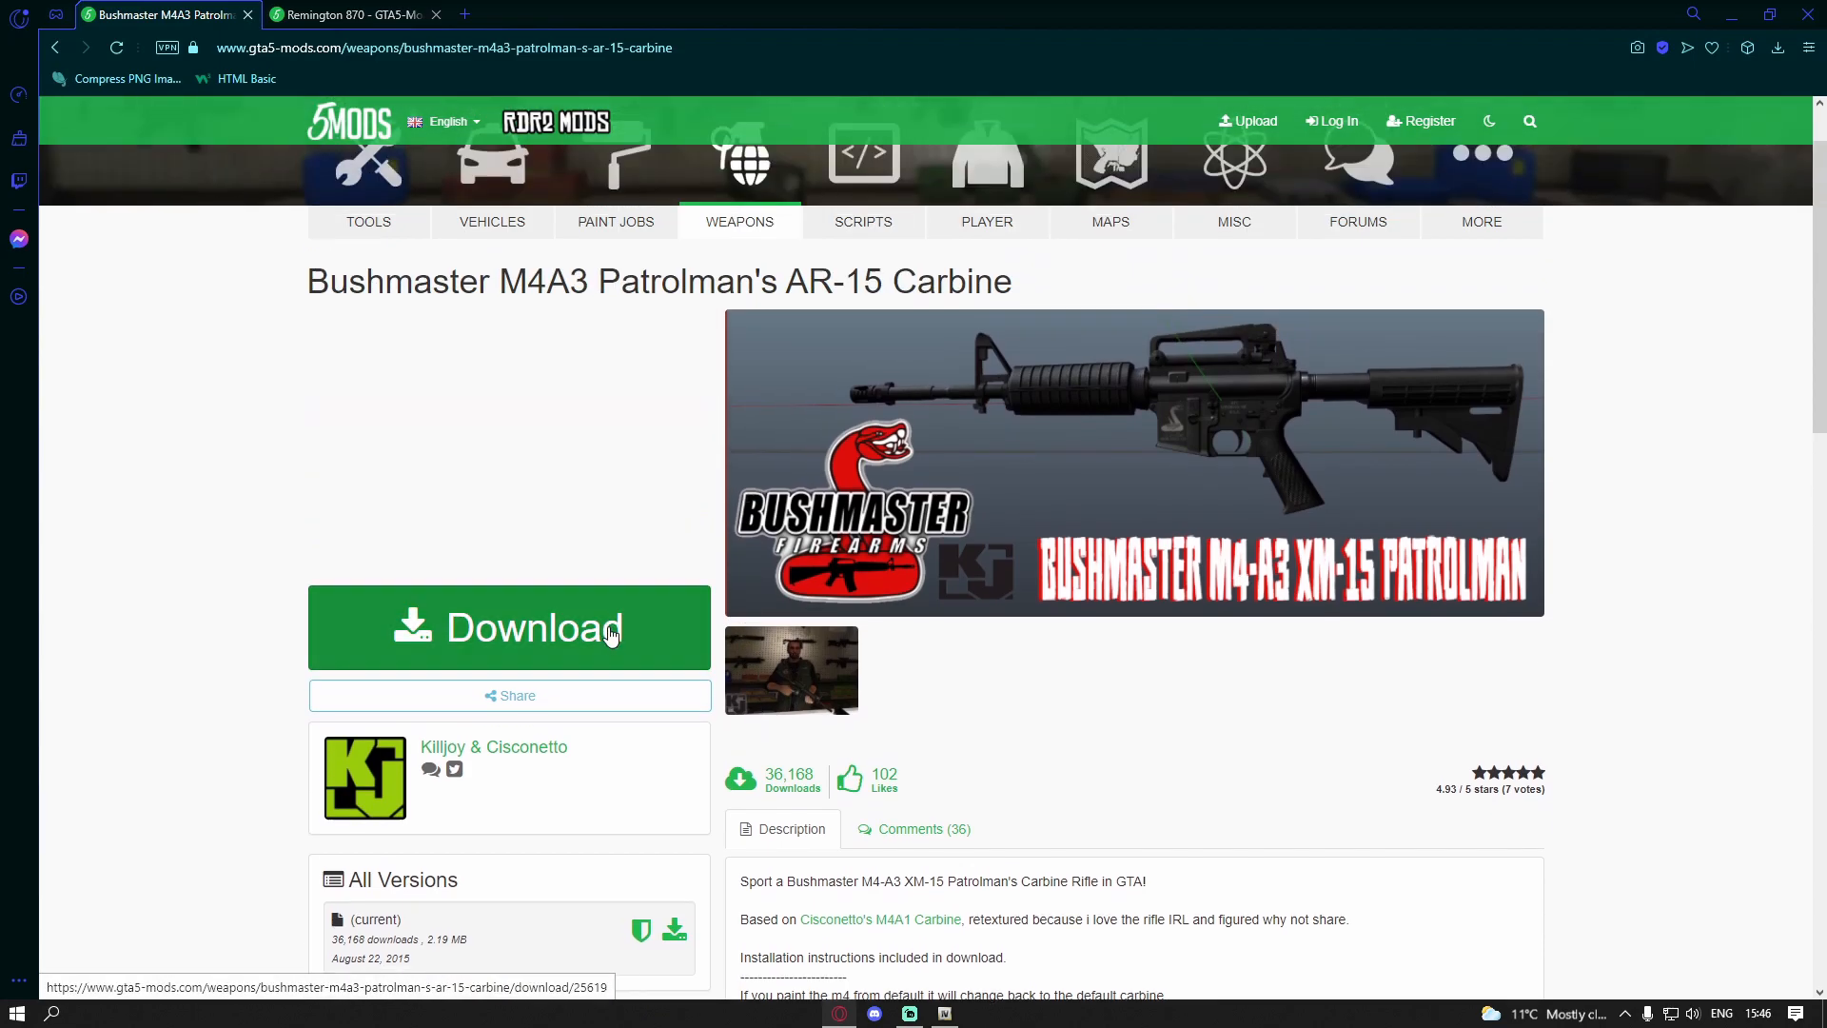
Step: Download the Bushmaster M4A3 Patrolman's AR-15 Carbine archive from GTA5-Mods.com
click(510, 626)
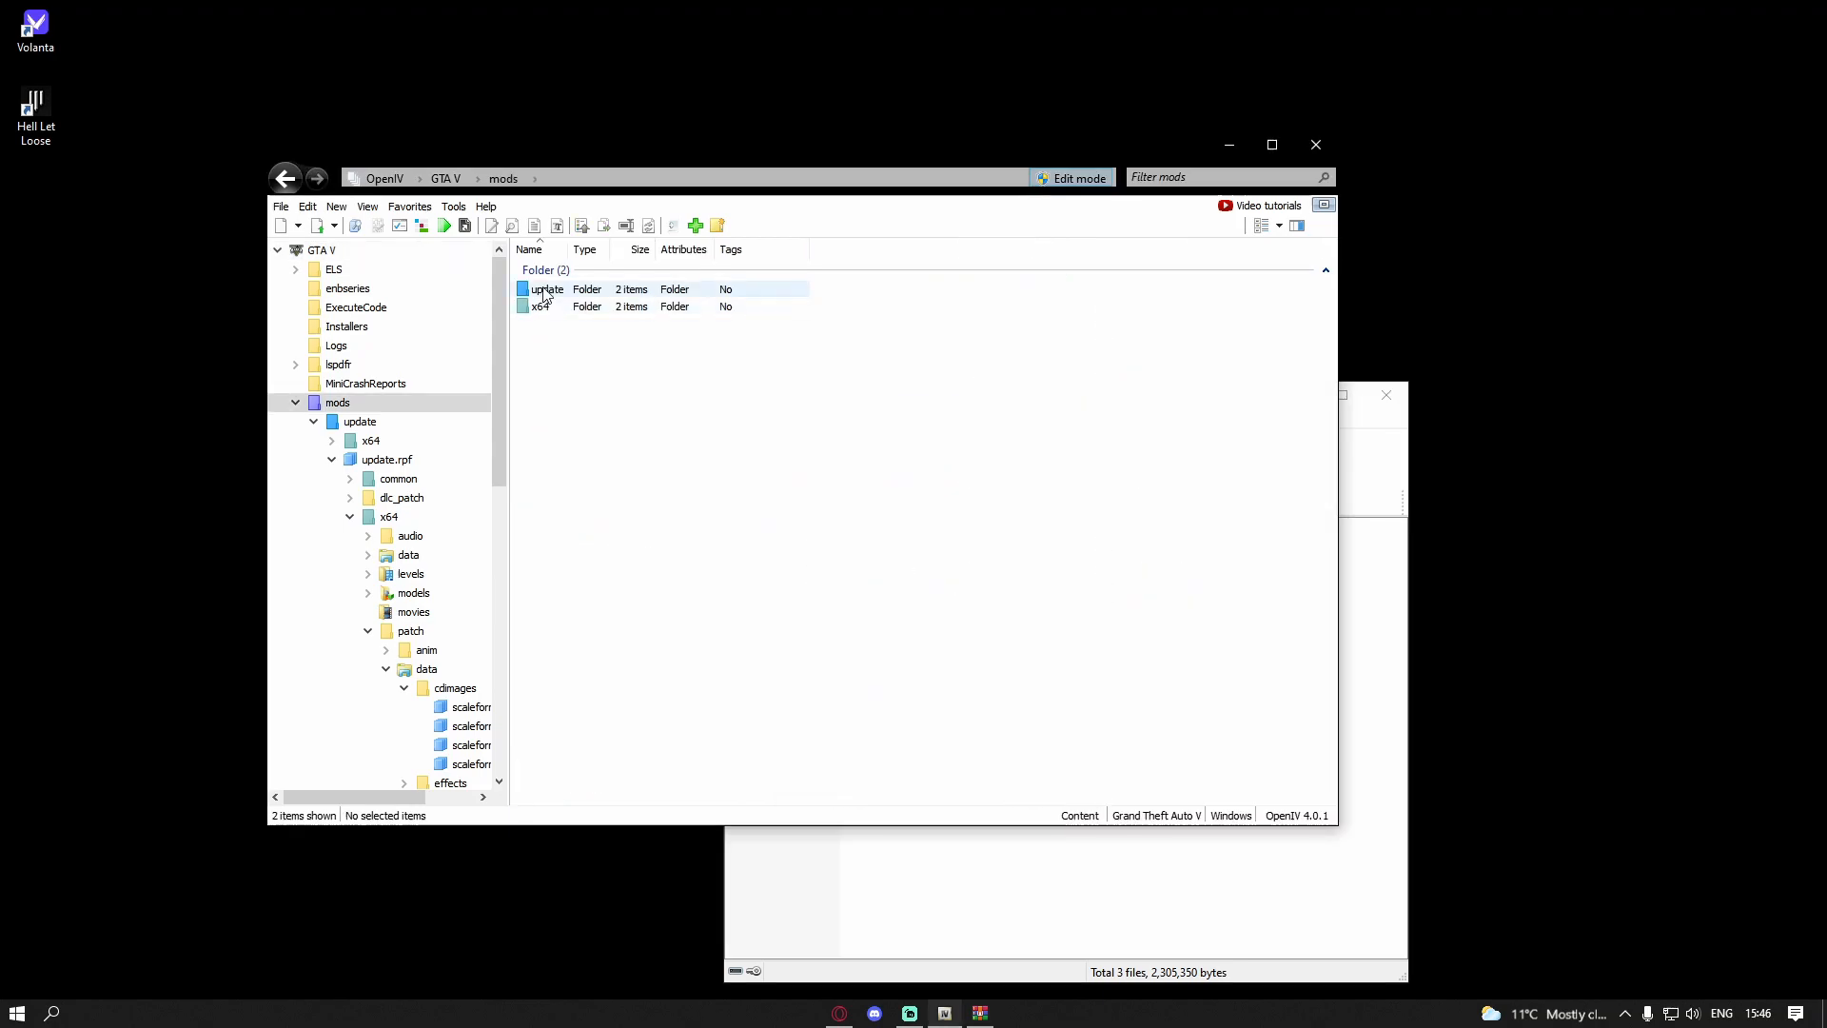
Step: Navigate mods > update > dlcpacks > patchday8ng > dlc.rpf > x64\models\cdimages to the weapon models
double_click(538, 290)
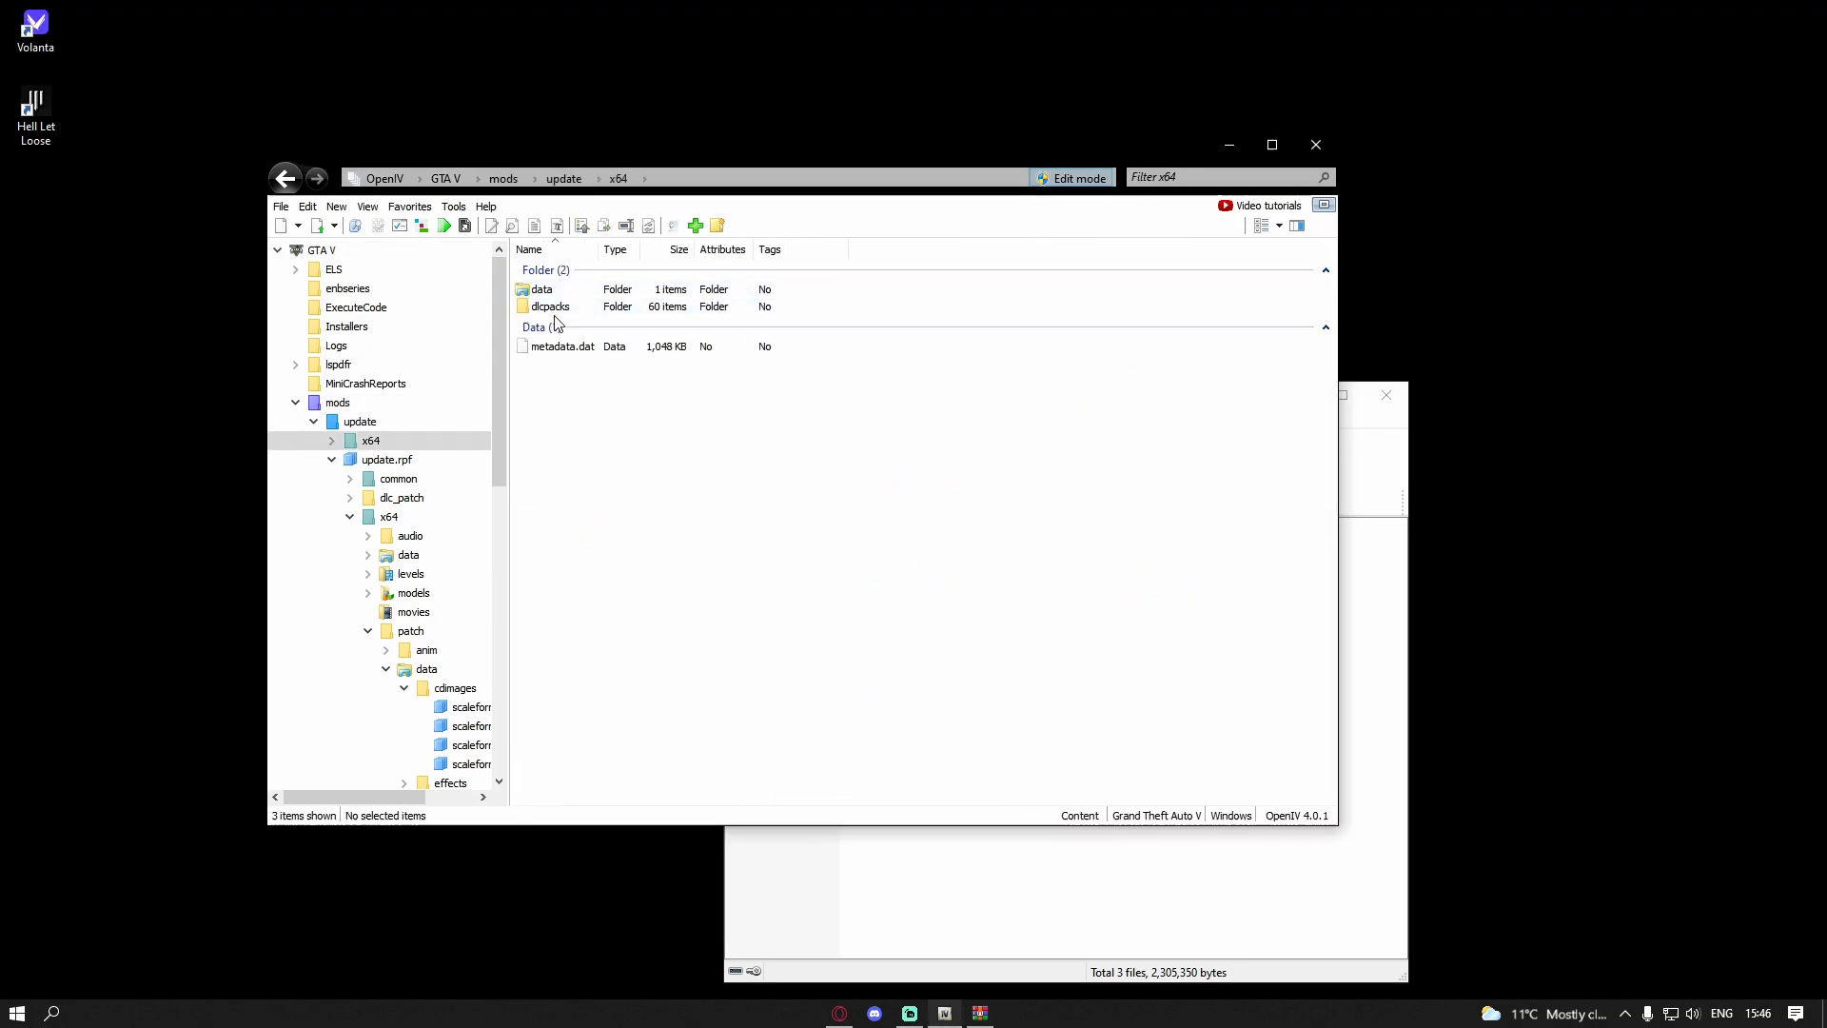
double_click(548, 305)
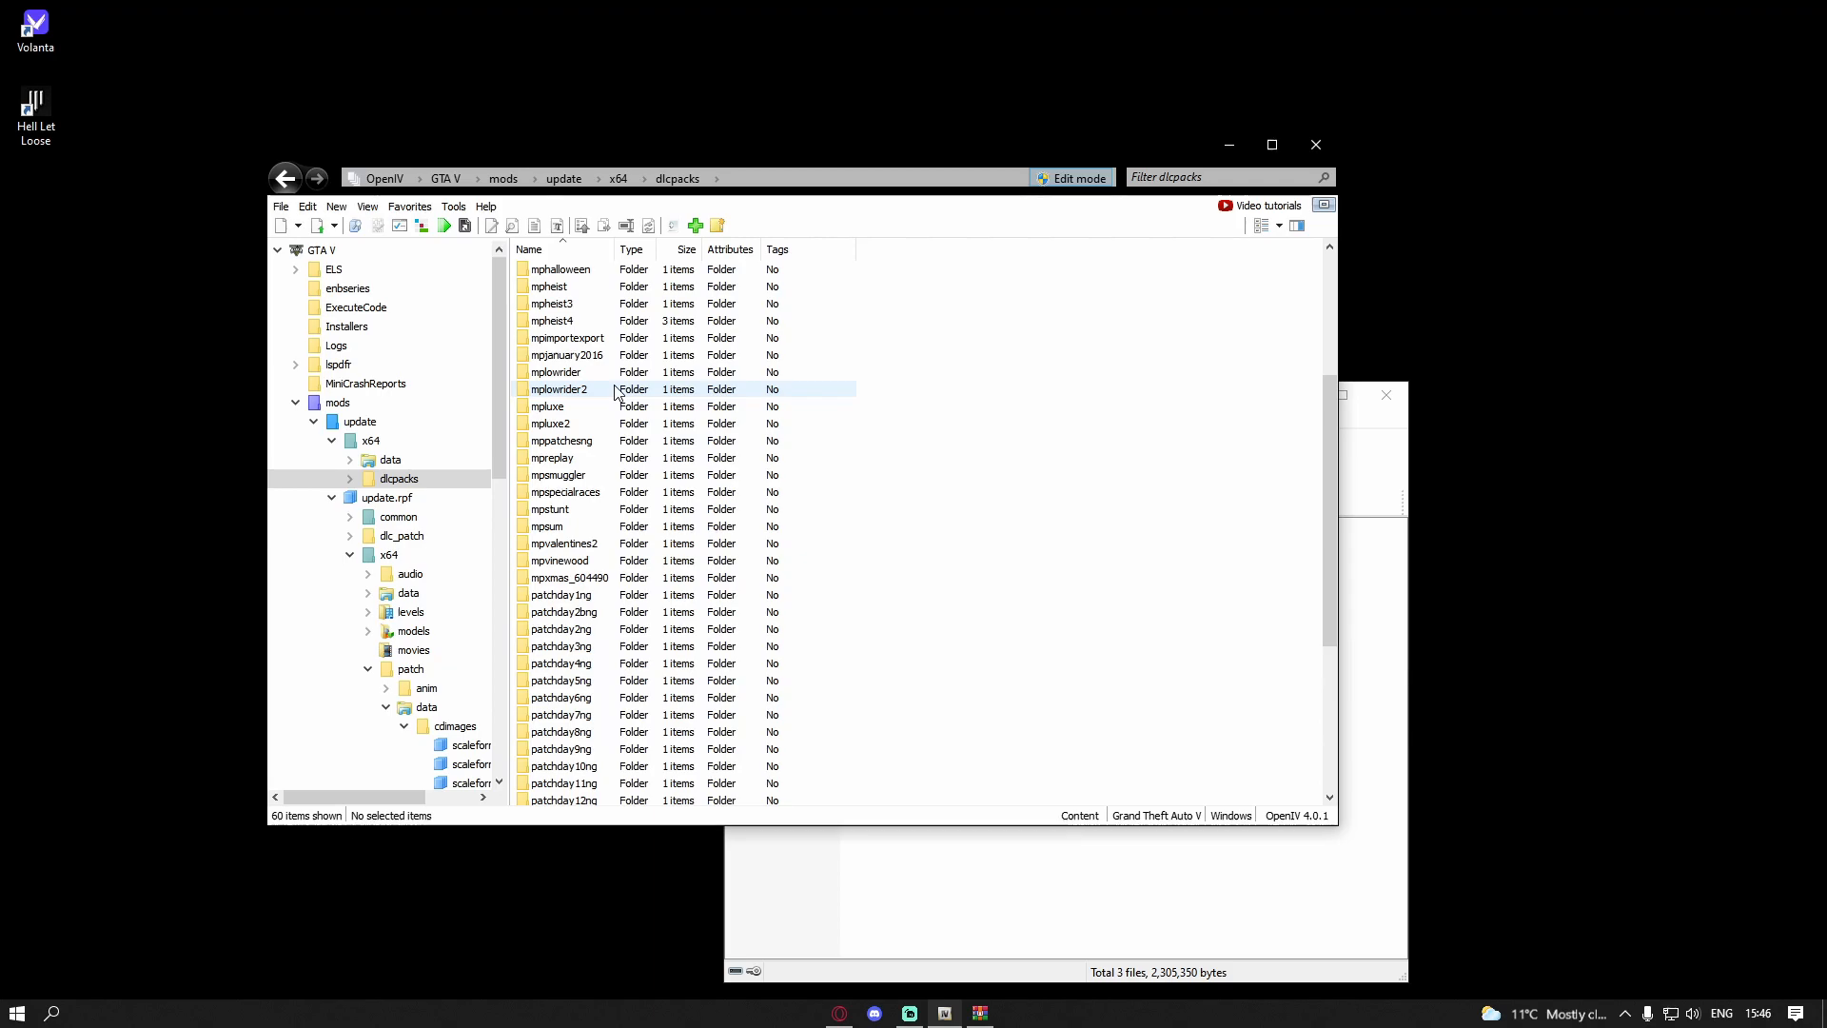
scroll(down, 3)
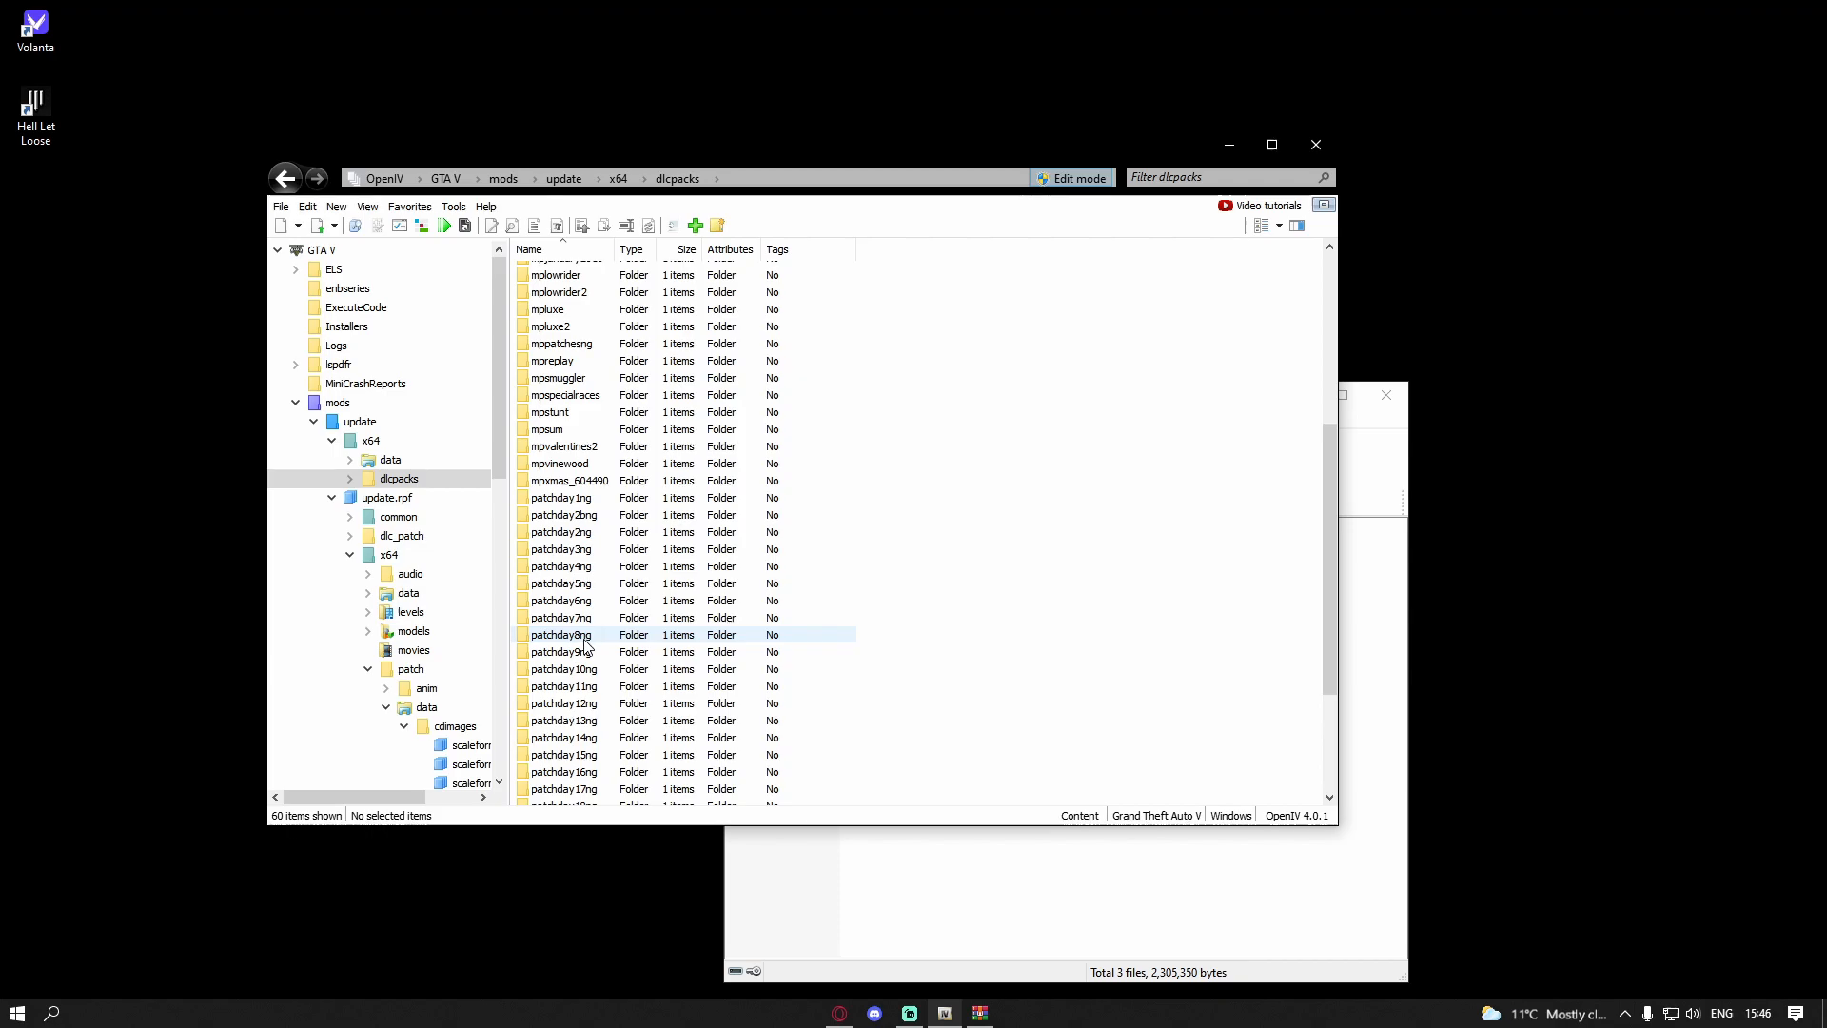
double_click(559, 636)
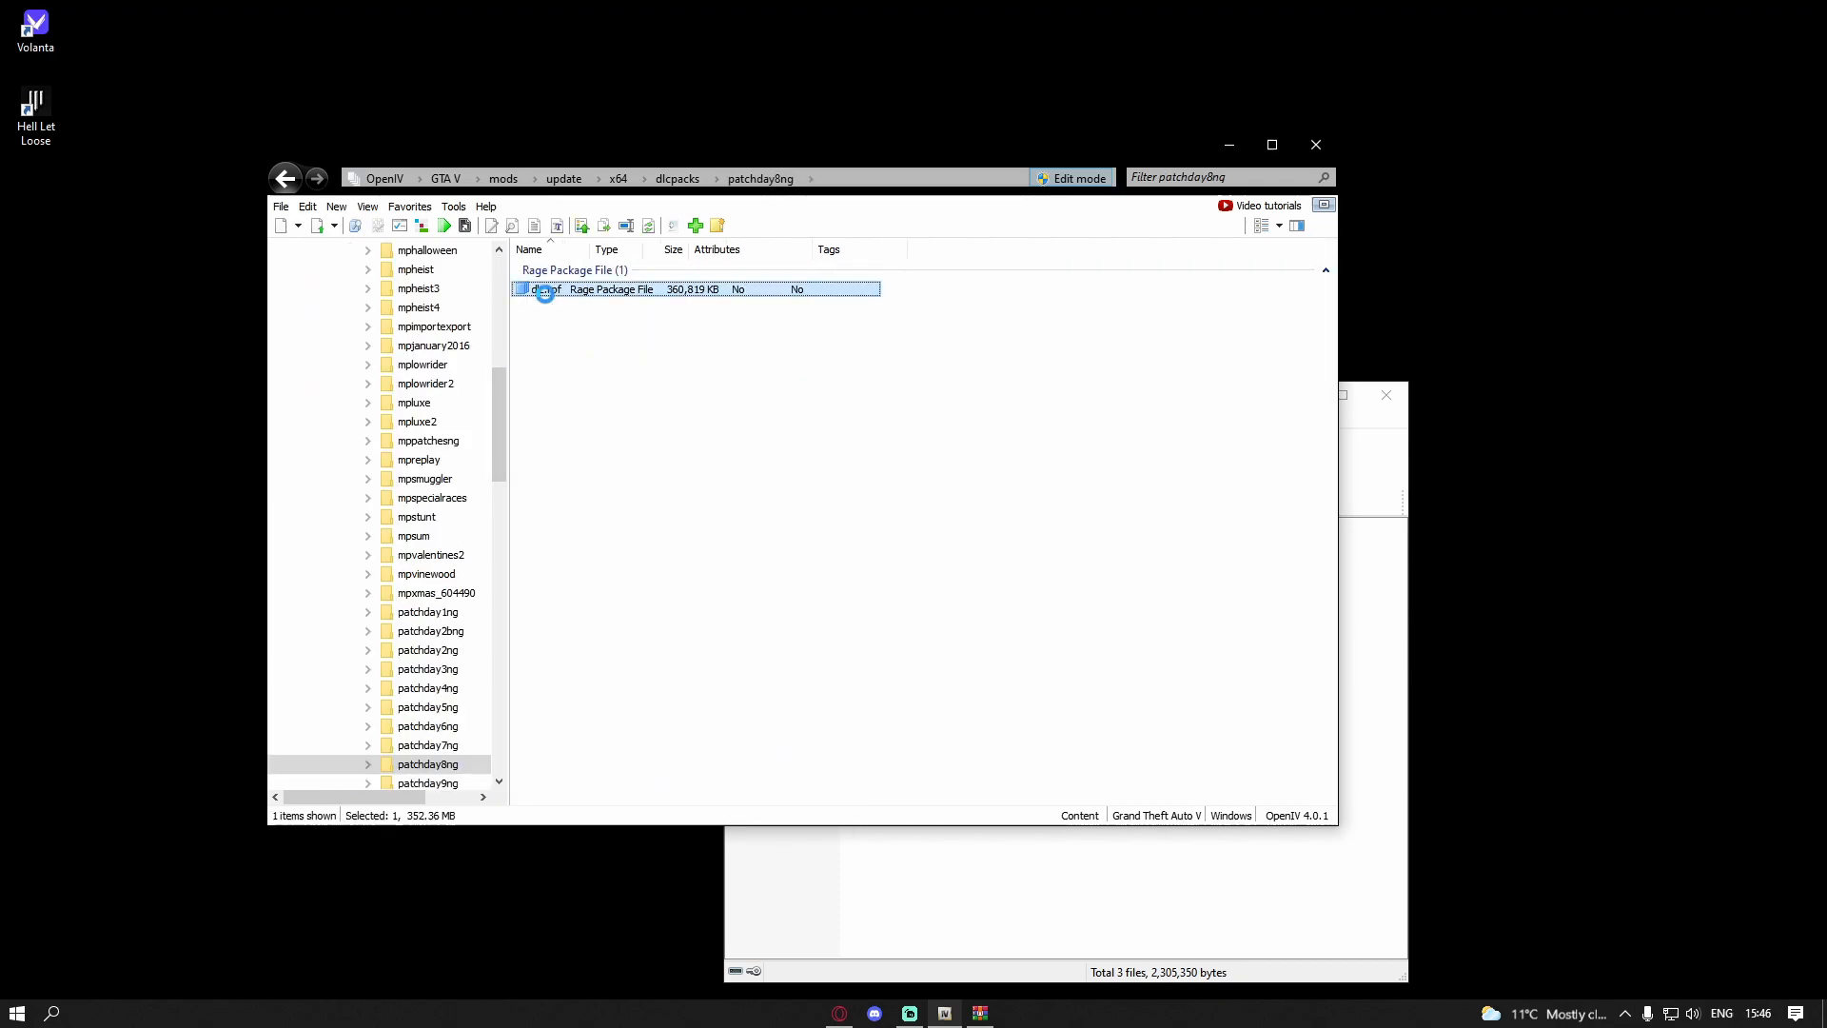
double_click(543, 290)
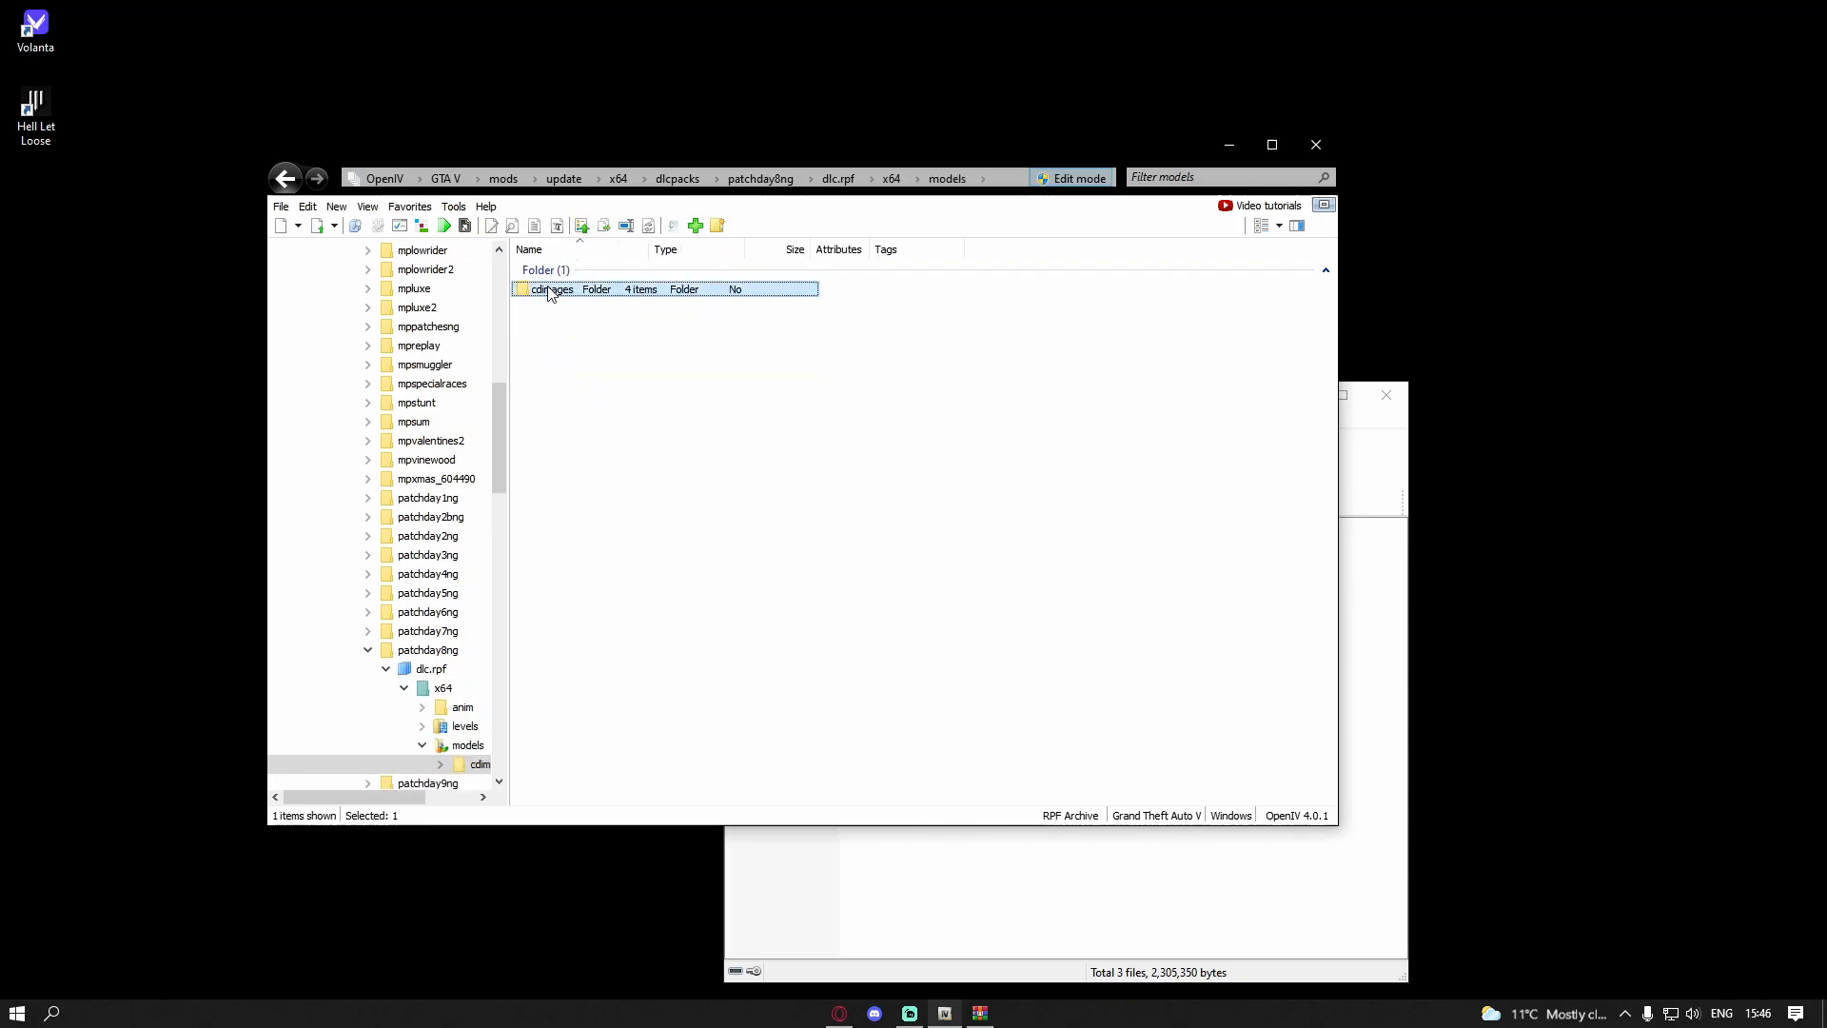
double_click(550, 289)
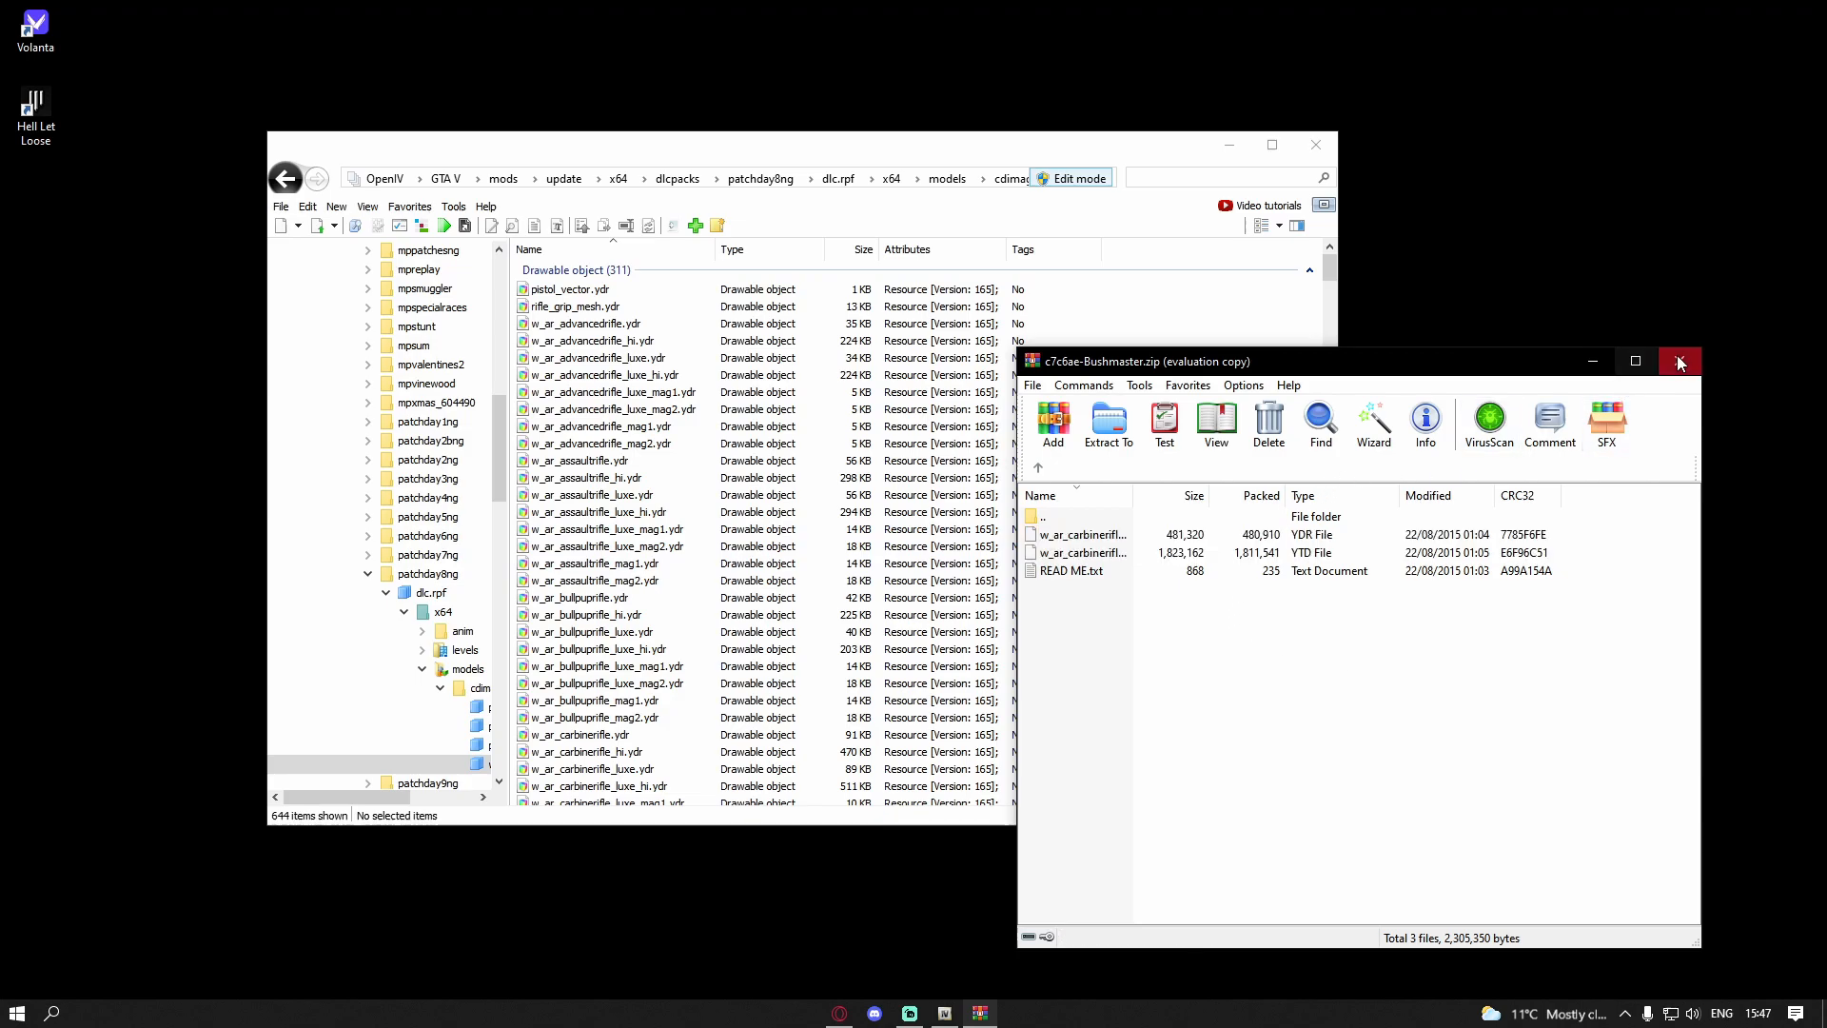
Step: Close the Bushmaster.zip WinRAR window, leaving the weapons archive contents visible
click(1679, 362)
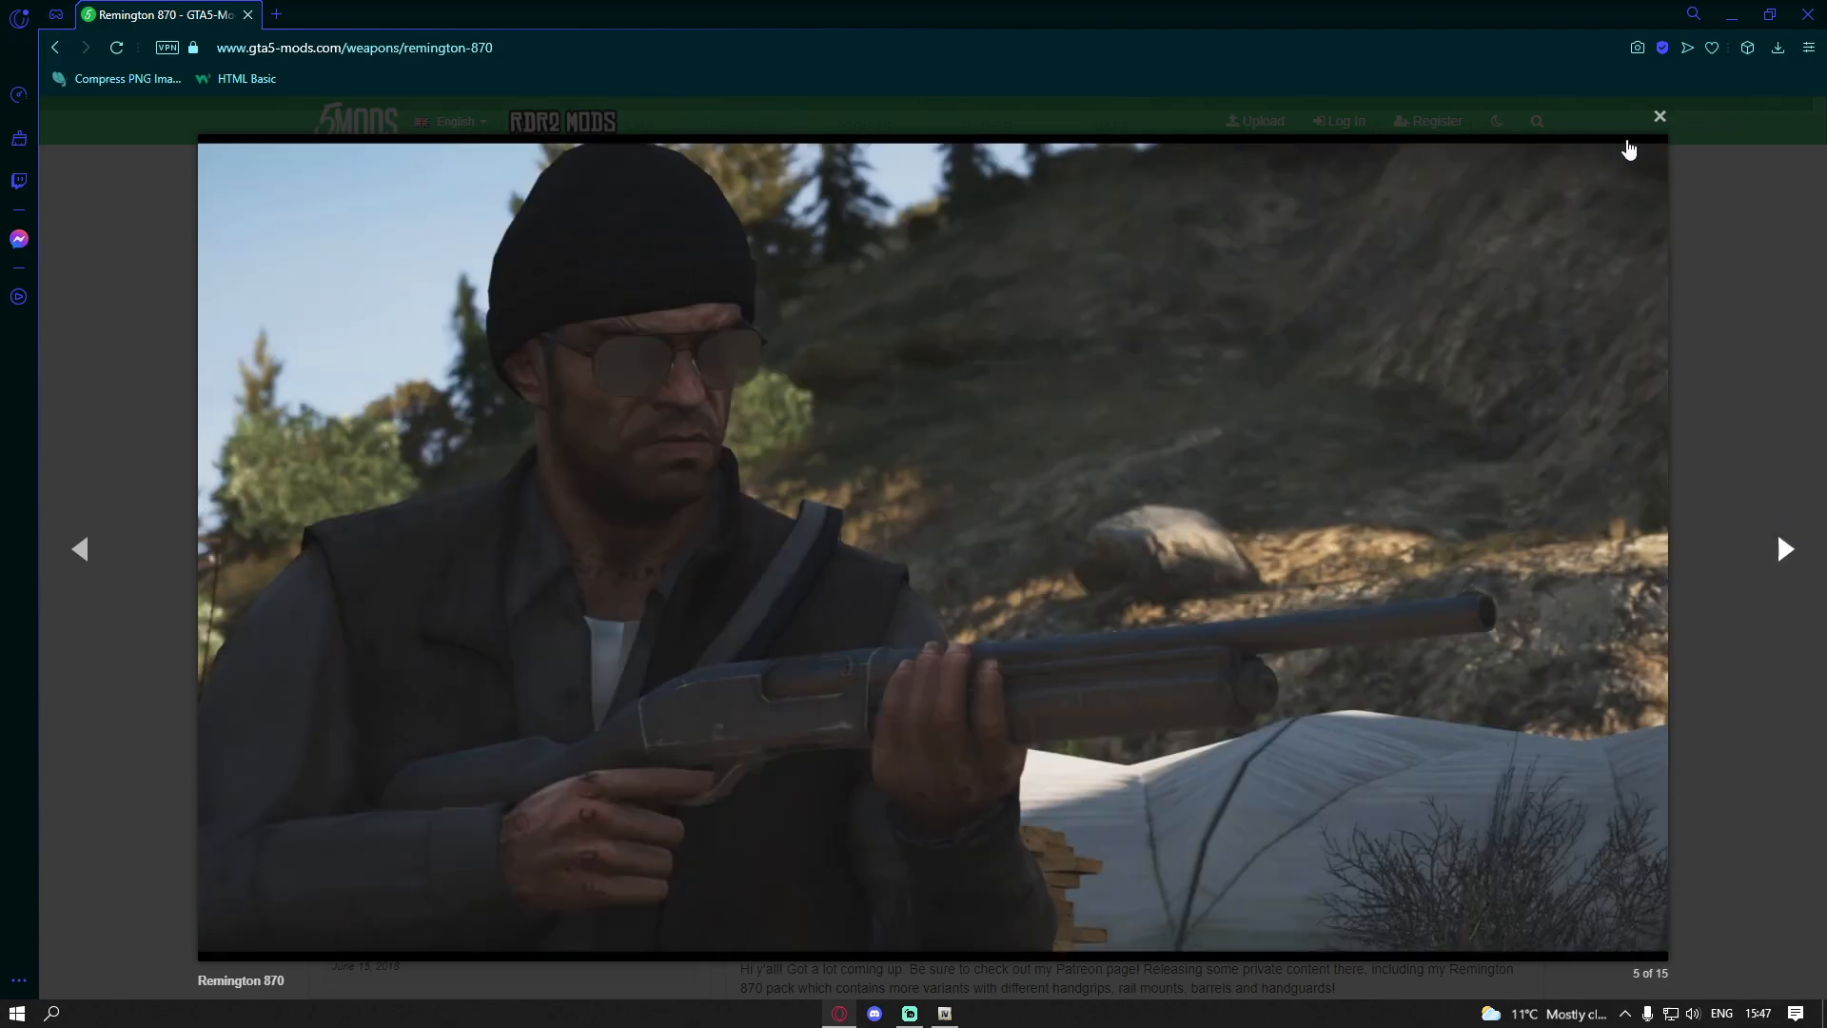
Step: Dismiss the Remington 870 screenshot and download the mod from its GTA5-Mods page
click(1660, 117)
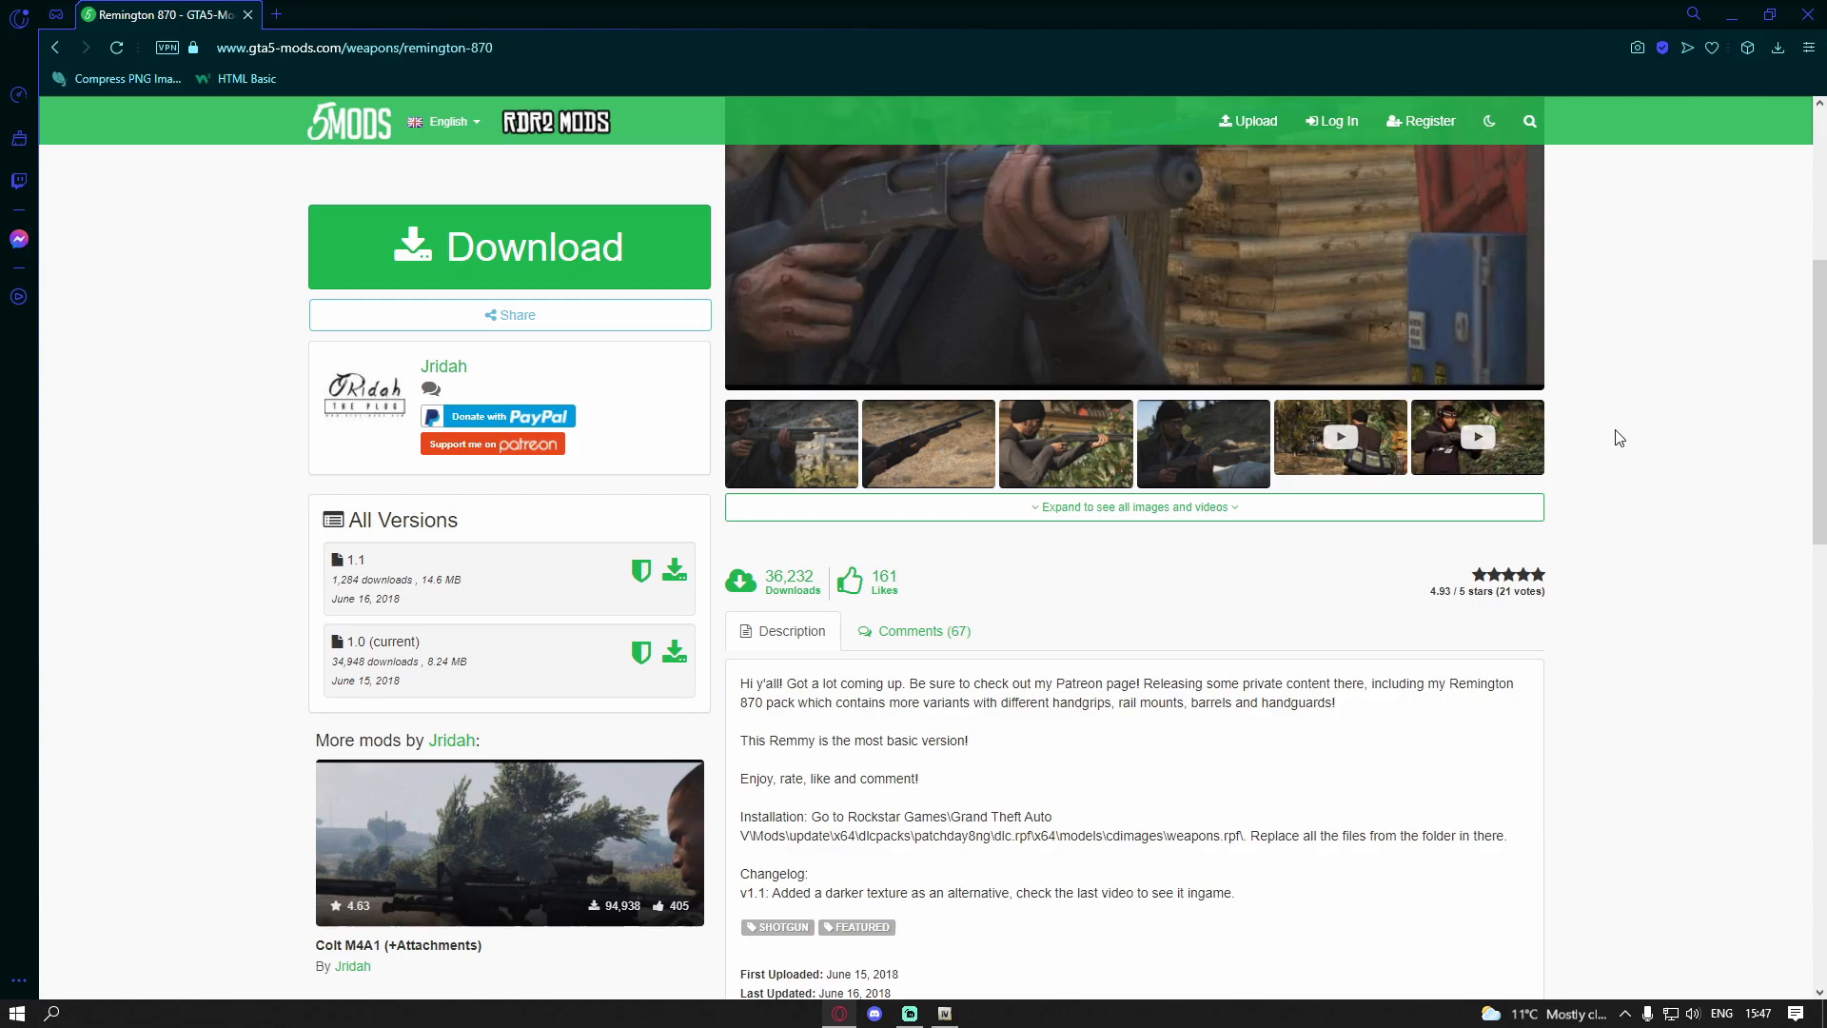
mouse_move(1646, 446)
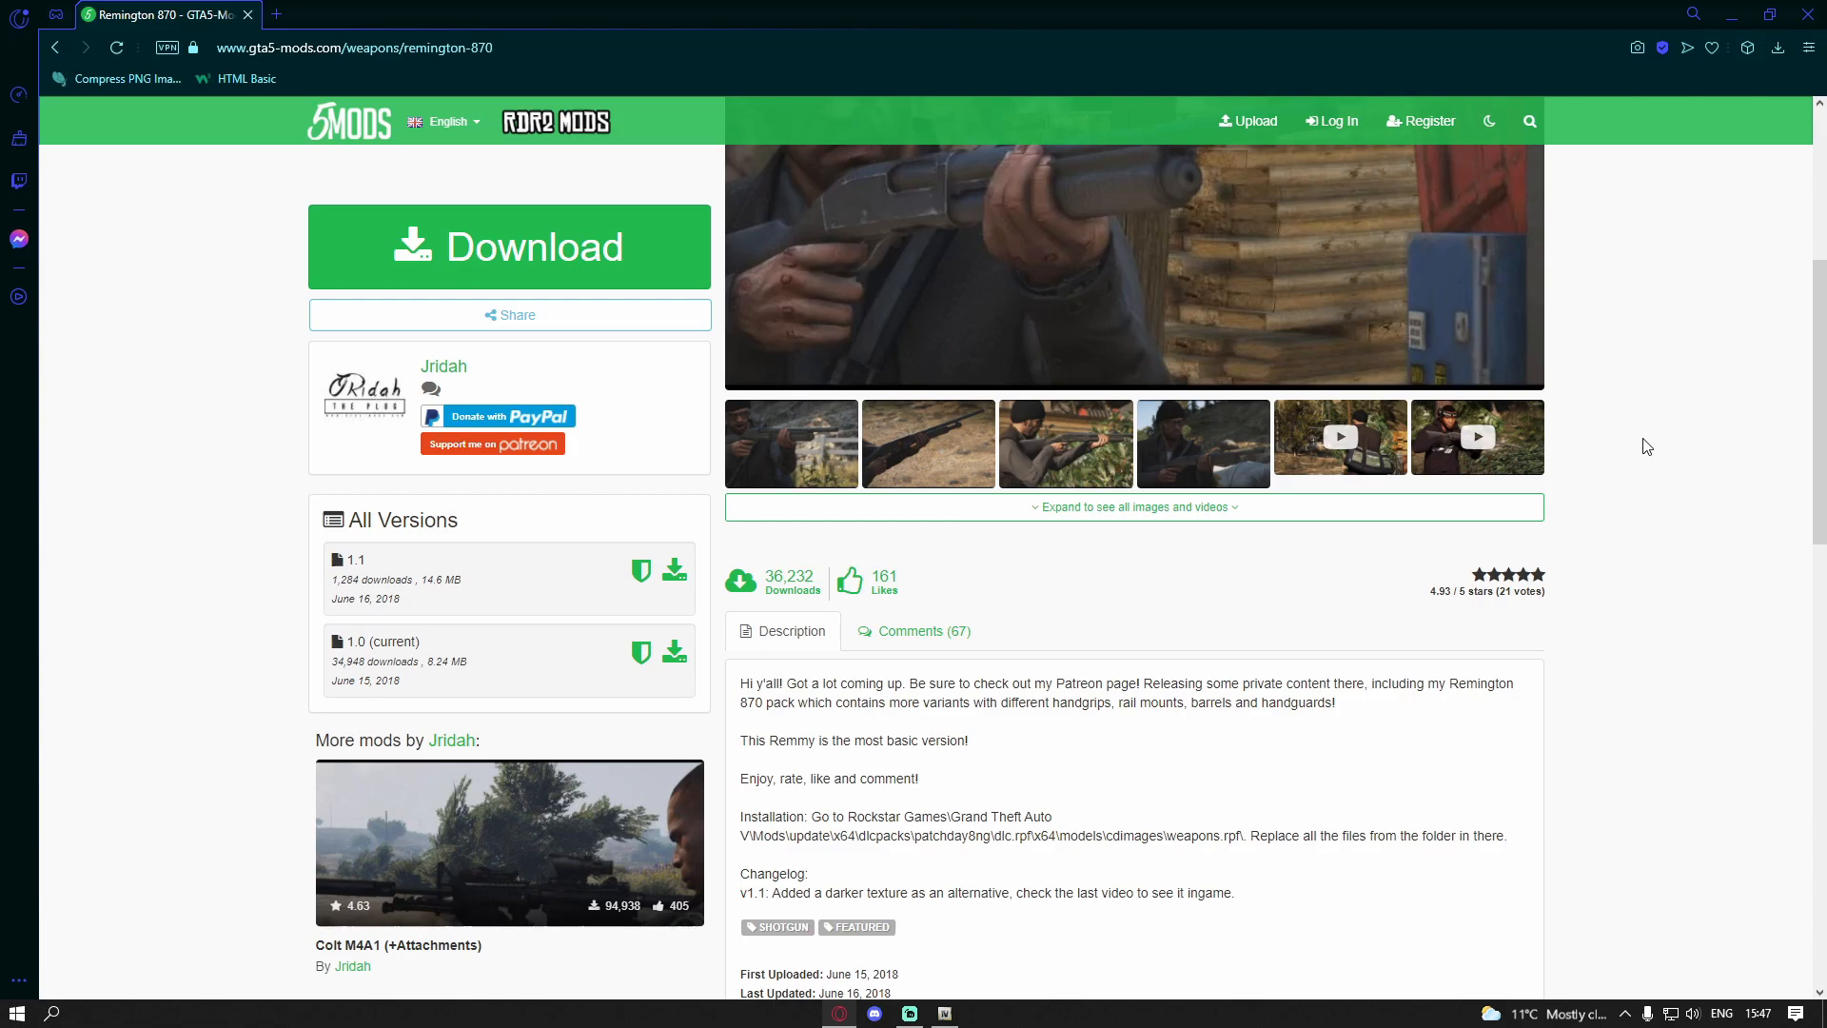
mouse_move(1342, 437)
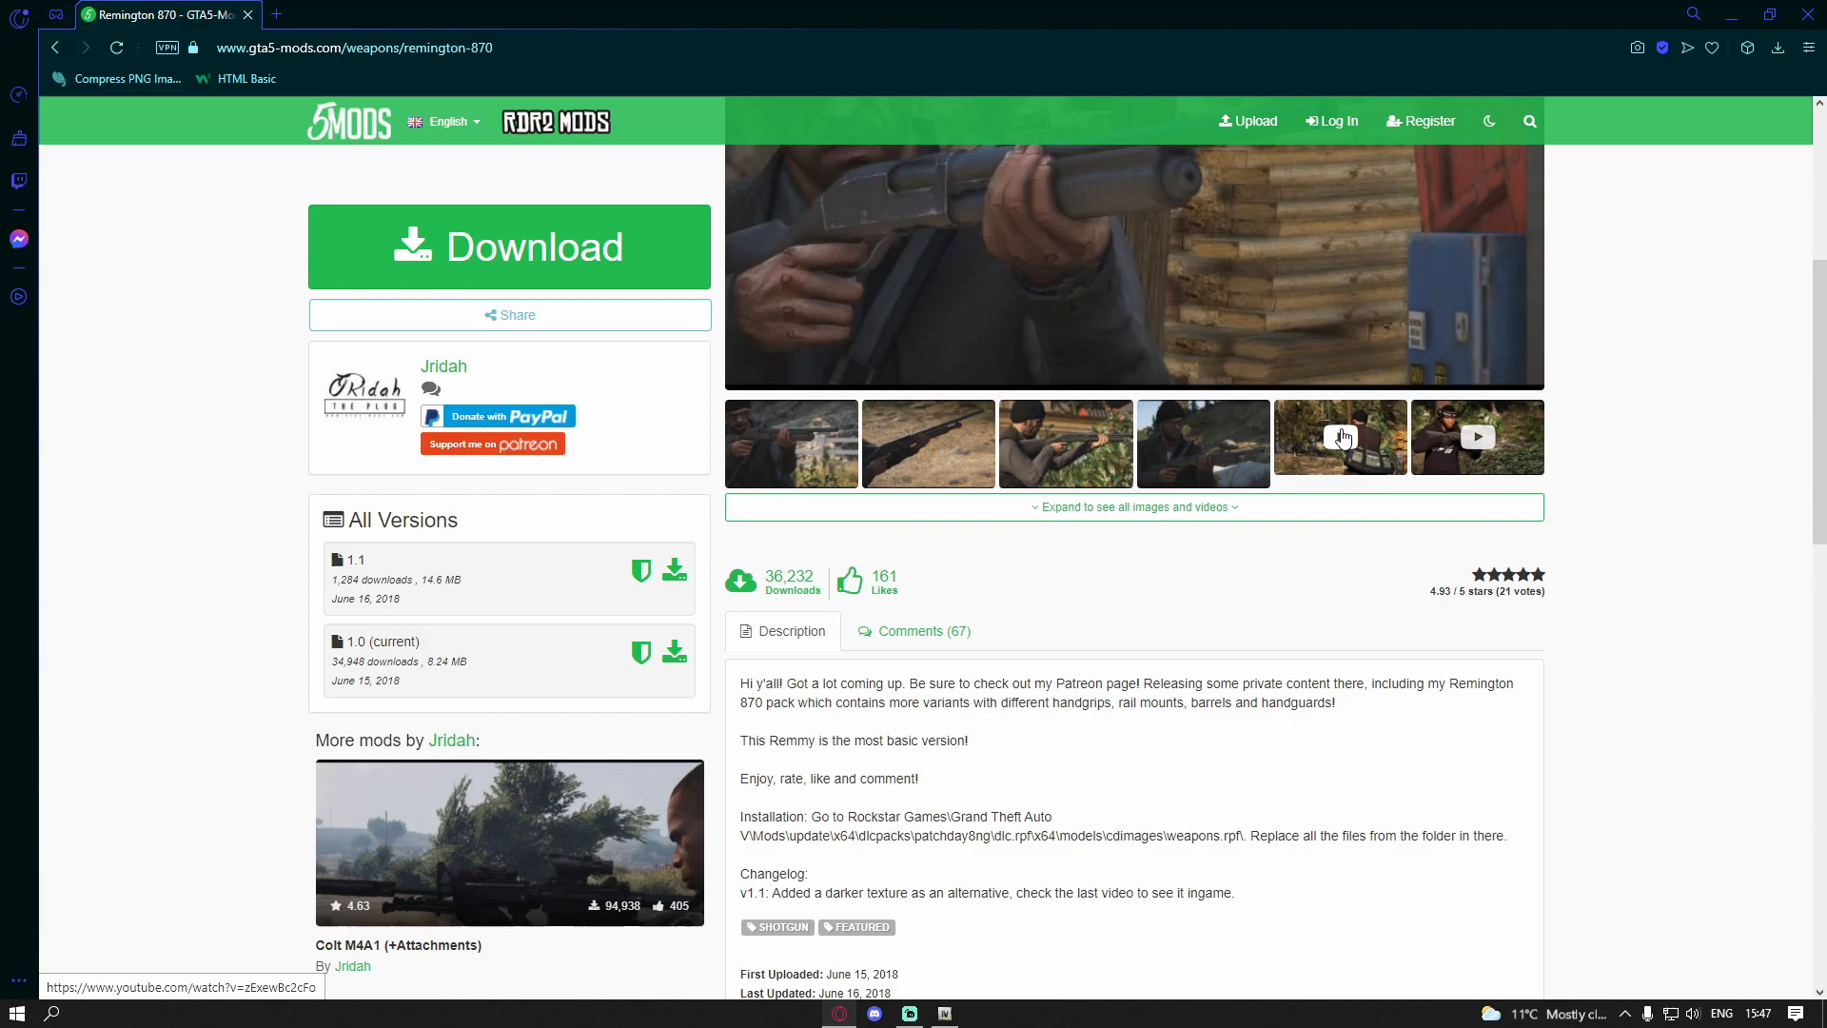
click(510, 246)
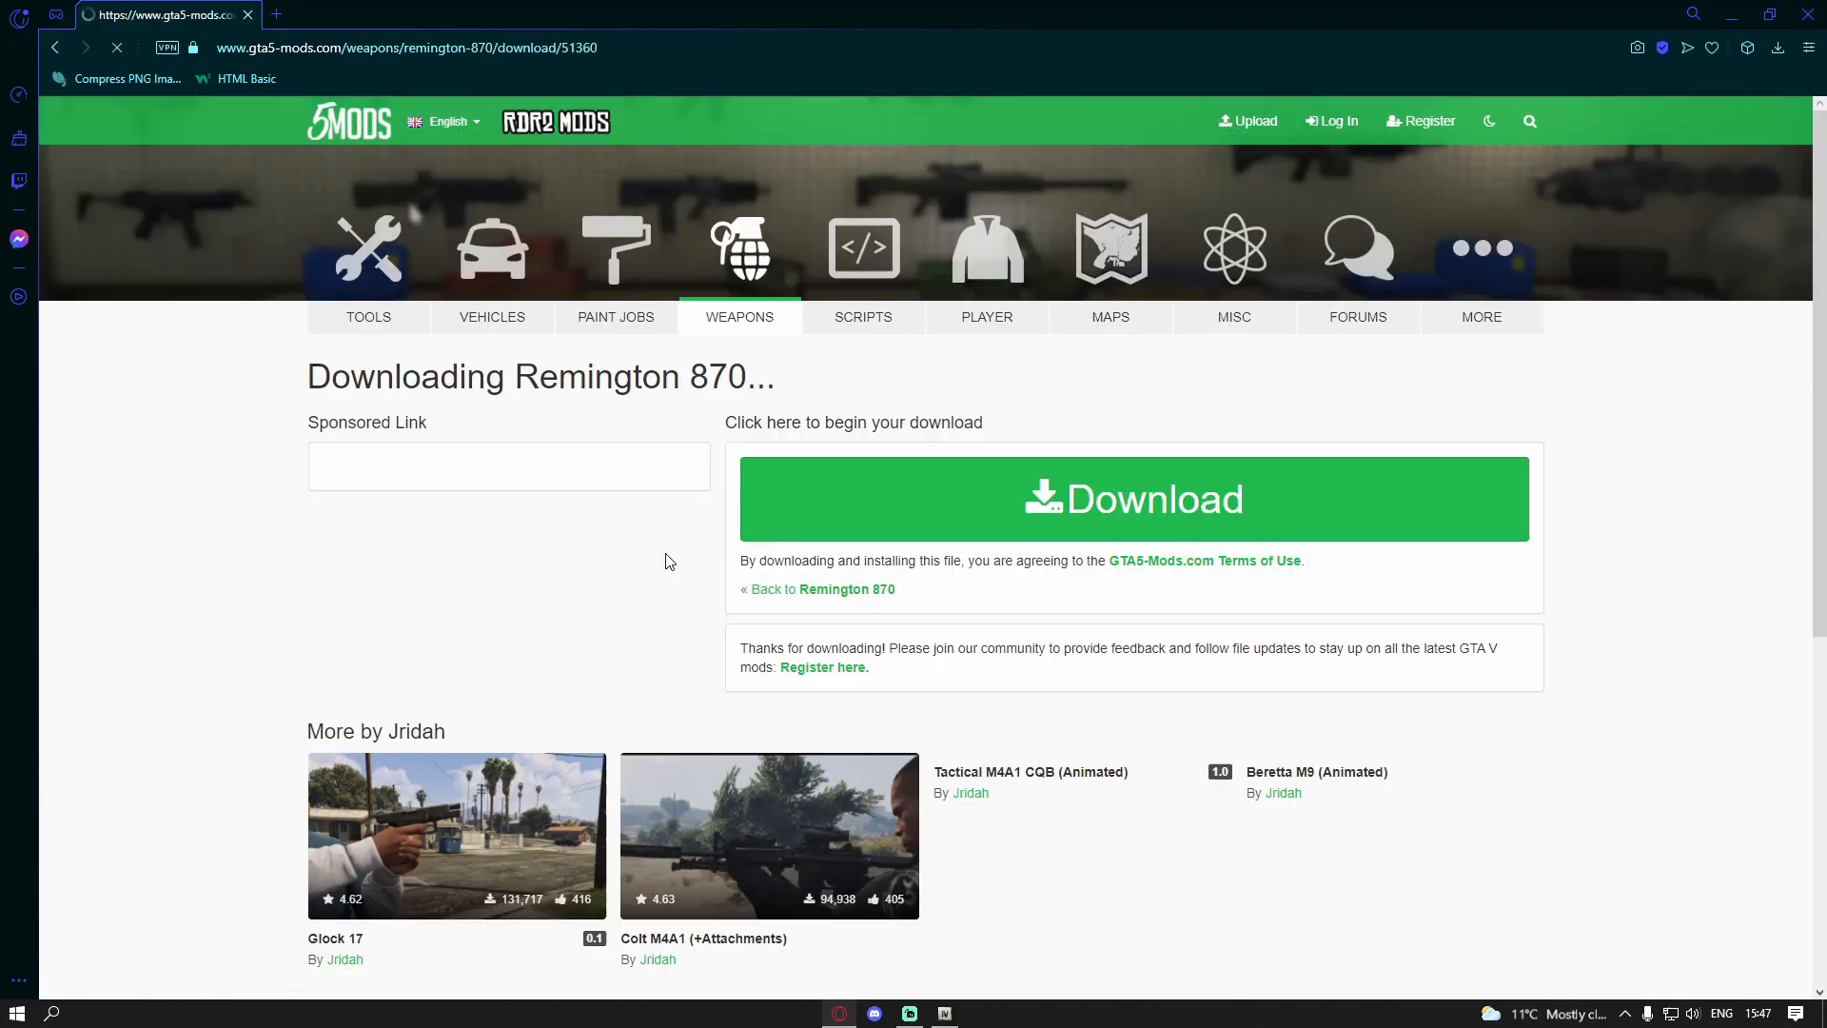
click(1133, 496)
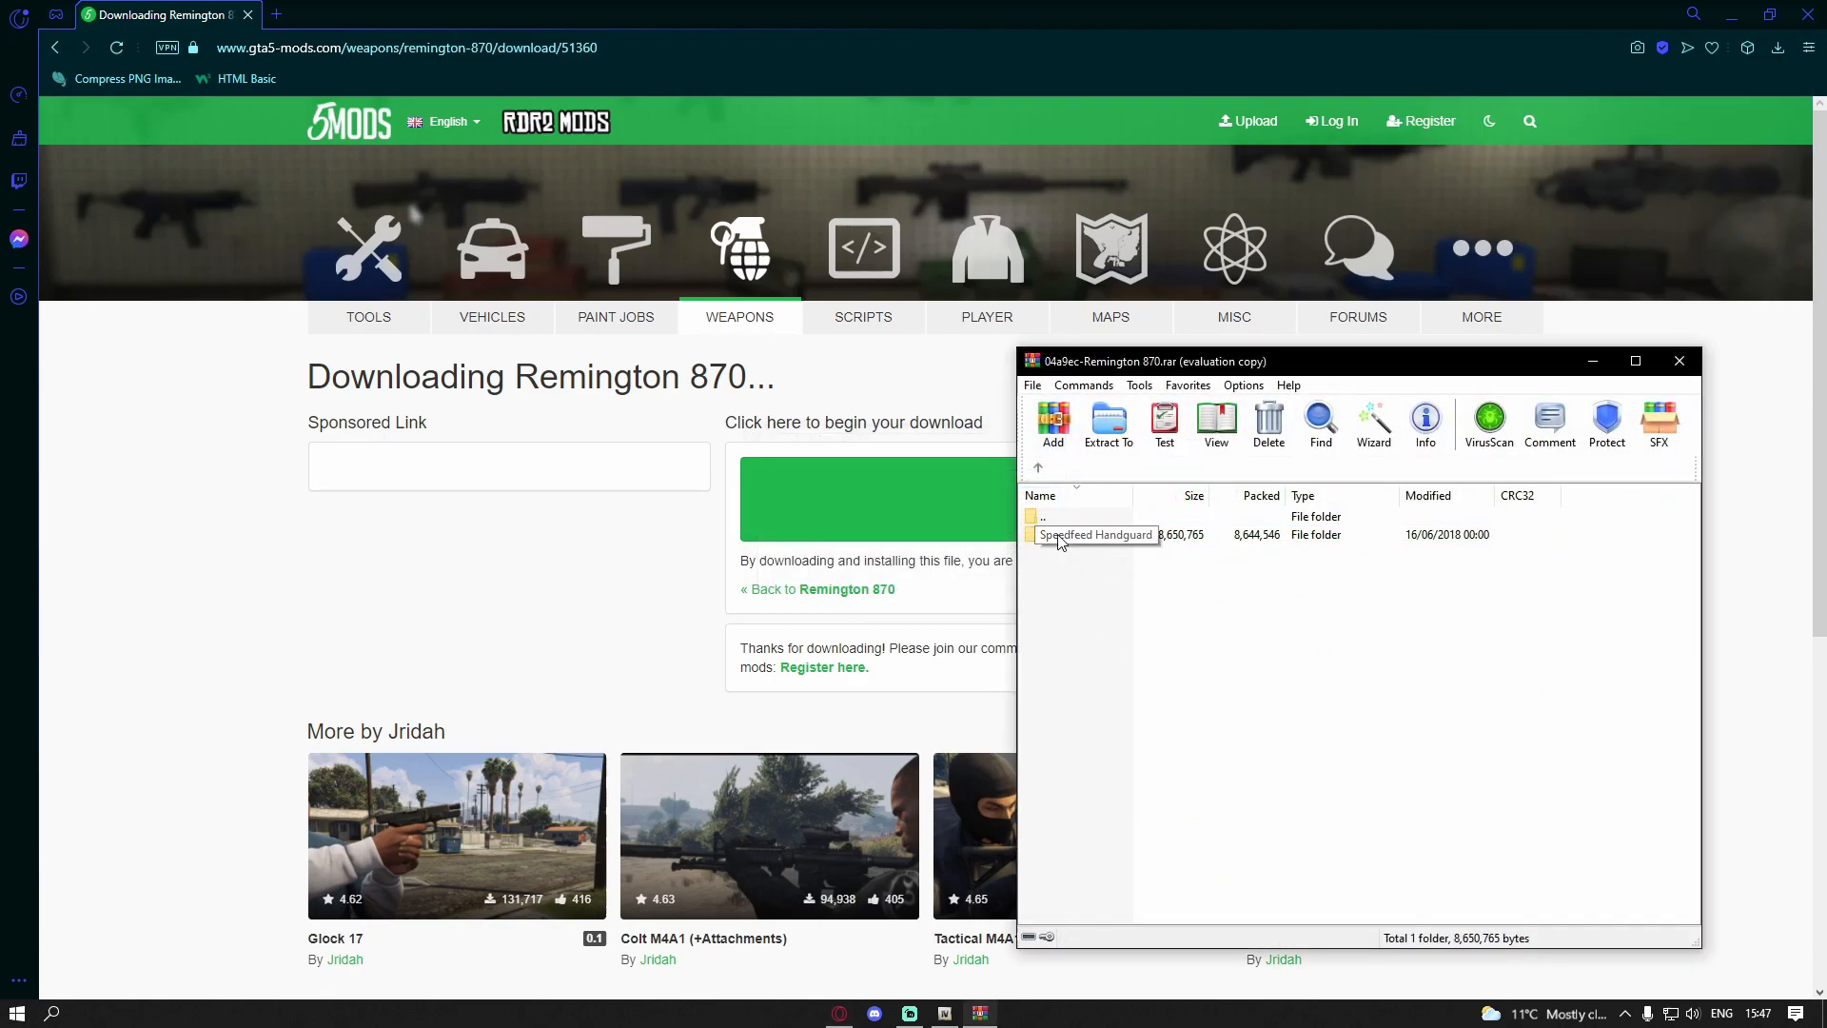
Step: Enter the Speedfeed Handguard folder to reveal the three w_sg_pumpshotgun files
double_click(1093, 532)
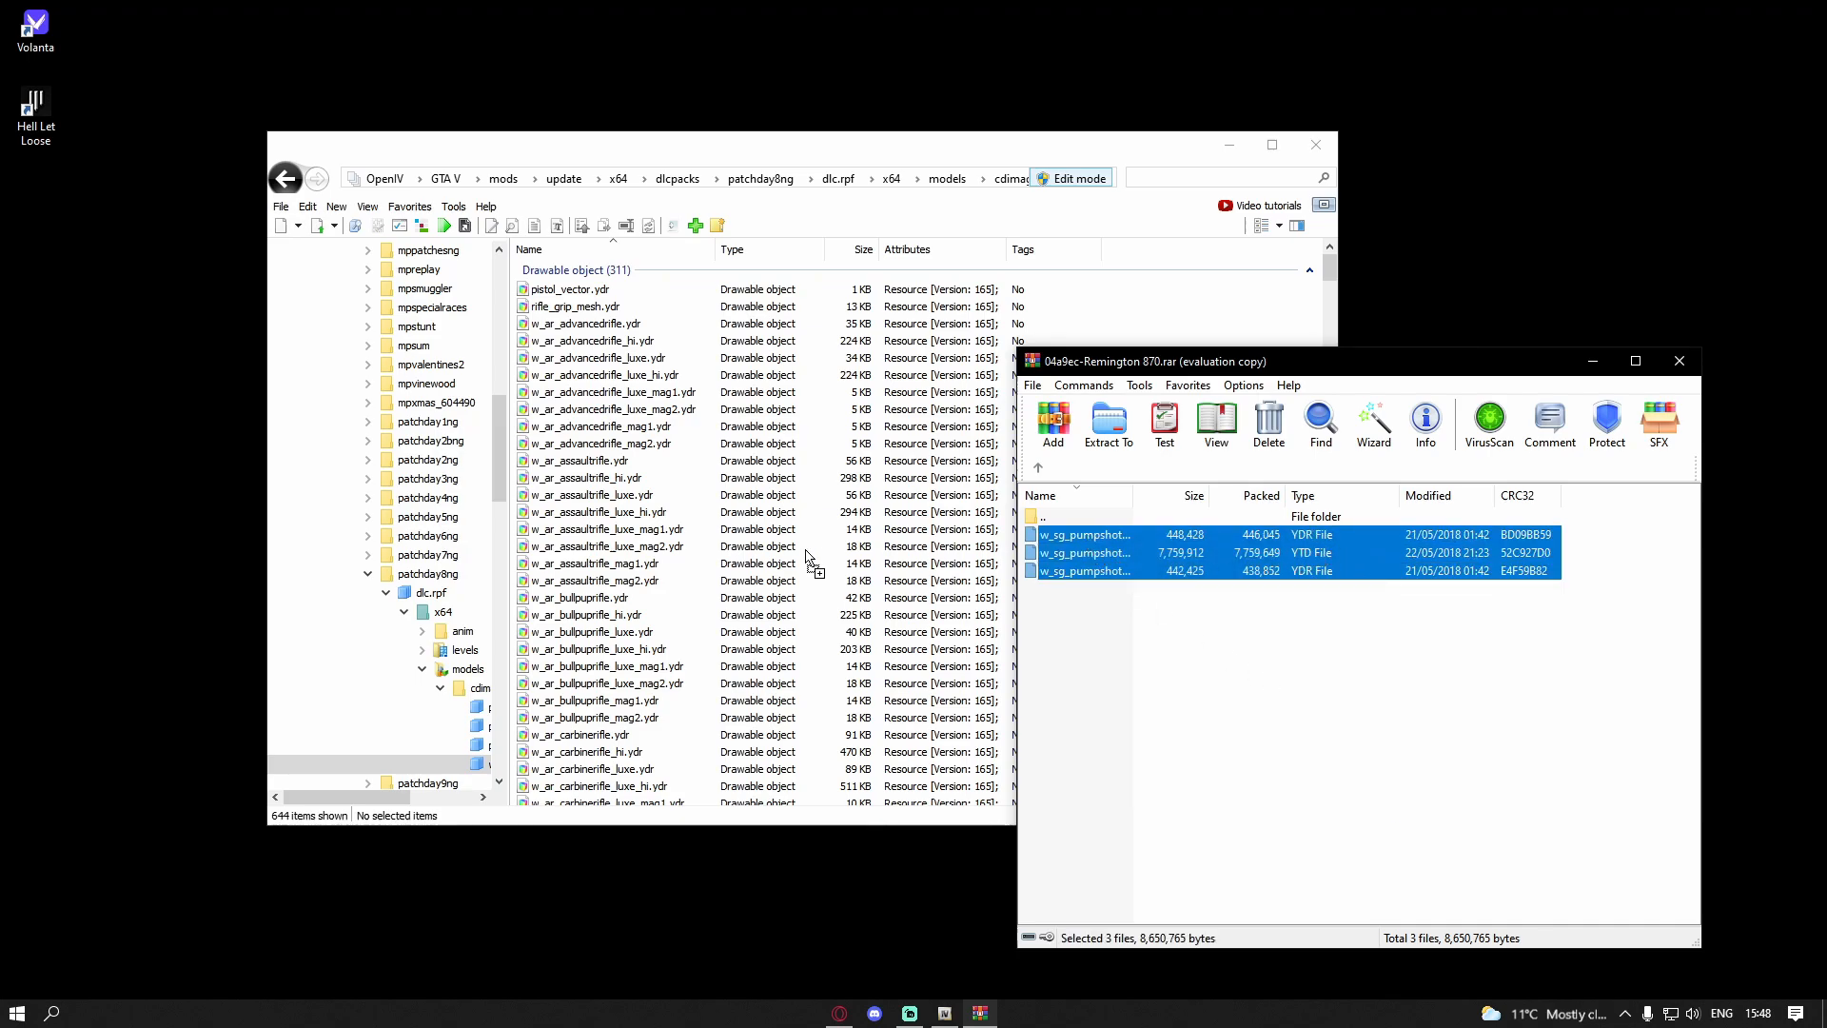
mouse_move(1055, 623)
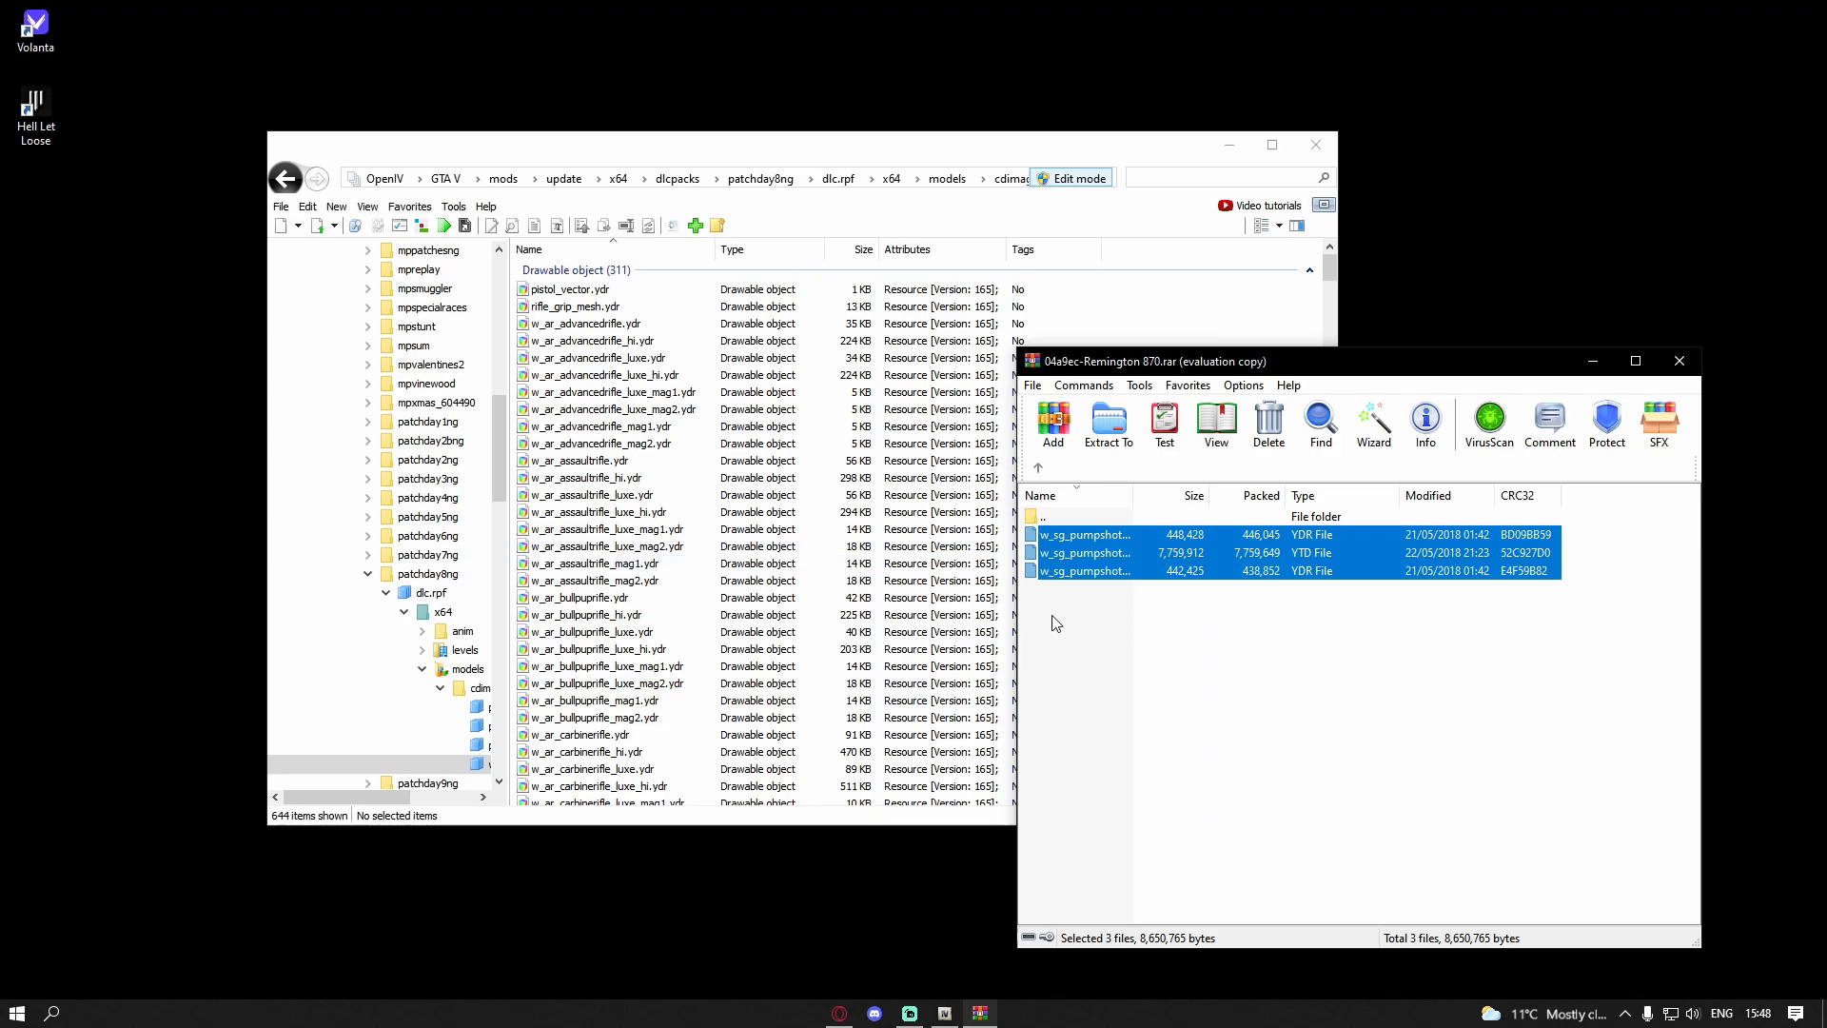
mouse_move(1679, 362)
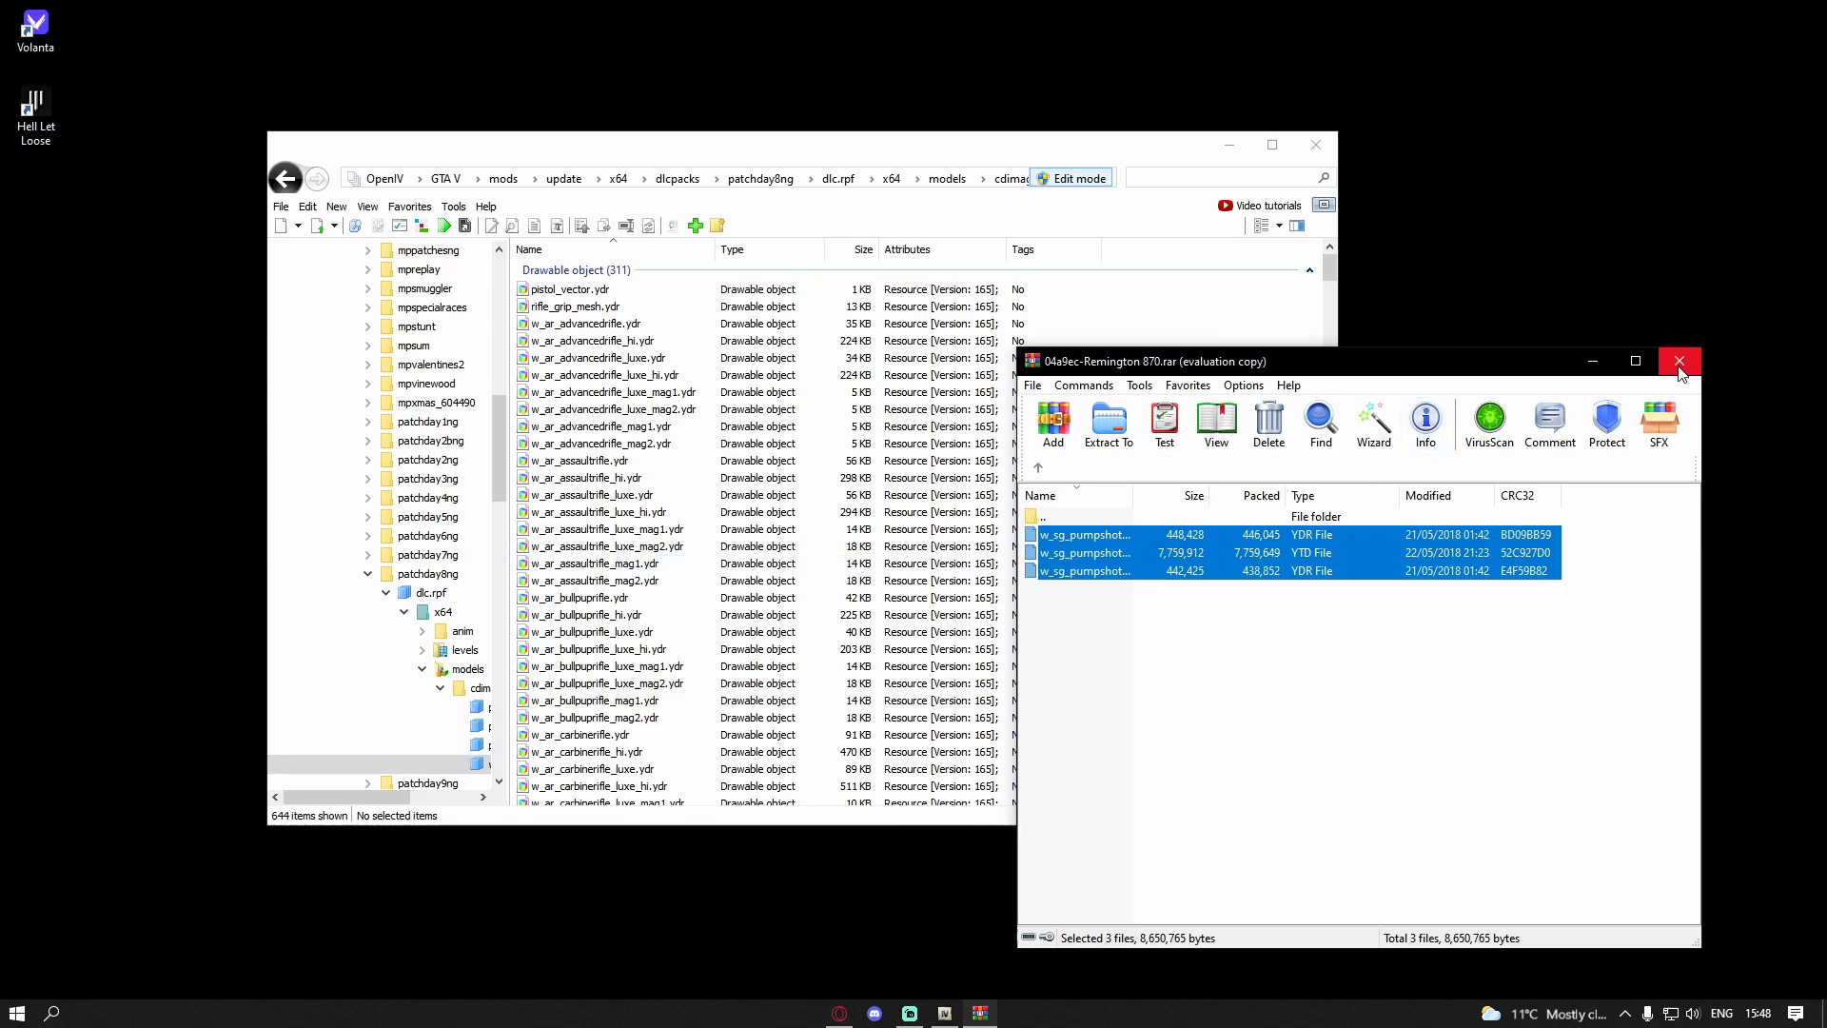
Step: Close the Remington 870.rar WinRAR window, leaving the cdimages weapon list
click(1679, 361)
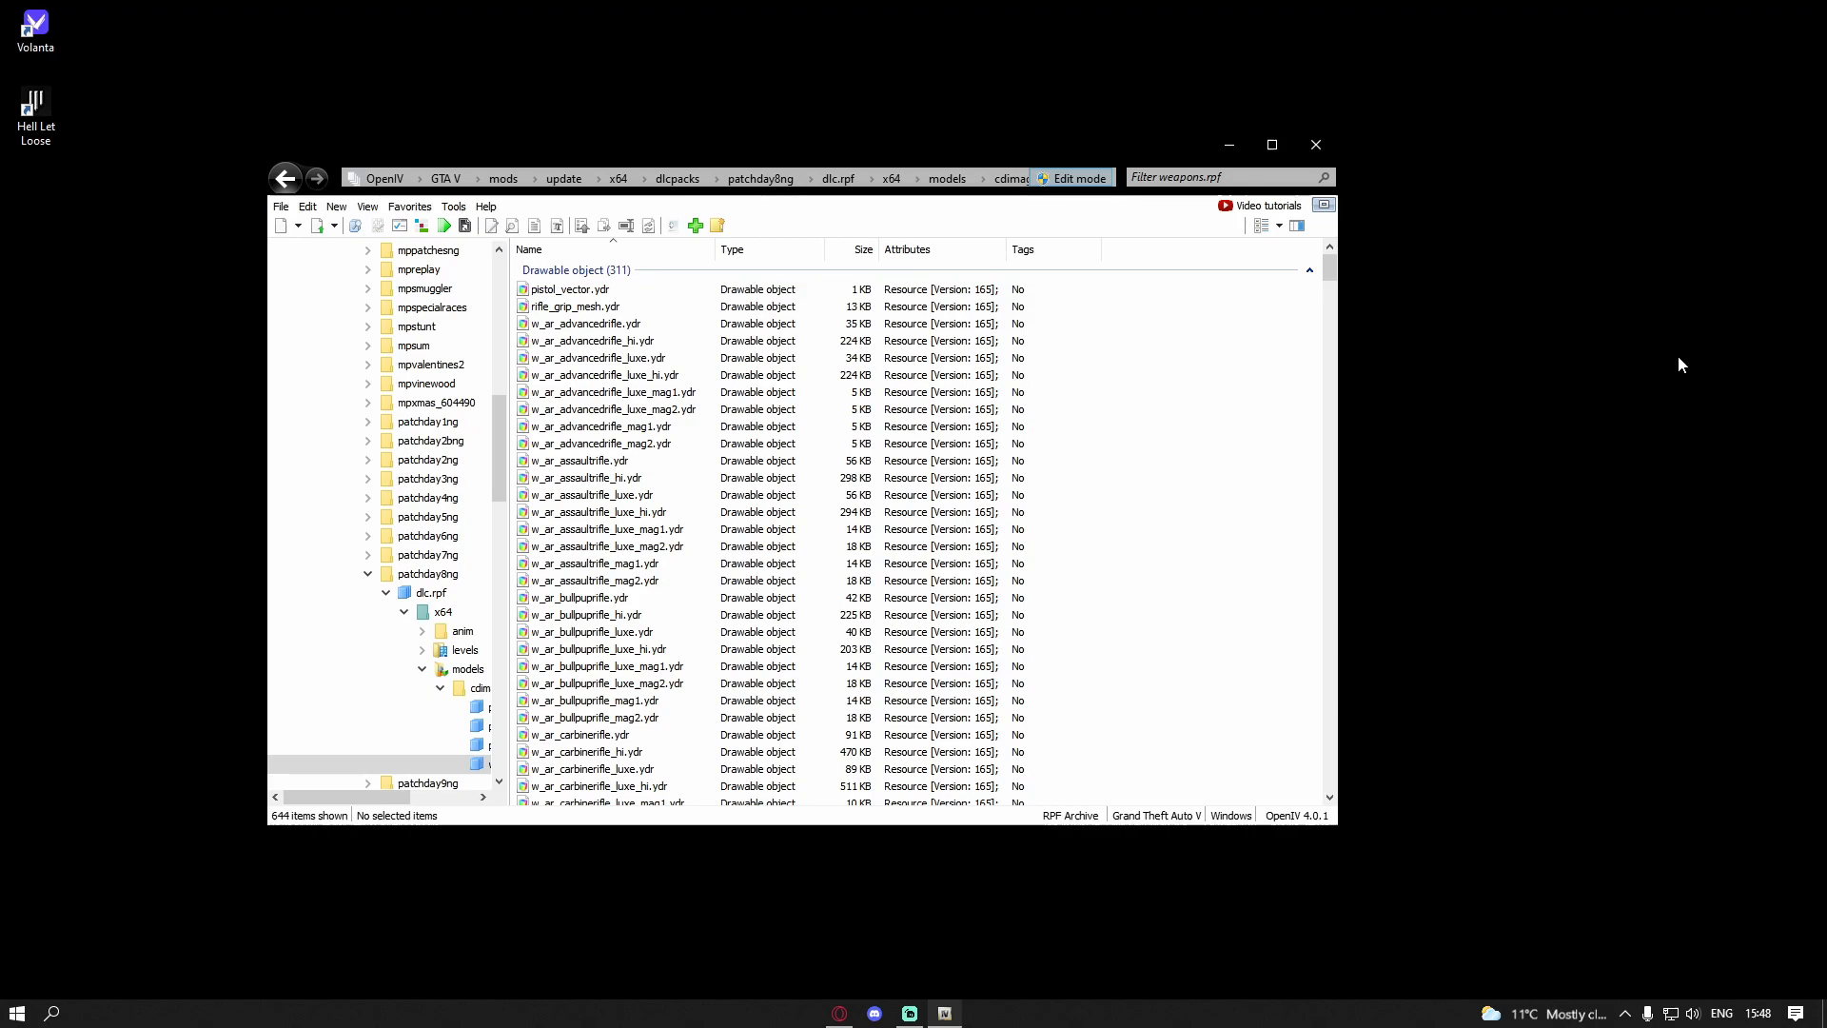